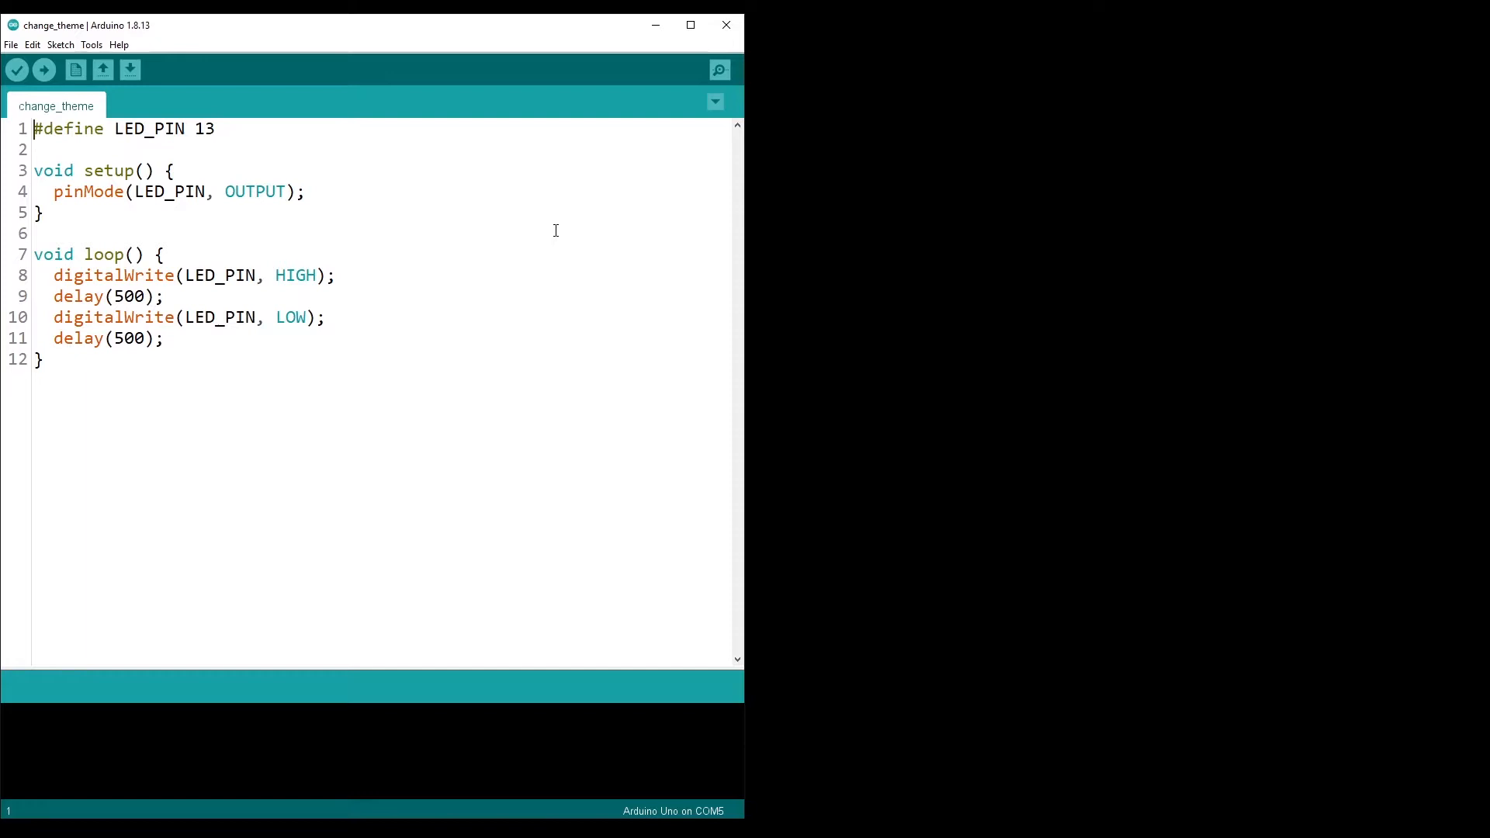
{"action": "mouse_move", "coordinate": [200, 176]}
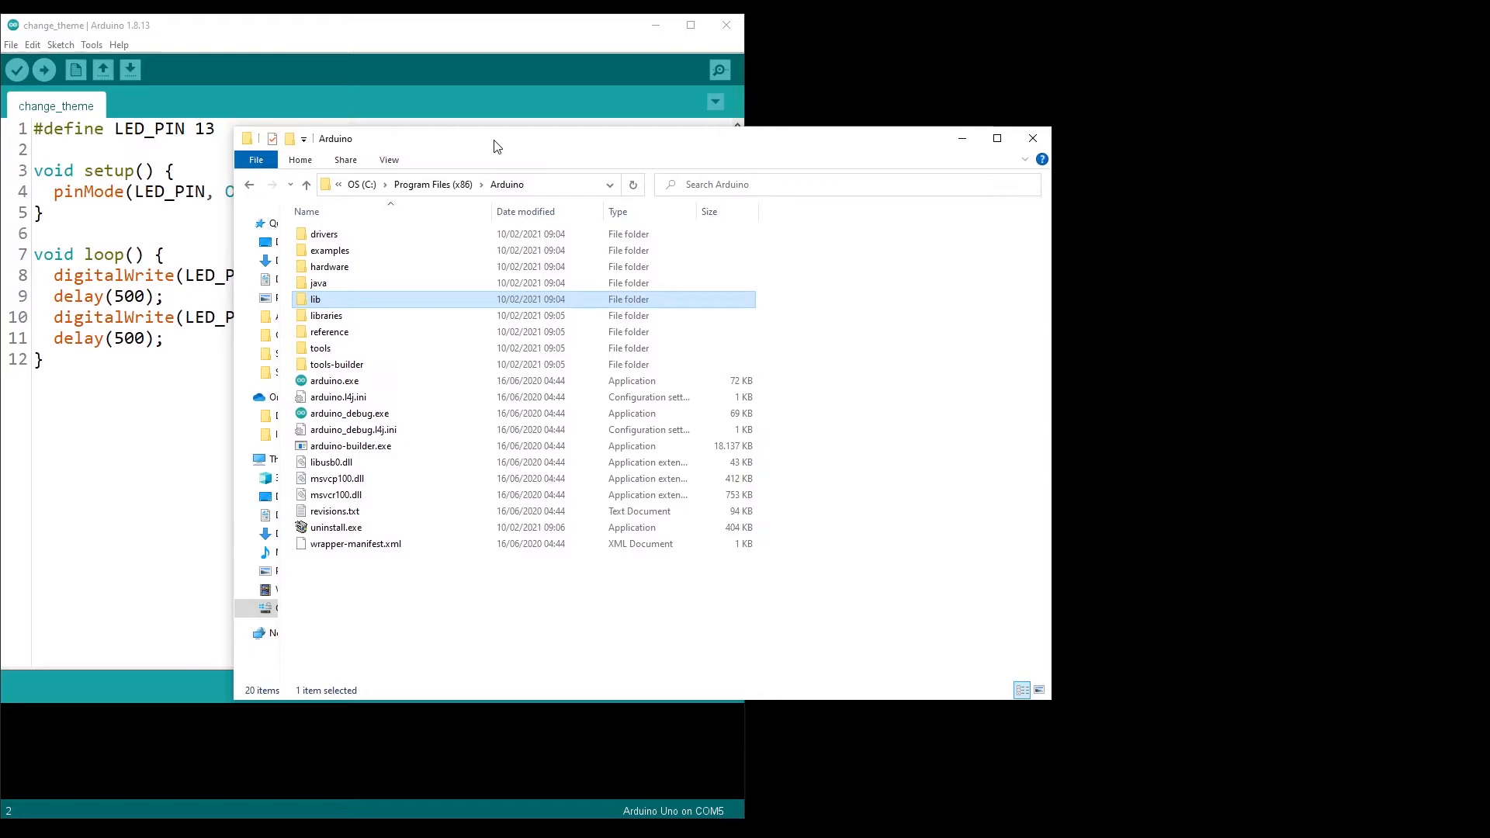
{"action": "mouse_move", "coordinate": [408, 155]}
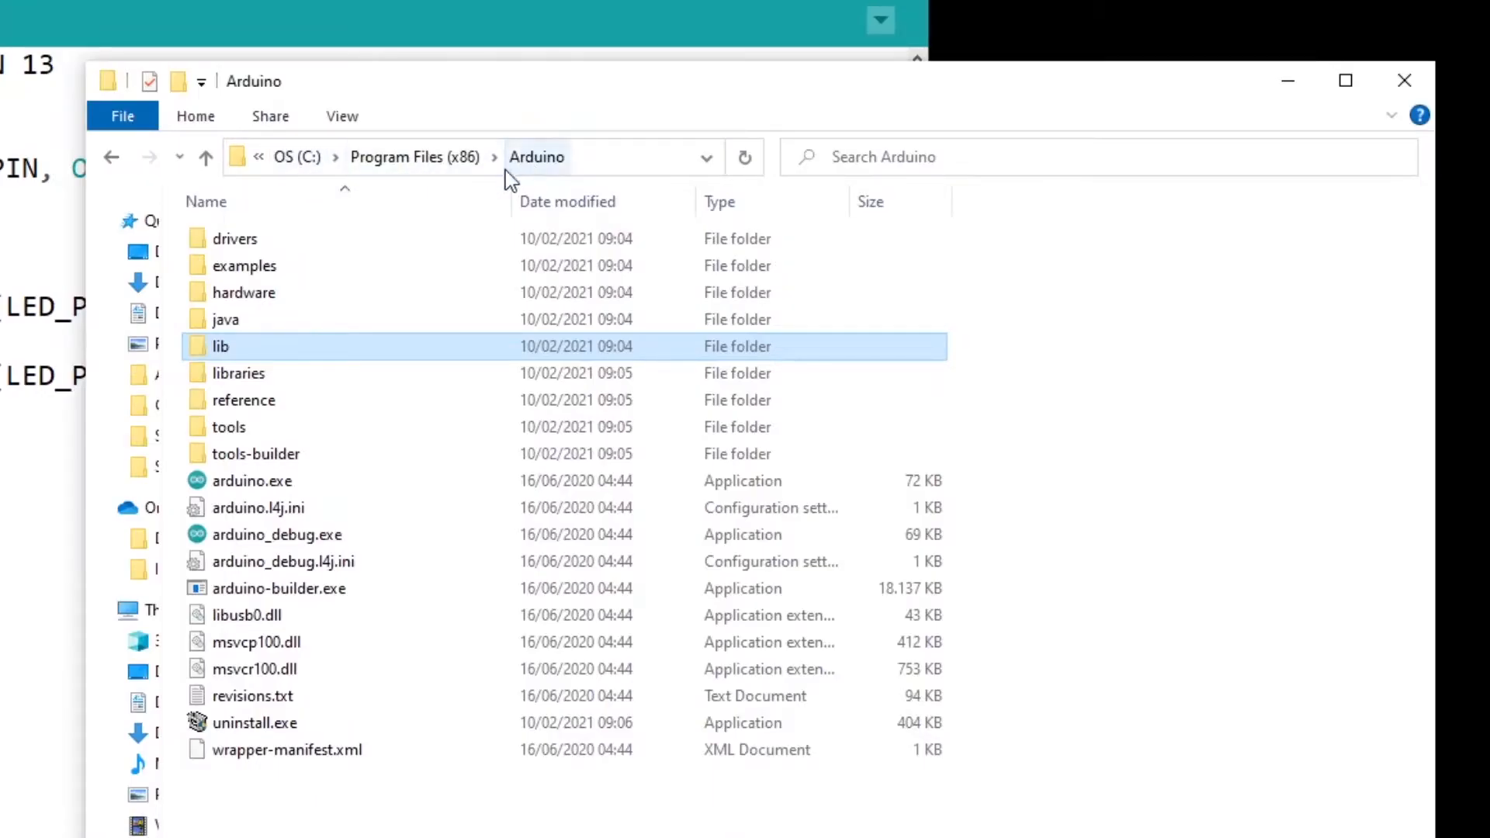
{"action": "mouse_move", "coordinate": [239, 372]}
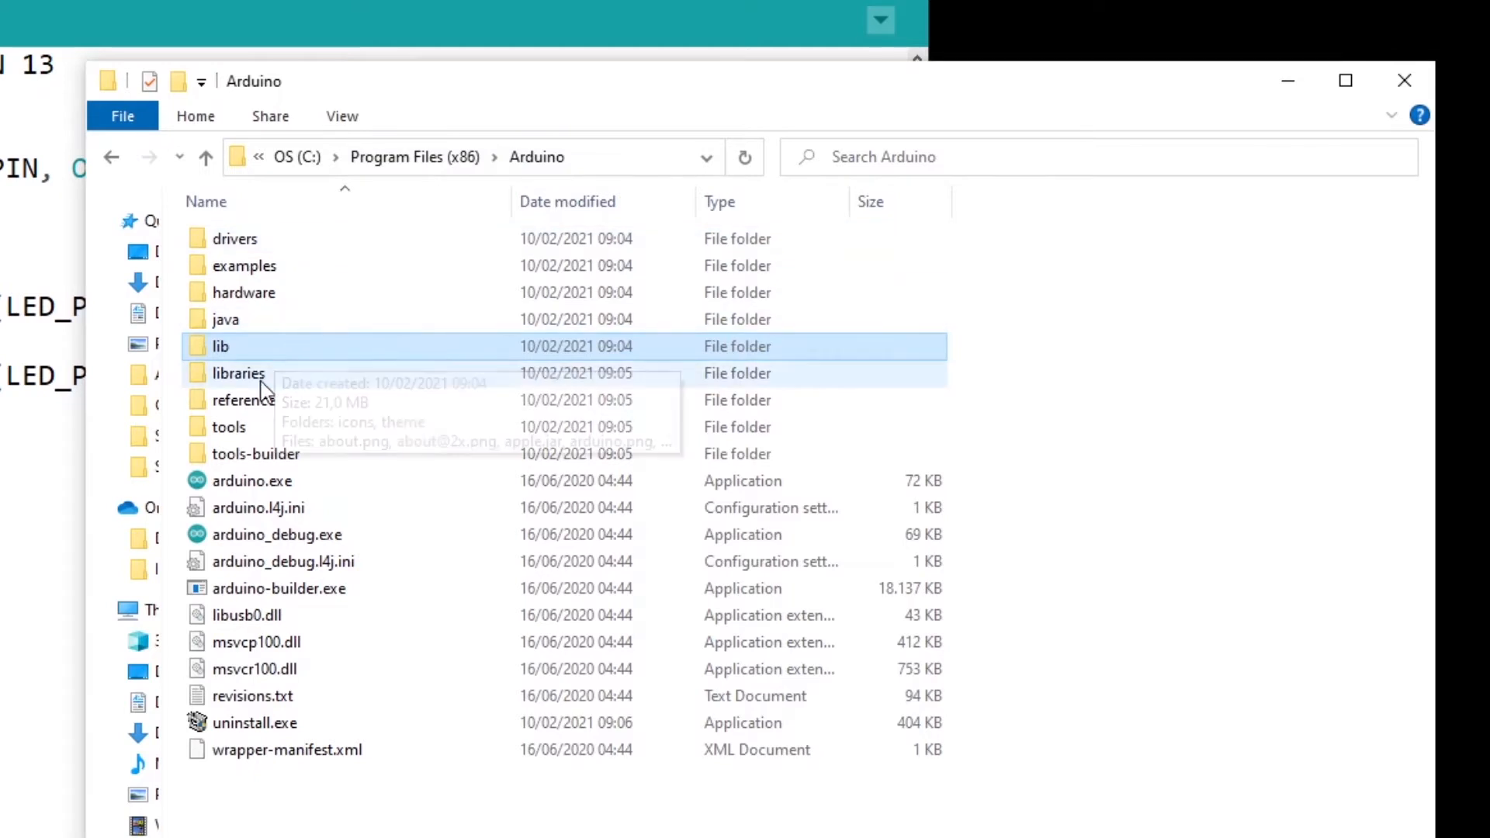
{"action": "mouse_move", "coordinate": [253, 362]}
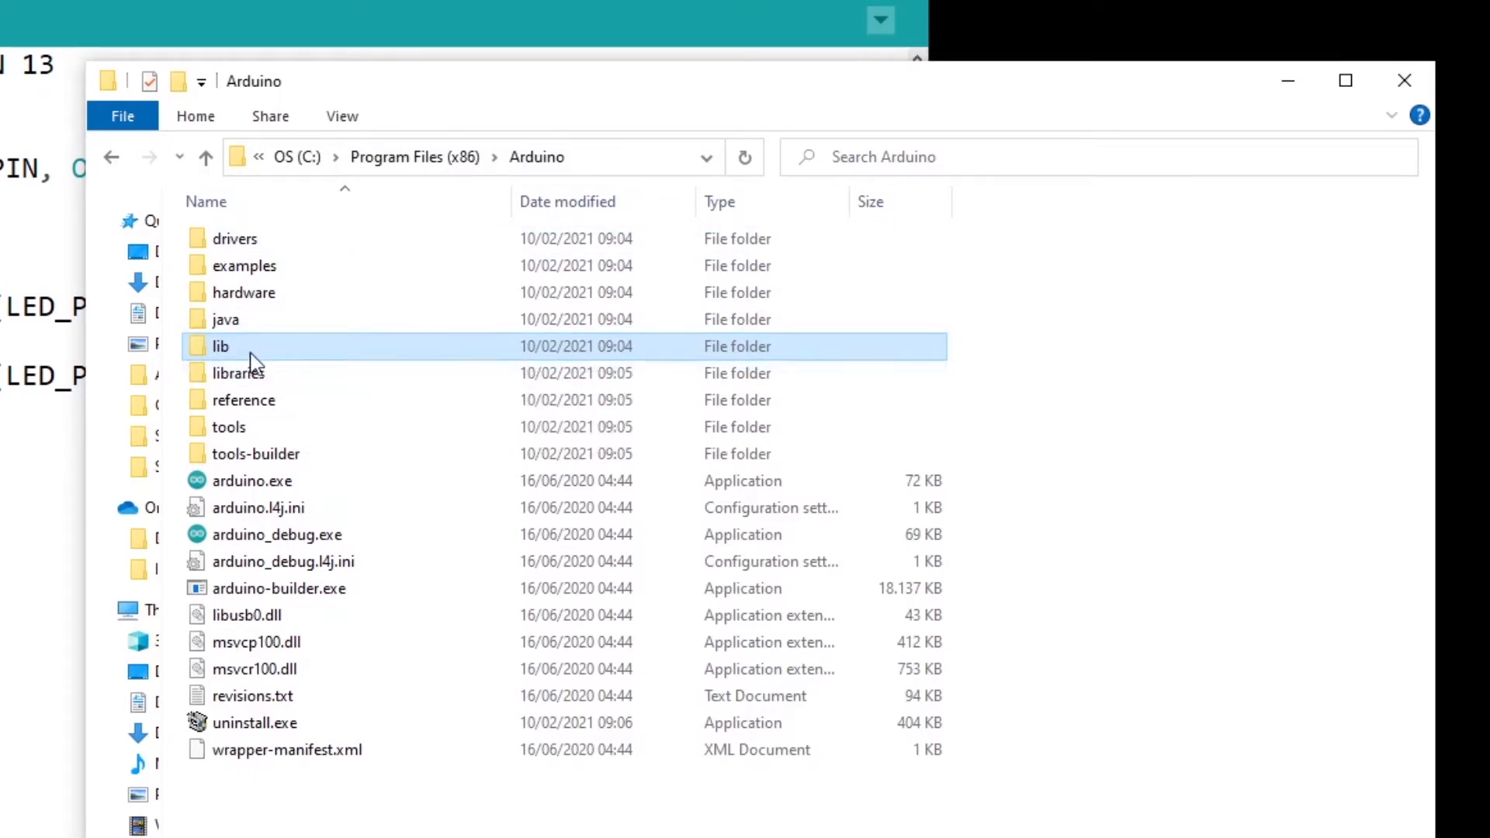
Step: Browse into the Arduino installation's lib folder and select its theme folder
{"action": "double_click", "coordinate": [221, 346]}
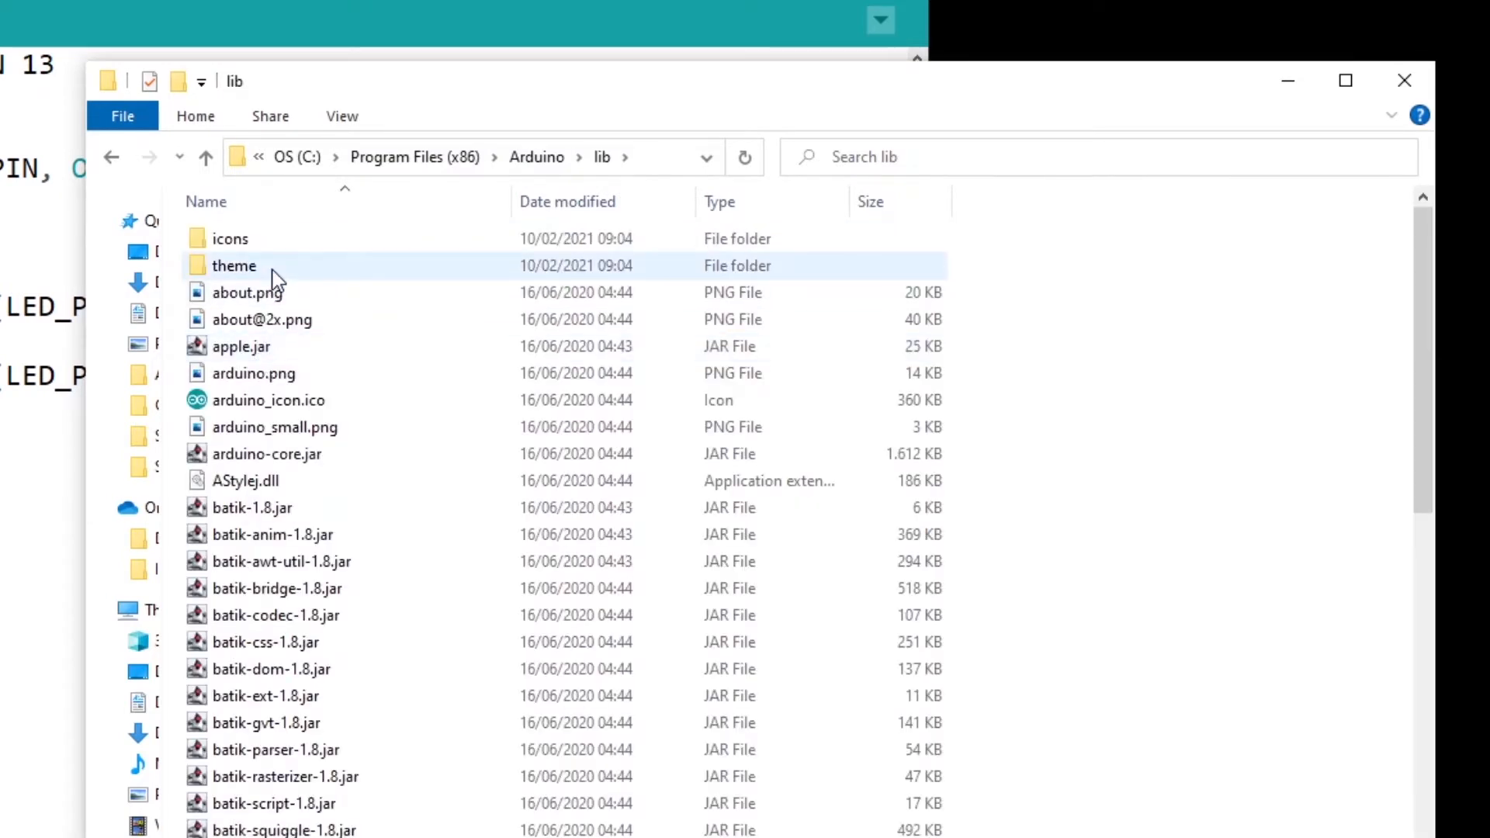
{"action": "left_click", "coordinate": [234, 265]}
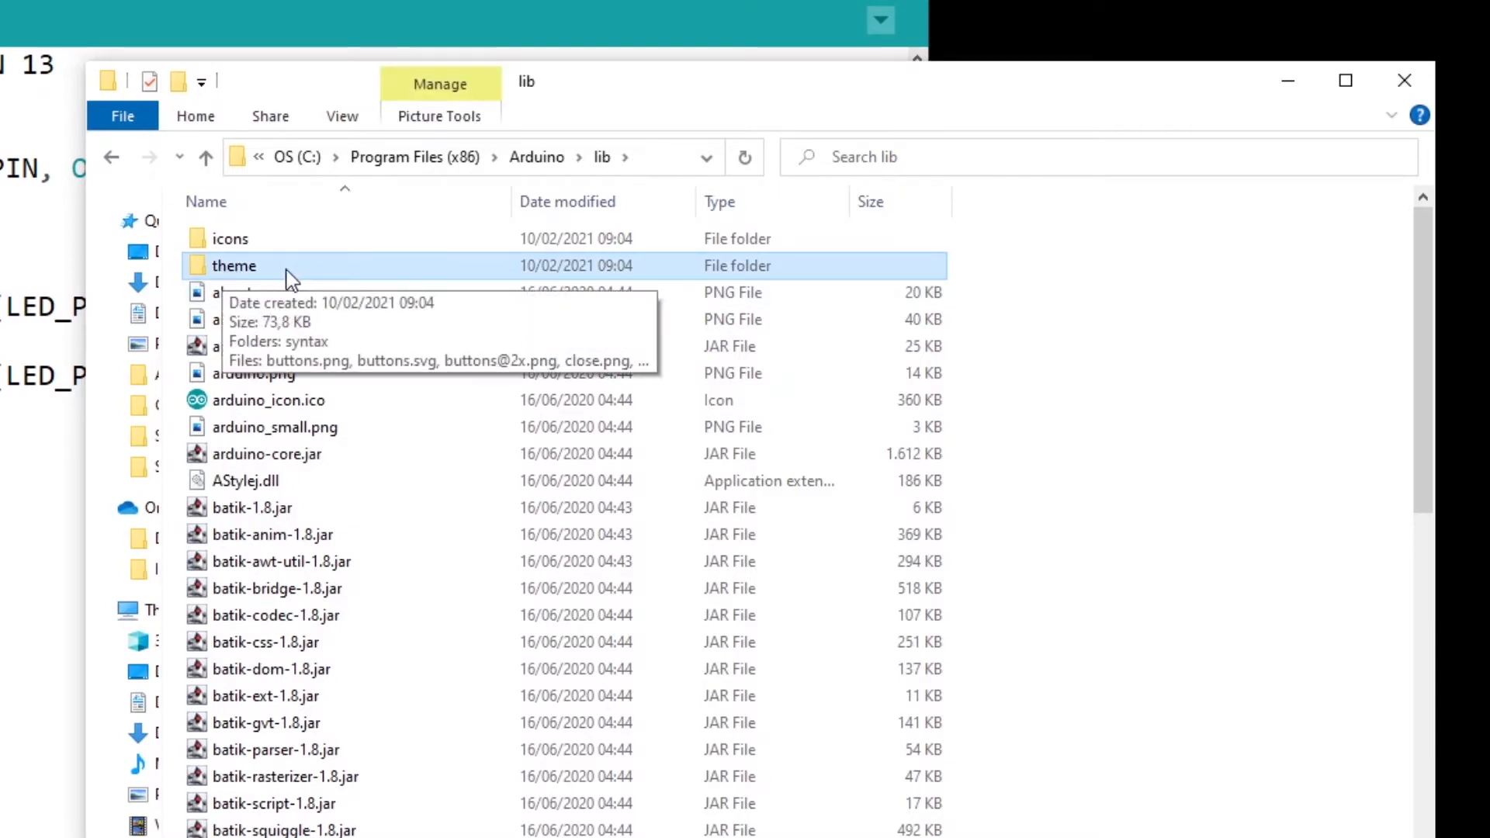
{"action": "mouse_move", "coordinate": [252, 276]}
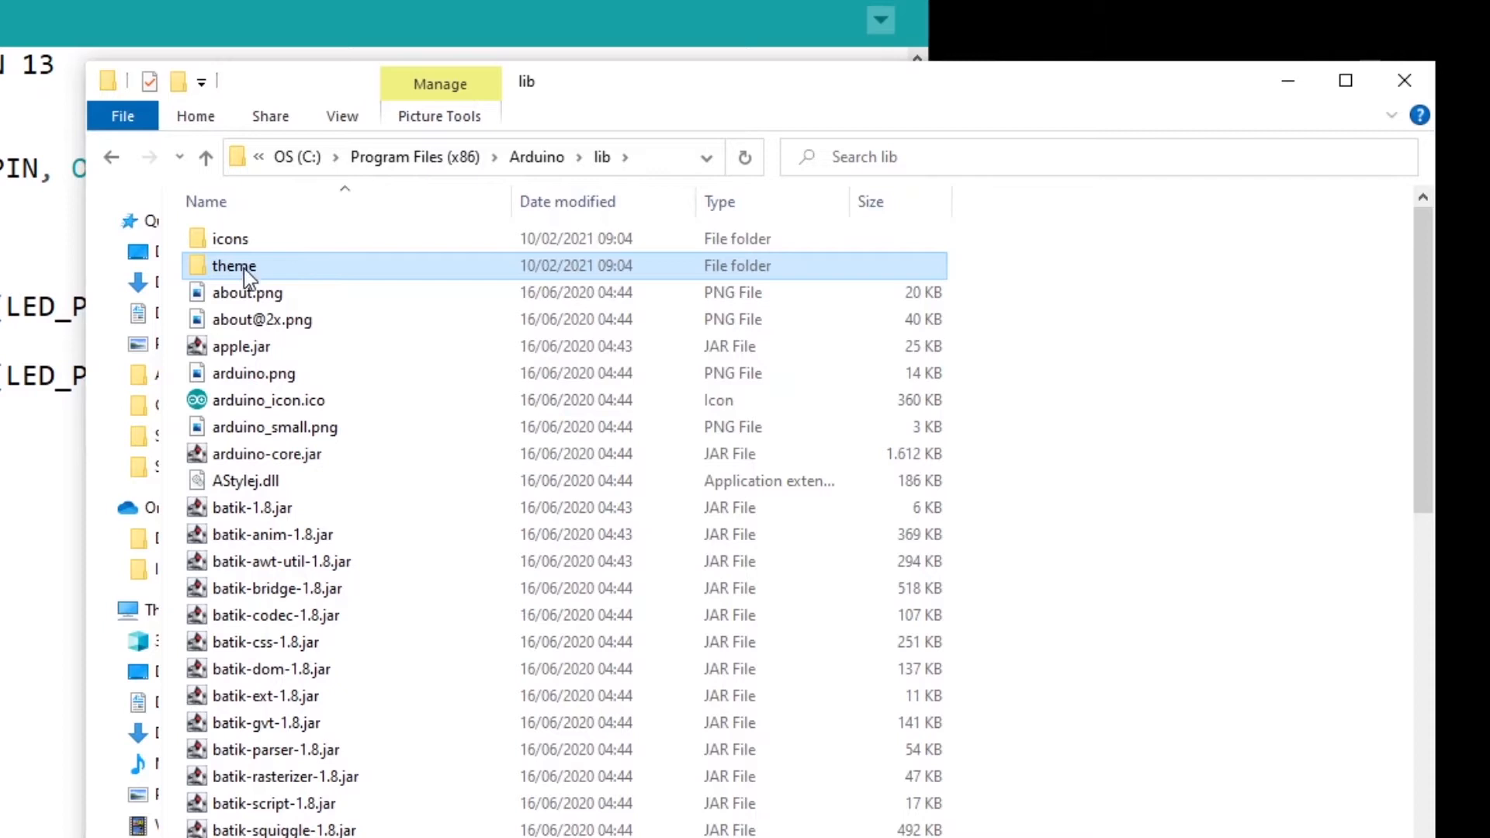
{"action": "mouse_move", "coordinate": [936, 270]}
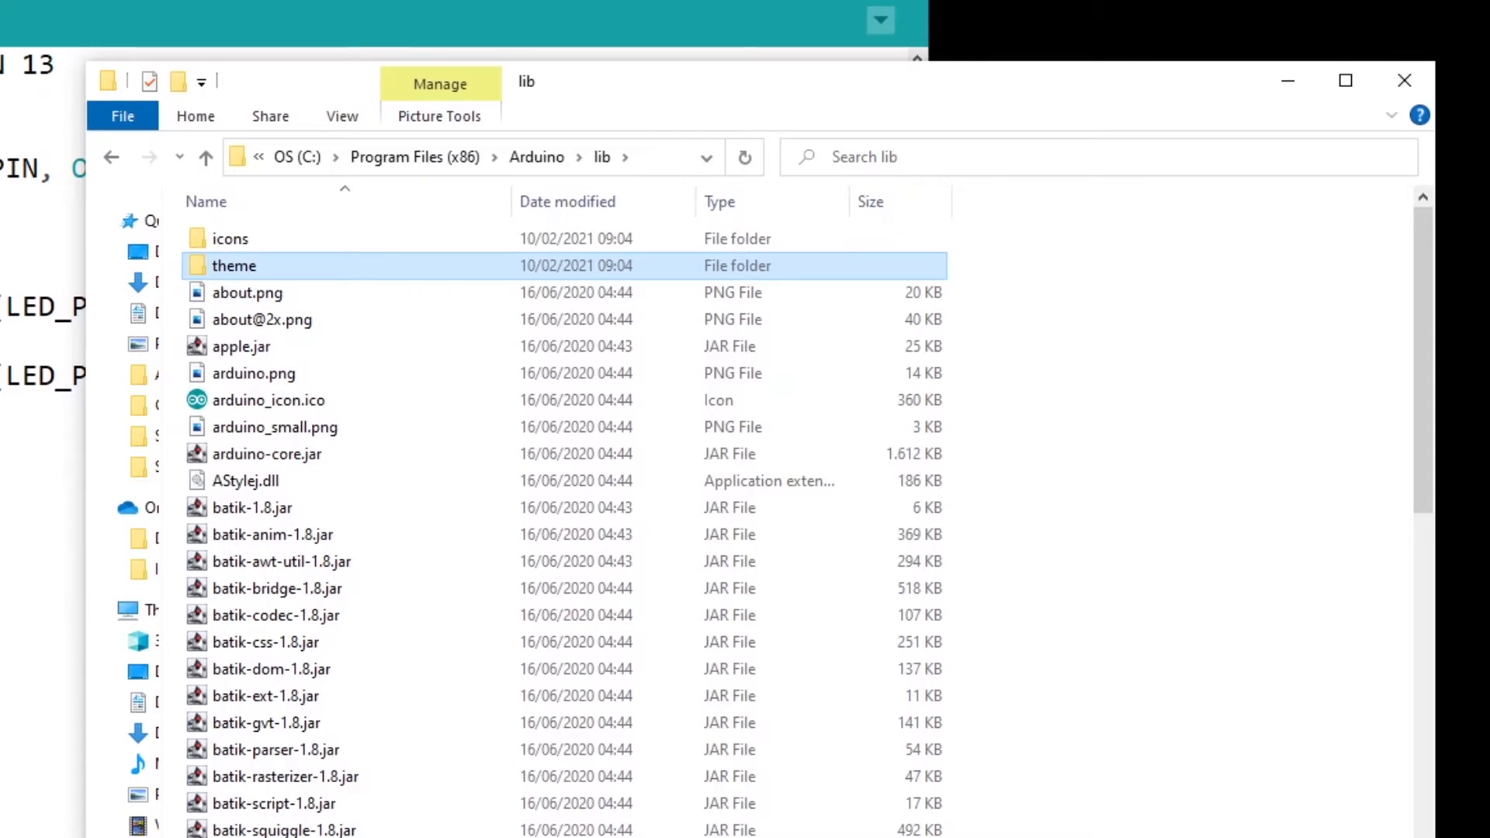
{"action": "mouse_move", "coordinate": [976, 292]}
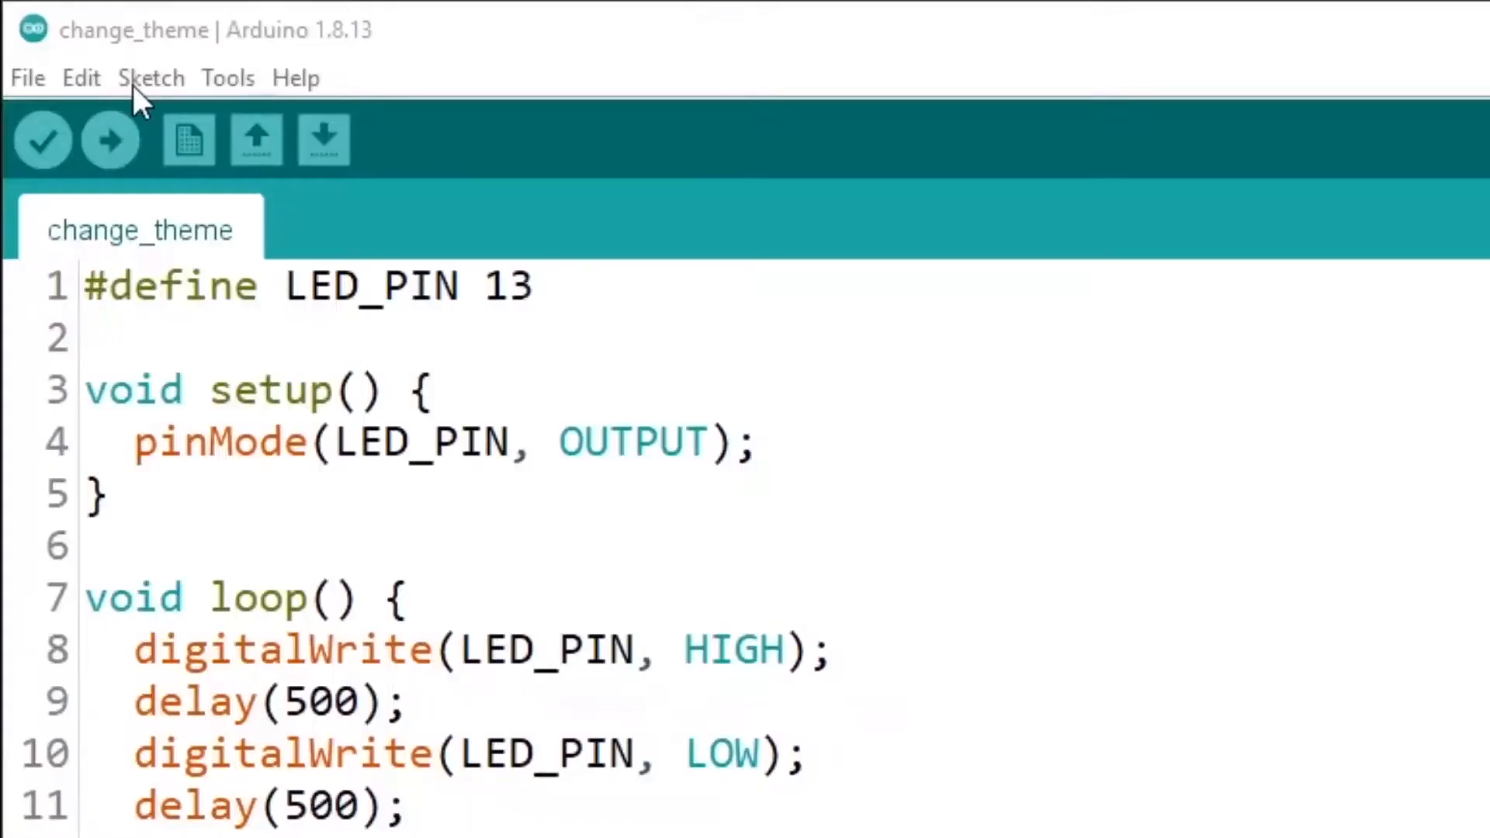
Step: Show the change_theme sketch's folder via Sketch > Show Sketch Folder
{"action": "left_click", "coordinate": [149, 78]}
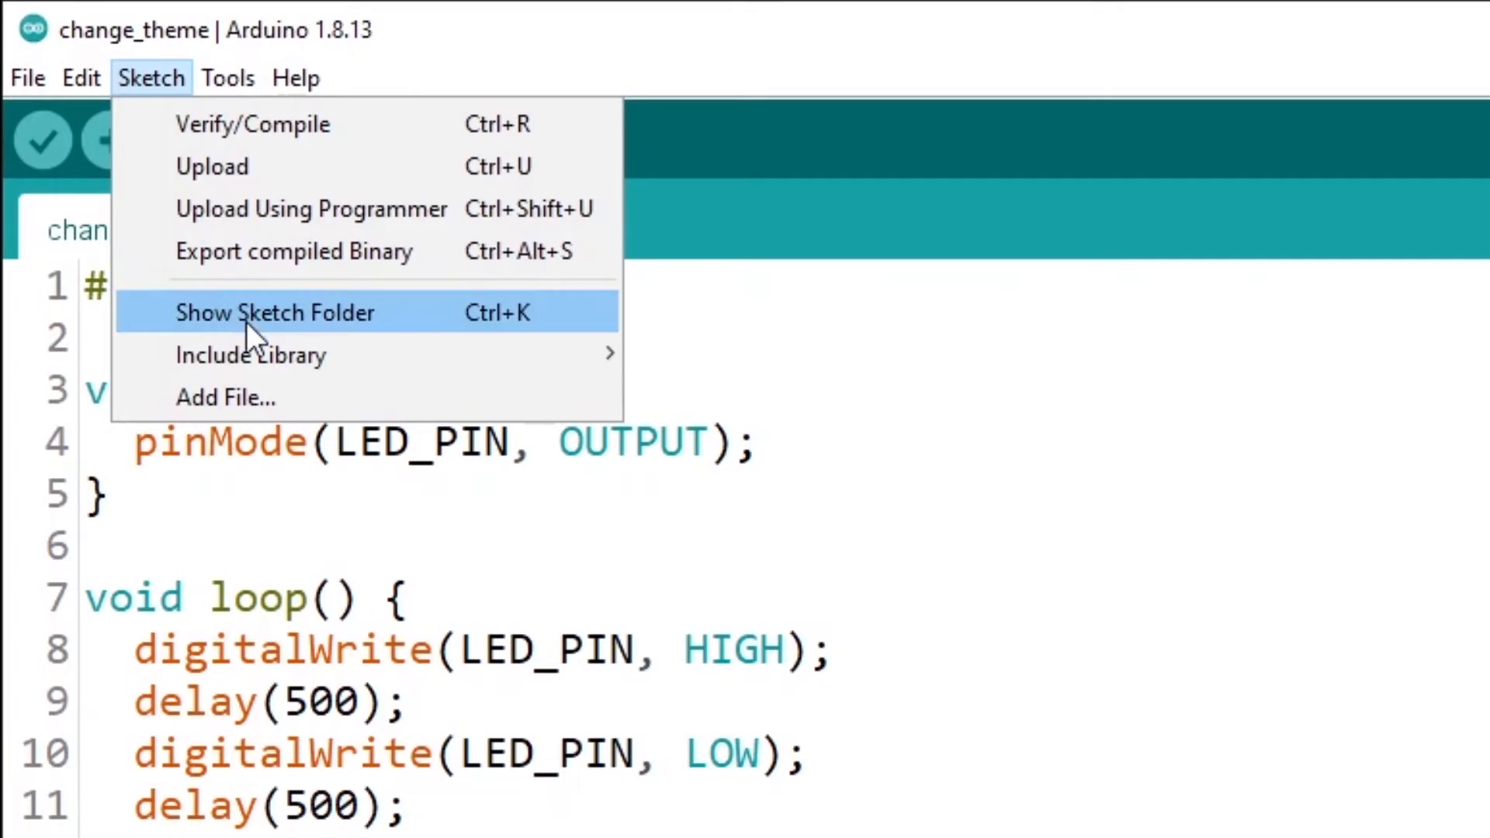
{"action": "left_click", "coordinate": [276, 312]}
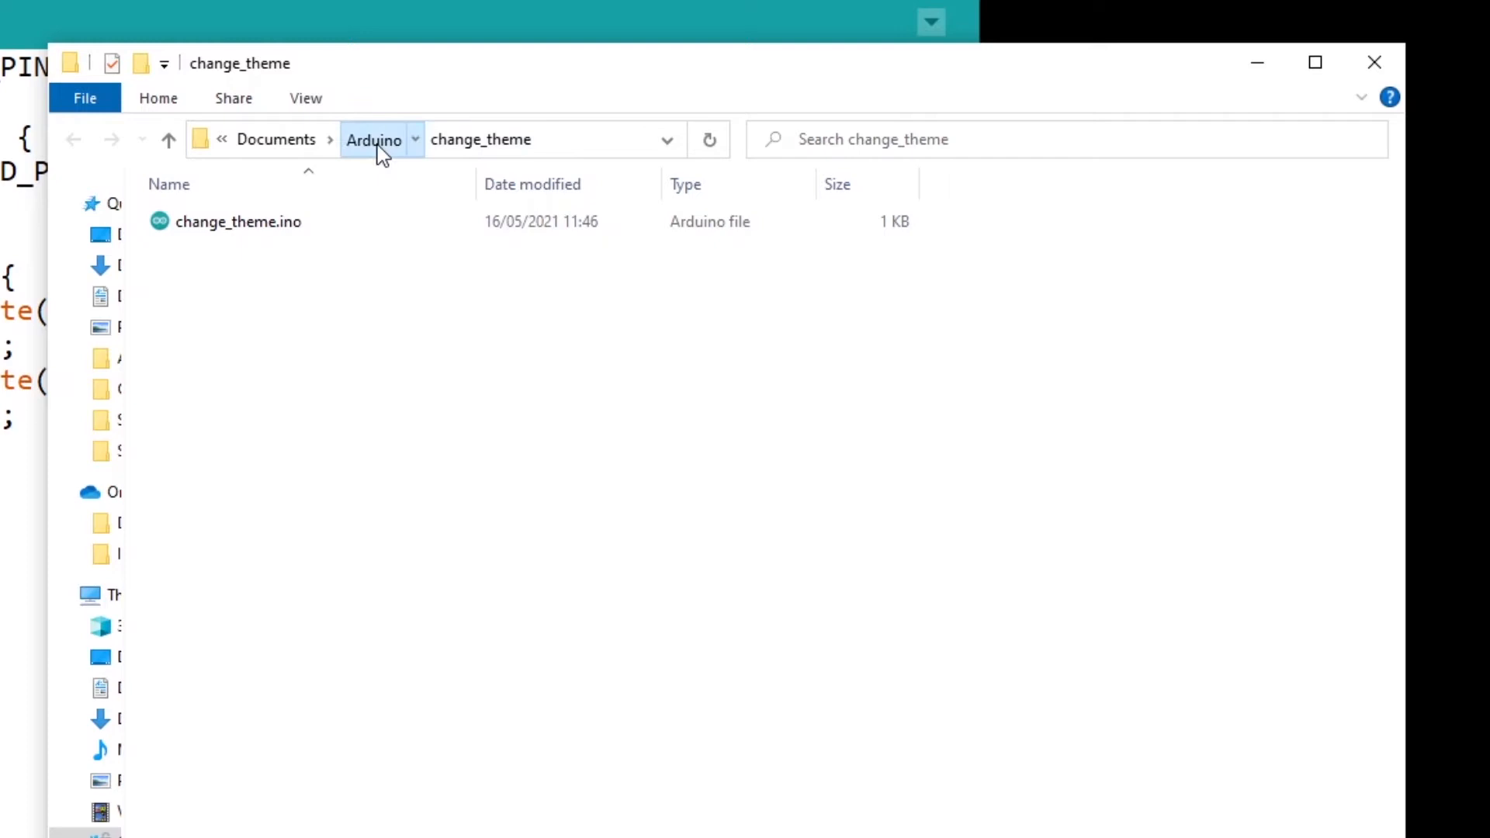
Step: Create a new folder named theme in the Documents\Arduino sketchbook folder
{"action": "left_click", "coordinate": [374, 138]}
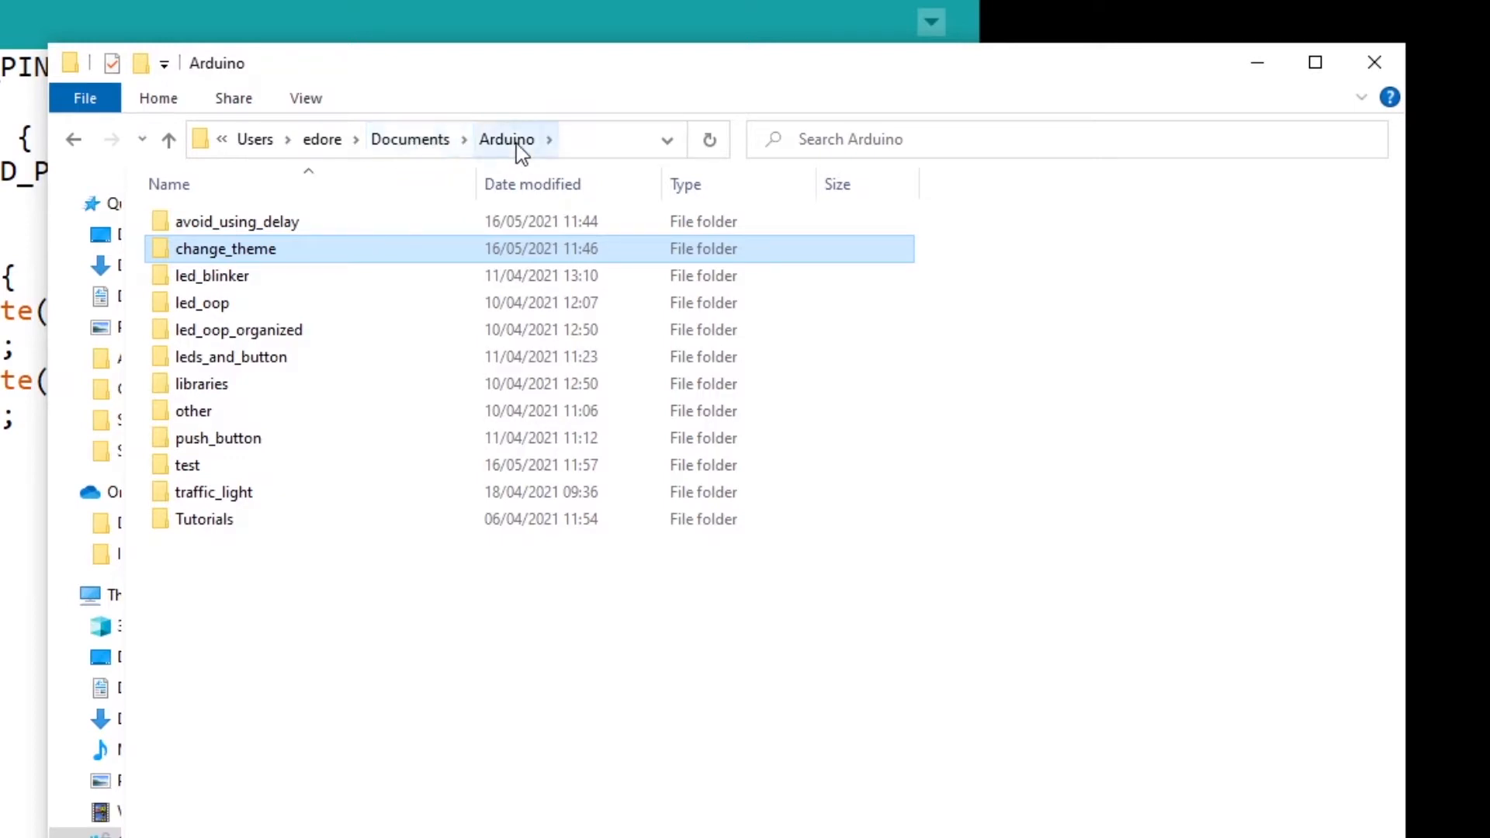
{"action": "mouse_move", "coordinate": [238, 437]}
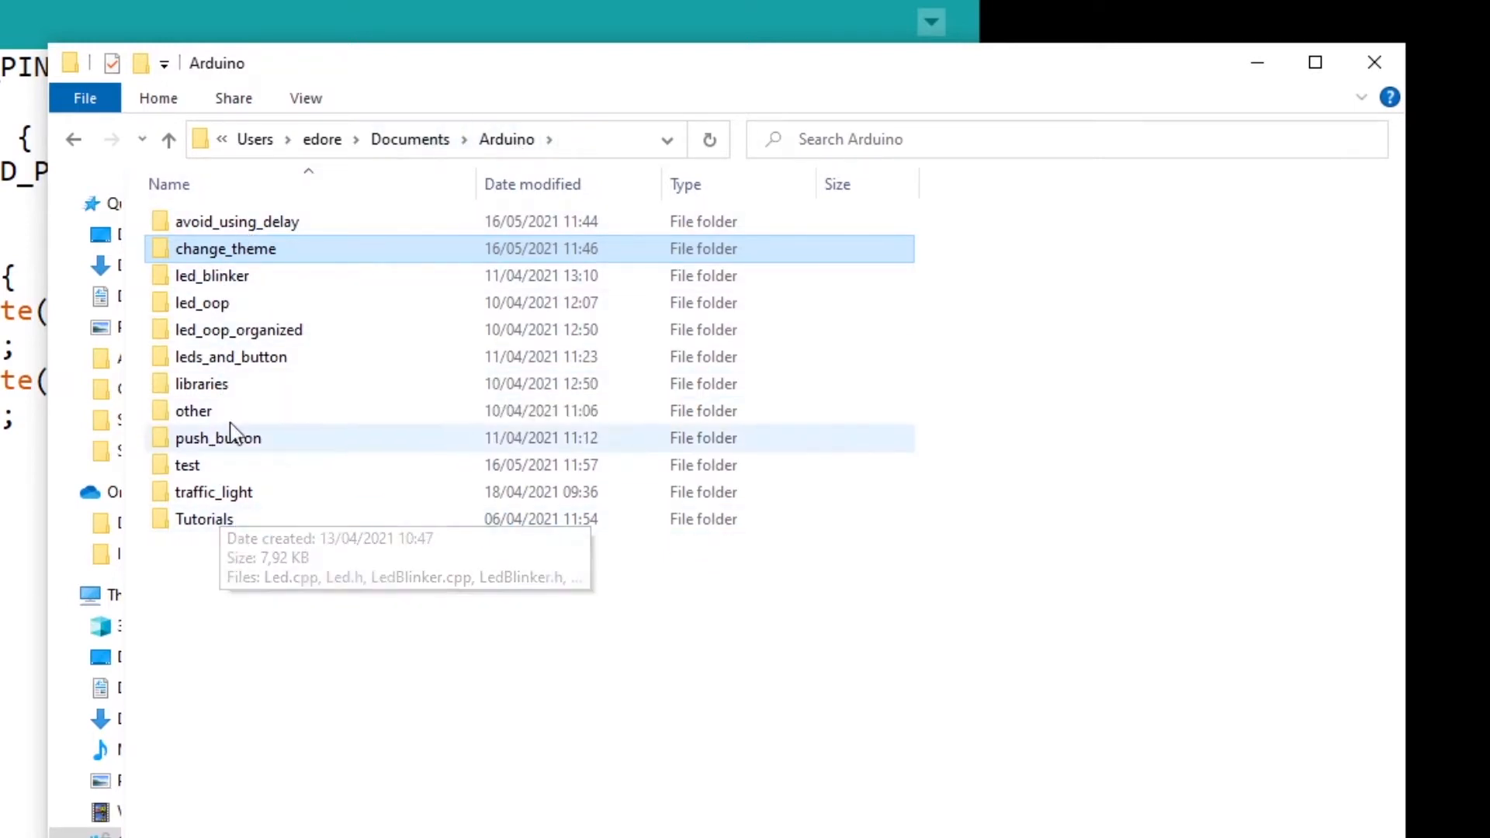
{"action": "mouse_move", "coordinate": [253, 573]}
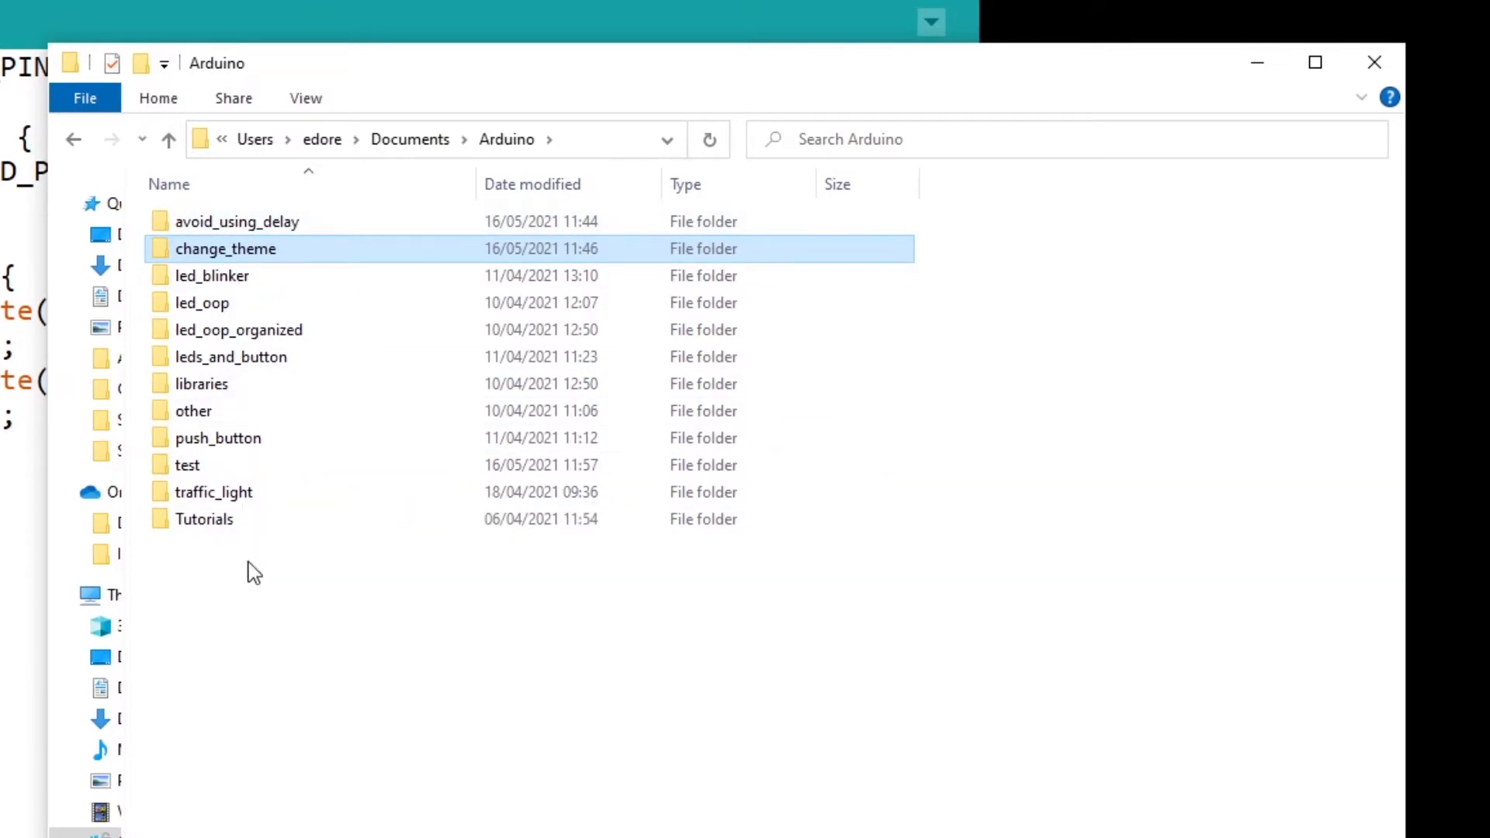
{"action": "left_click", "coordinate": [202, 383]}
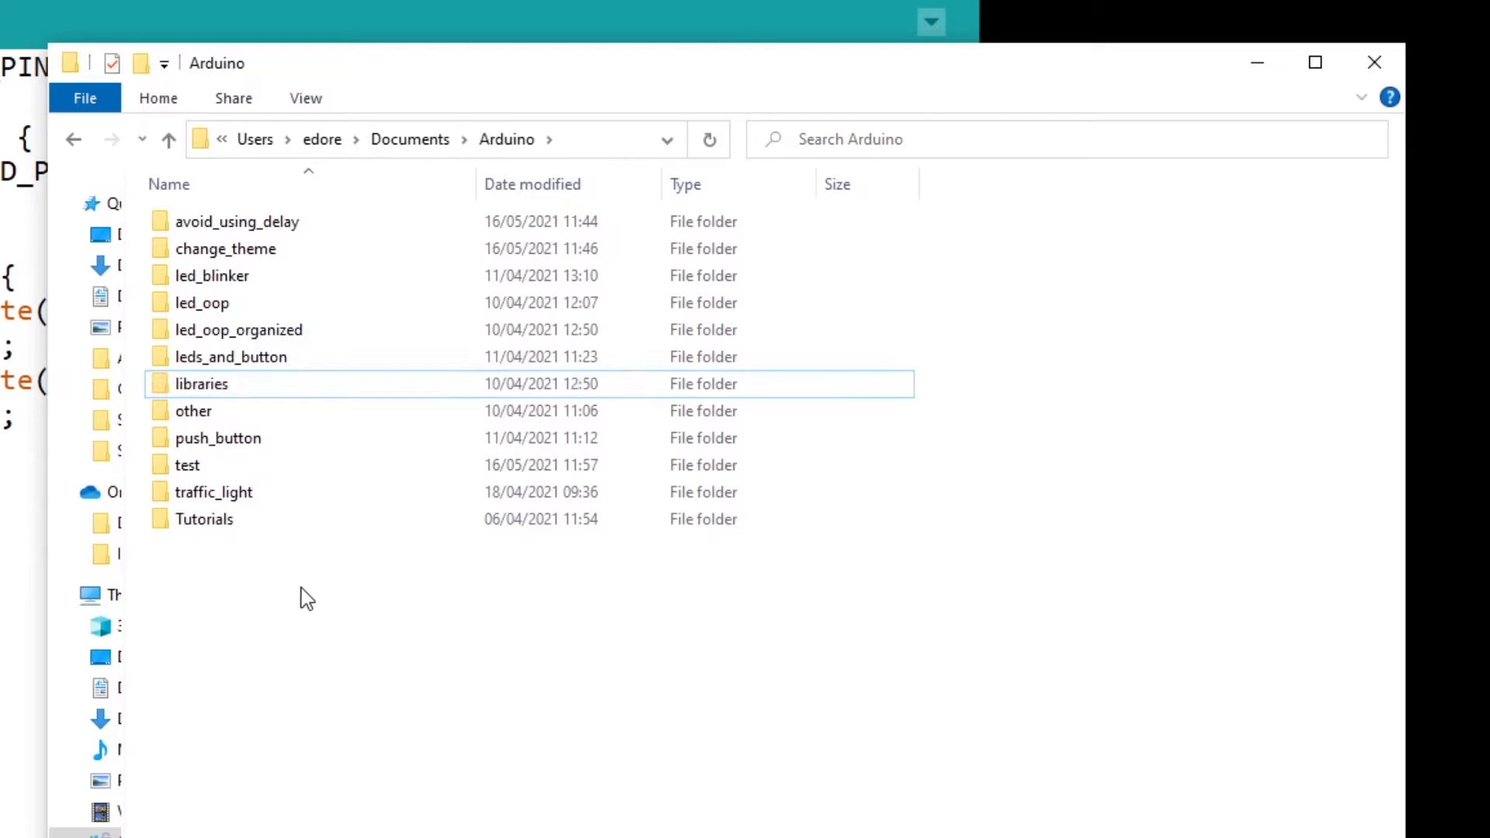
{"action": "right_click", "coordinate": [305, 596]}
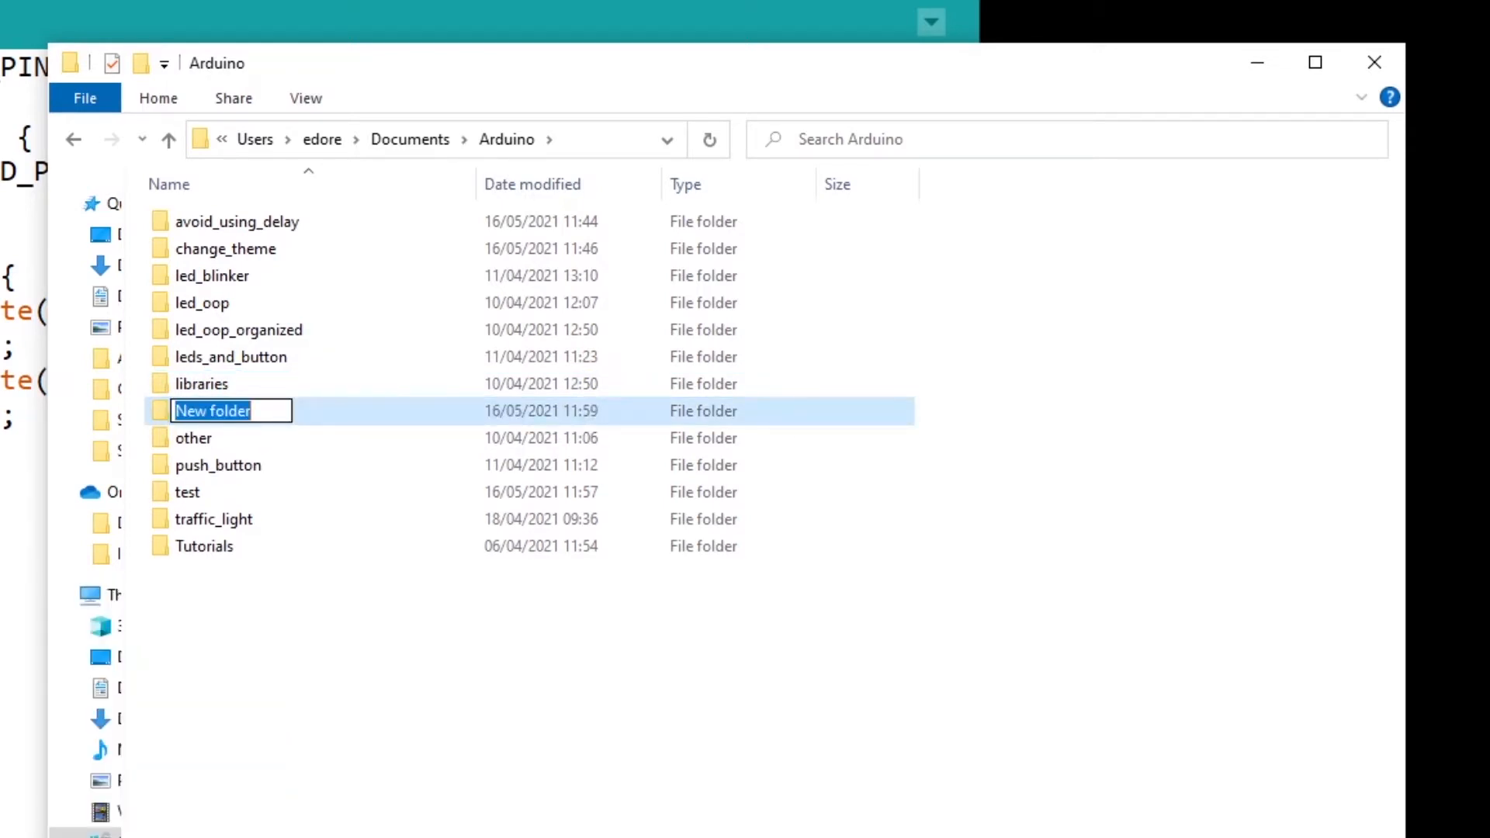
{"action": "type", "text": "theme"}
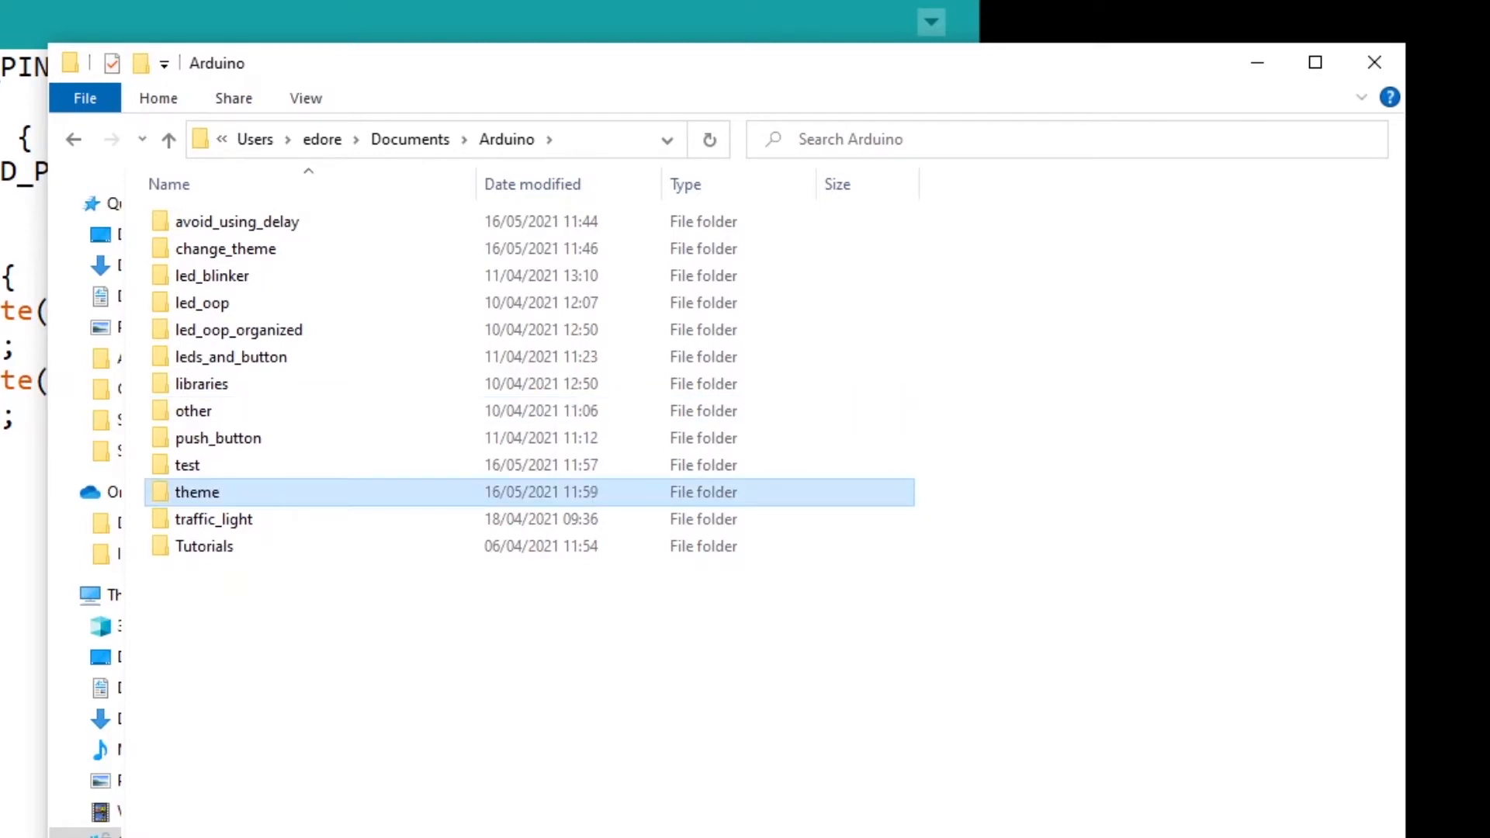
{"action": "mouse_move", "coordinate": [226, 499]}
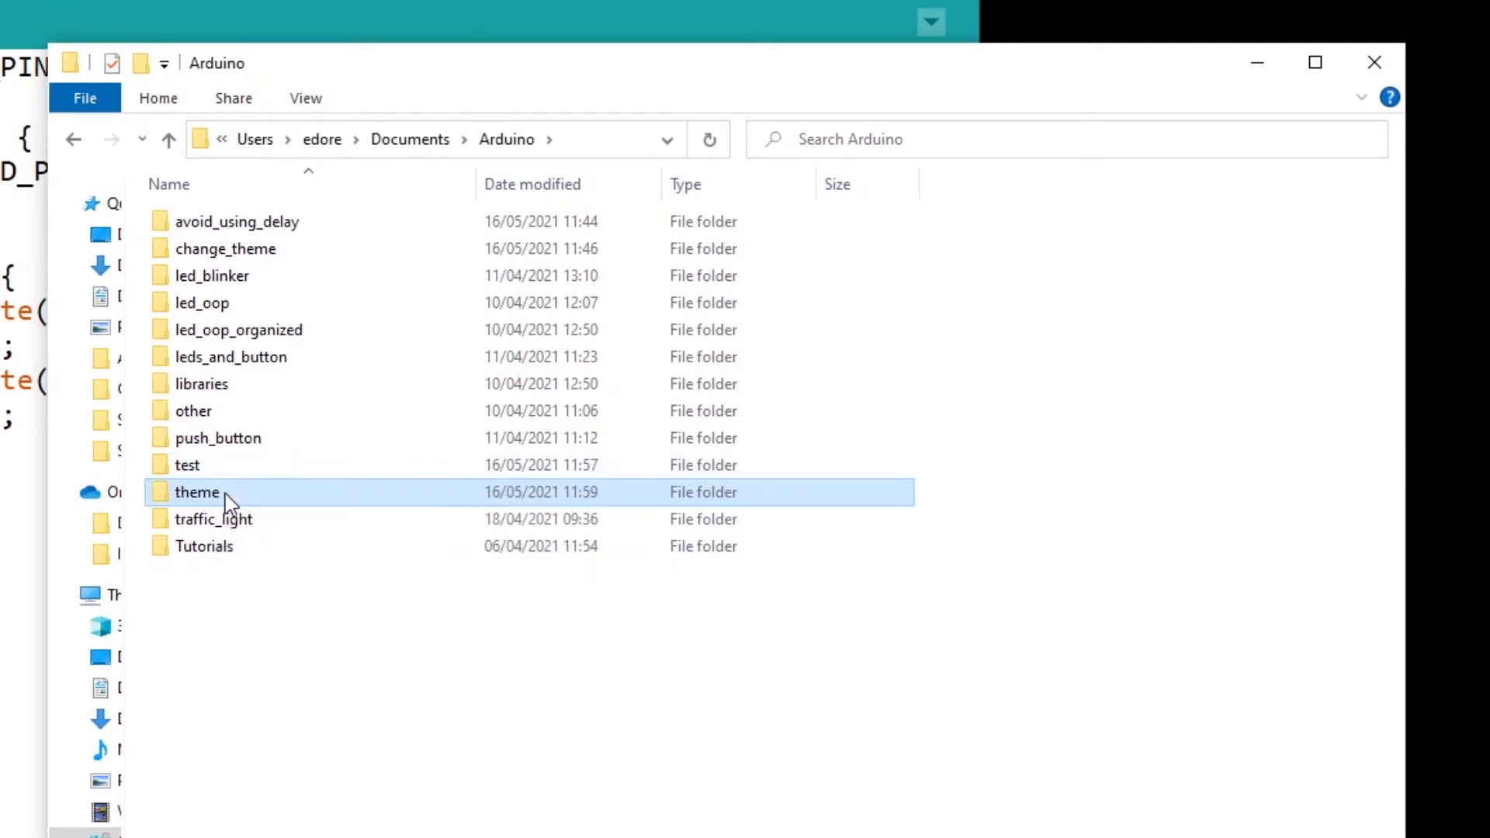
{"action": "mouse_move", "coordinate": [237, 494]}
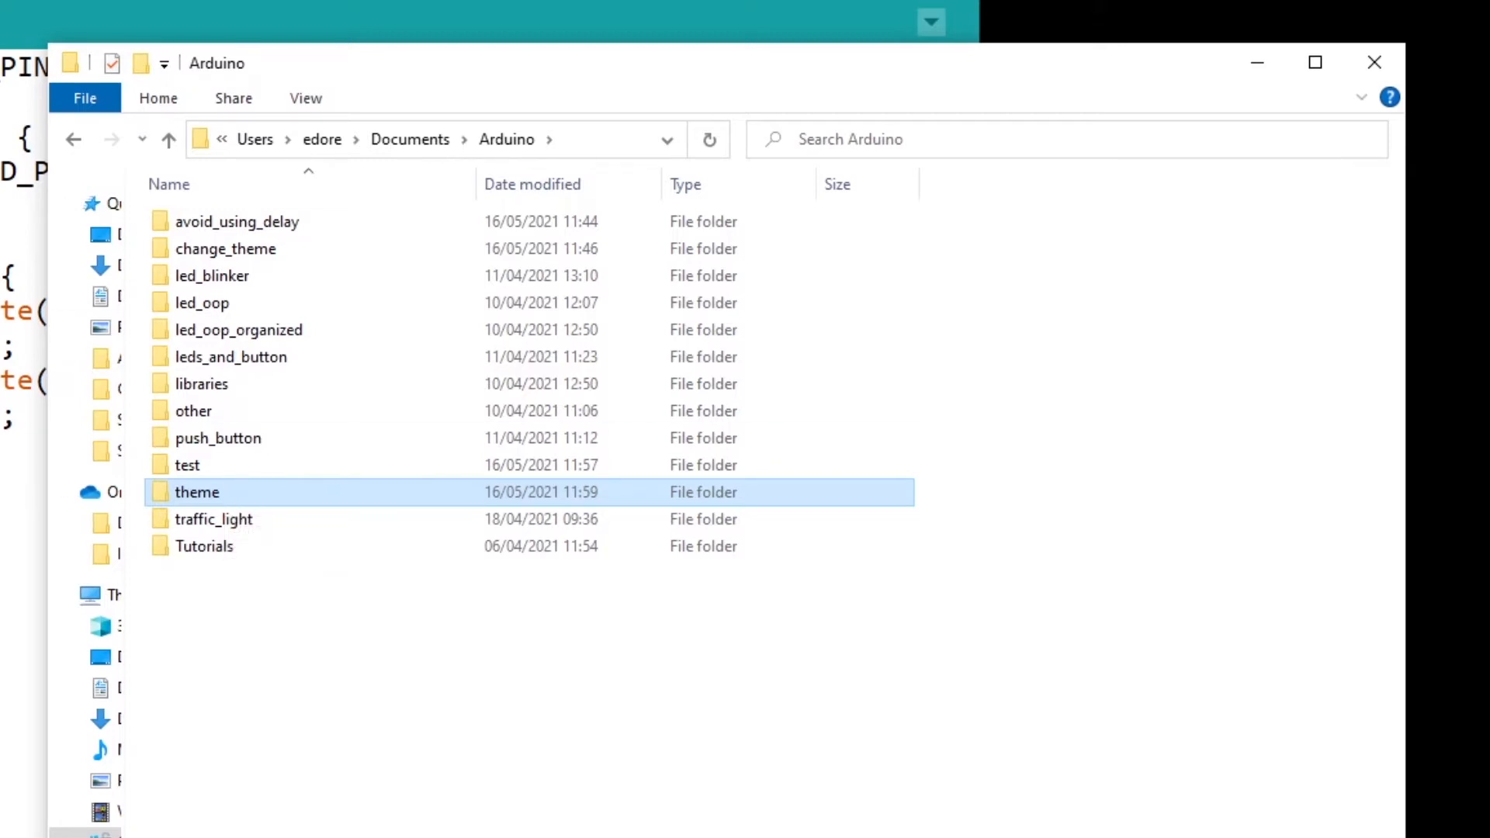
{"action": "mouse_move", "coordinate": [352, 670]}
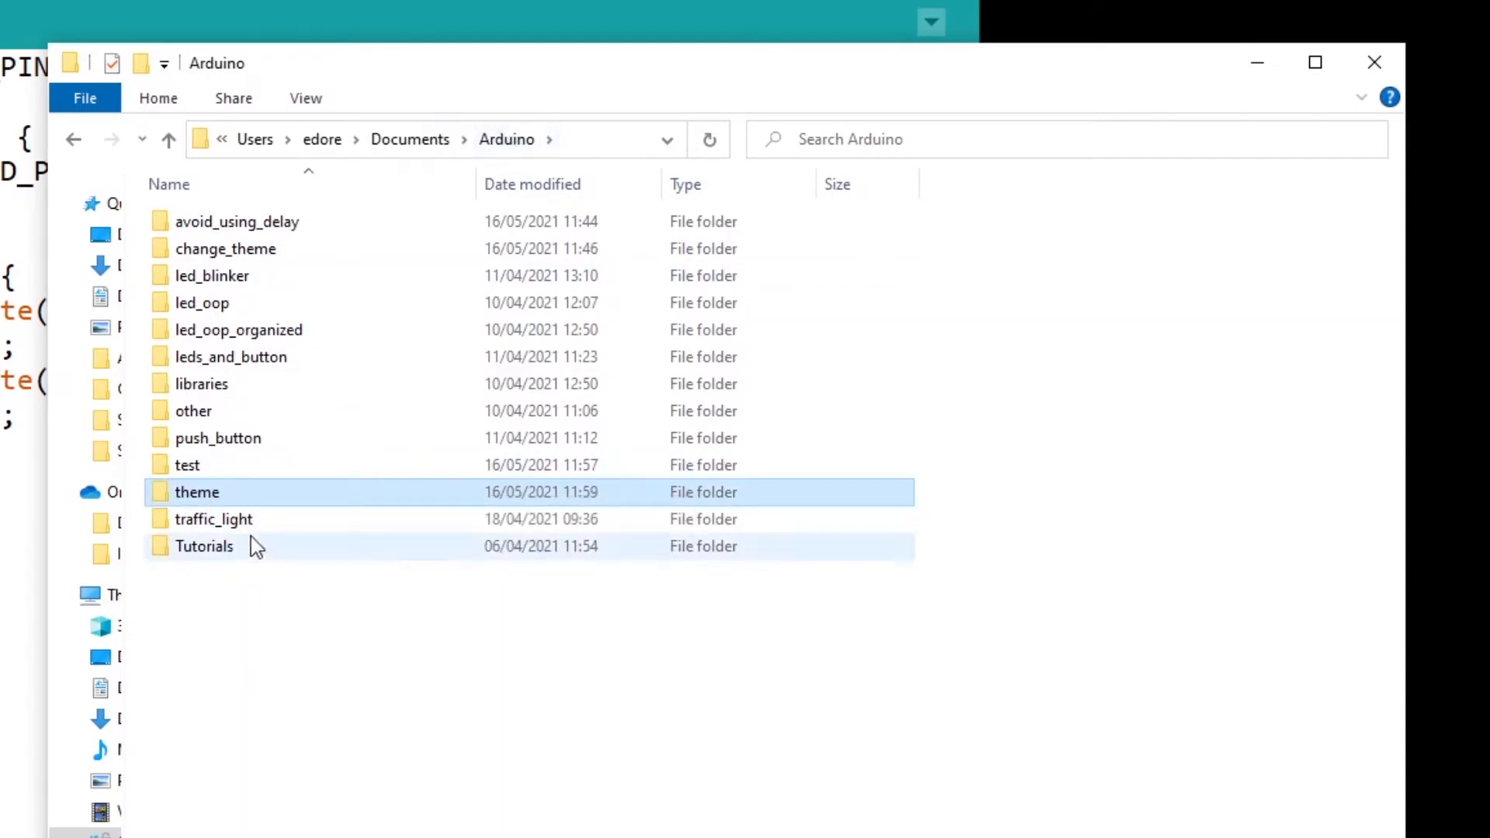
{"action": "double_click", "coordinate": [197, 492]}
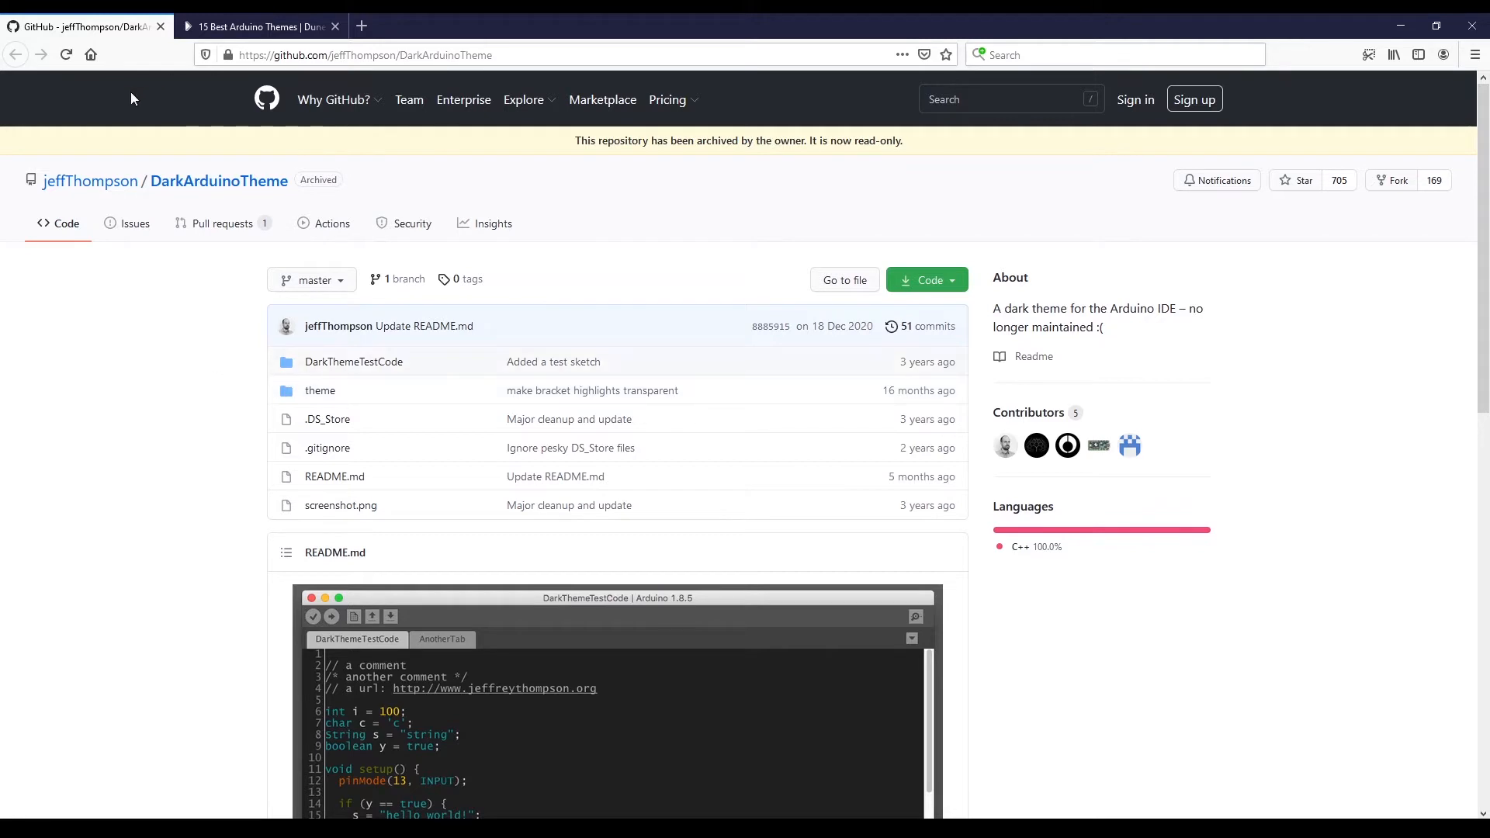
{"action": "mouse_move", "coordinate": [163, 268]}
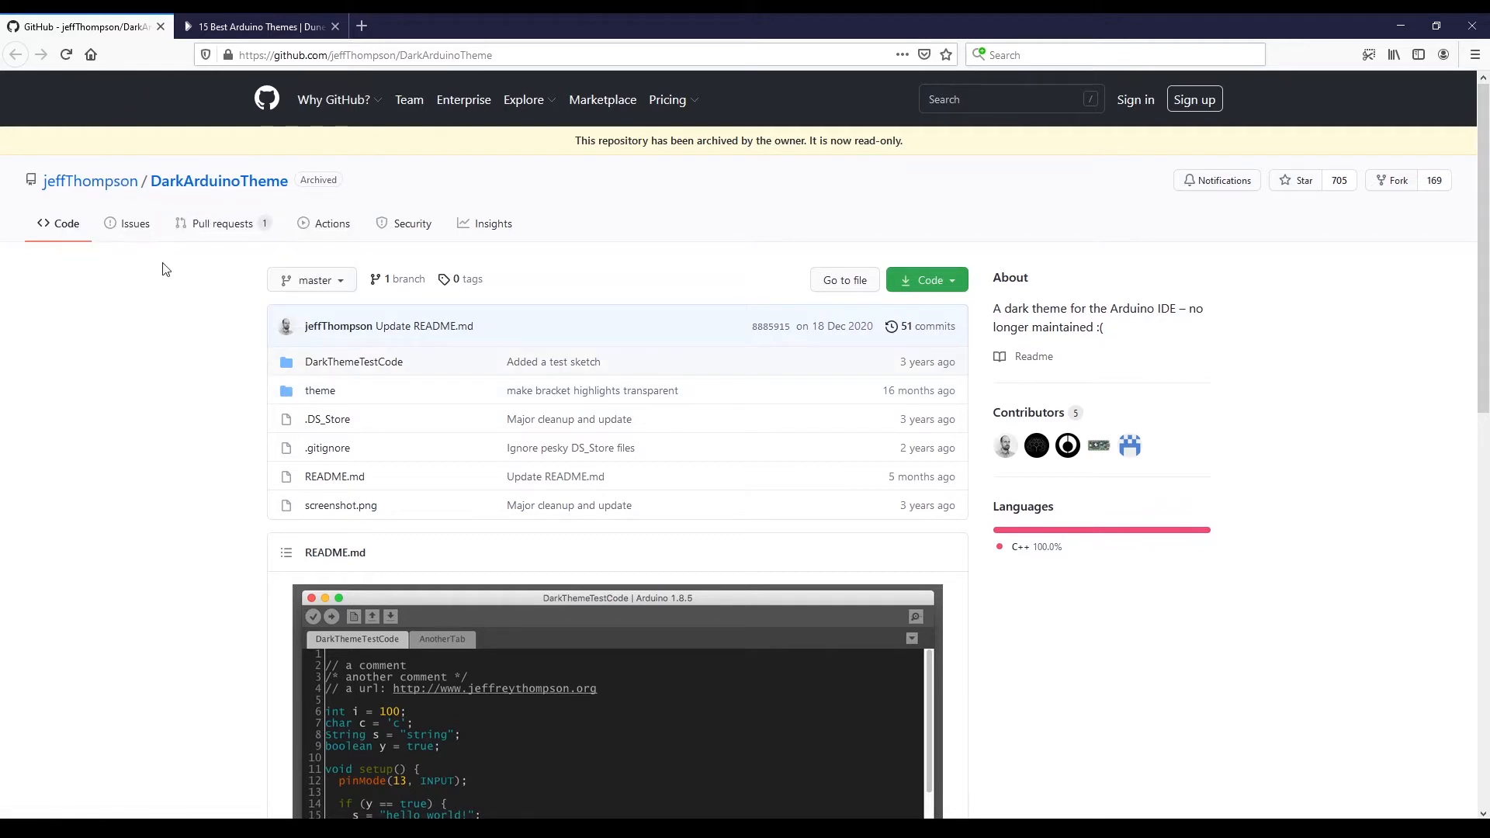
{"action": "mouse_move", "coordinate": [175, 442]}
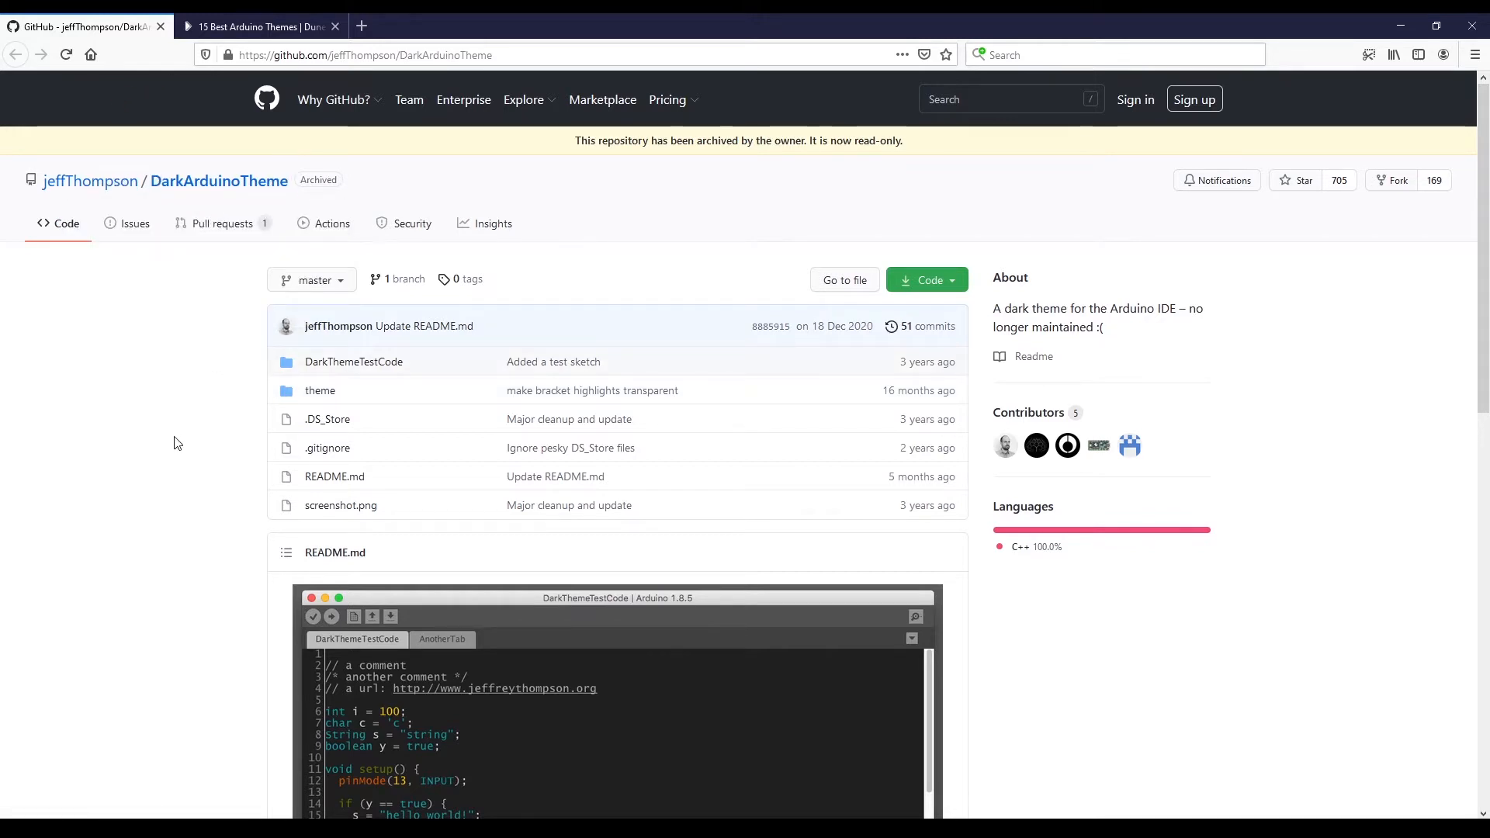
{"action": "mouse_move", "coordinate": [186, 377]}
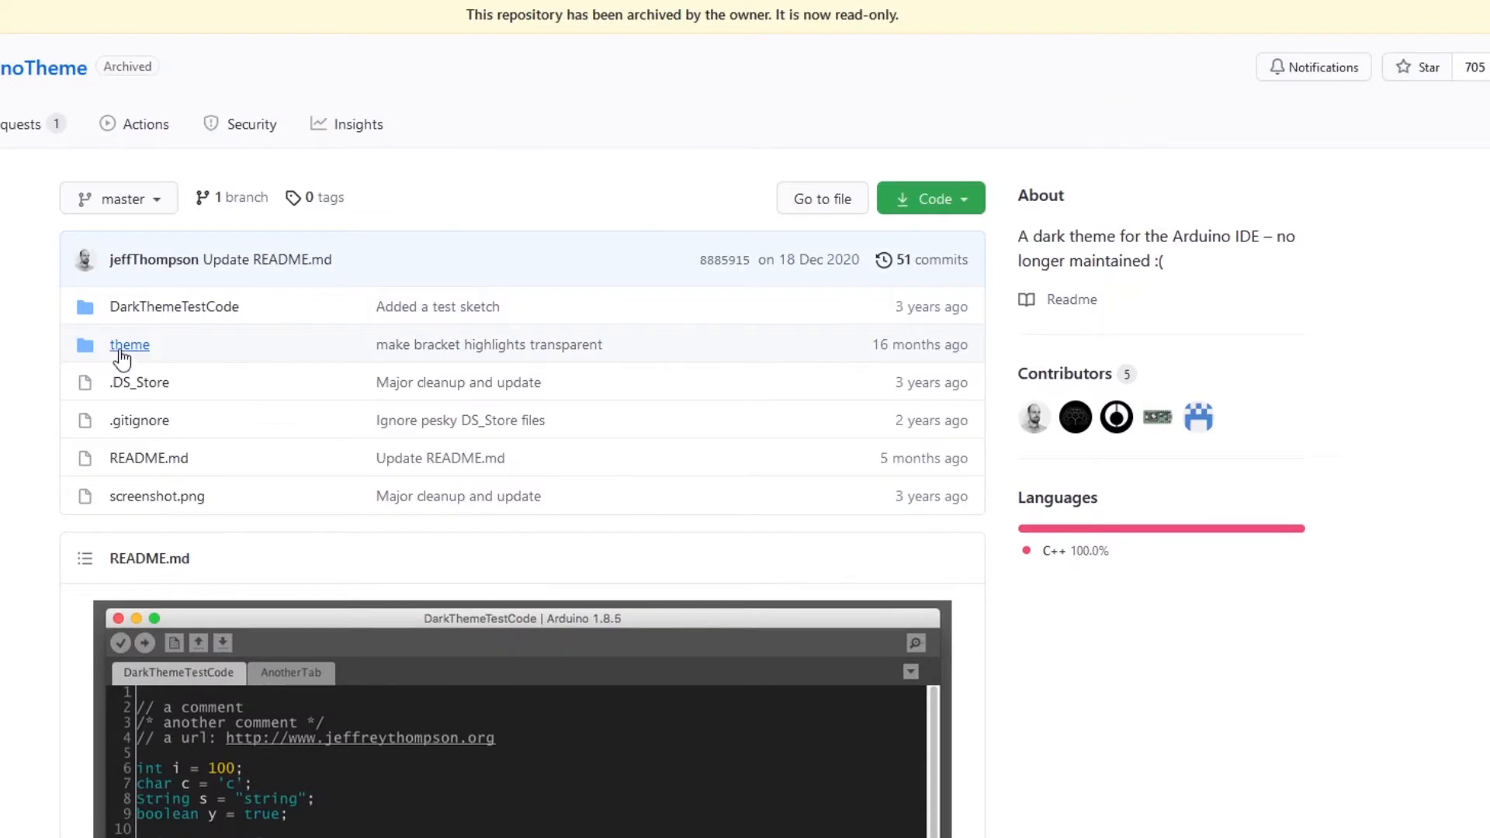
{"action": "left_click", "coordinate": [129, 345]}
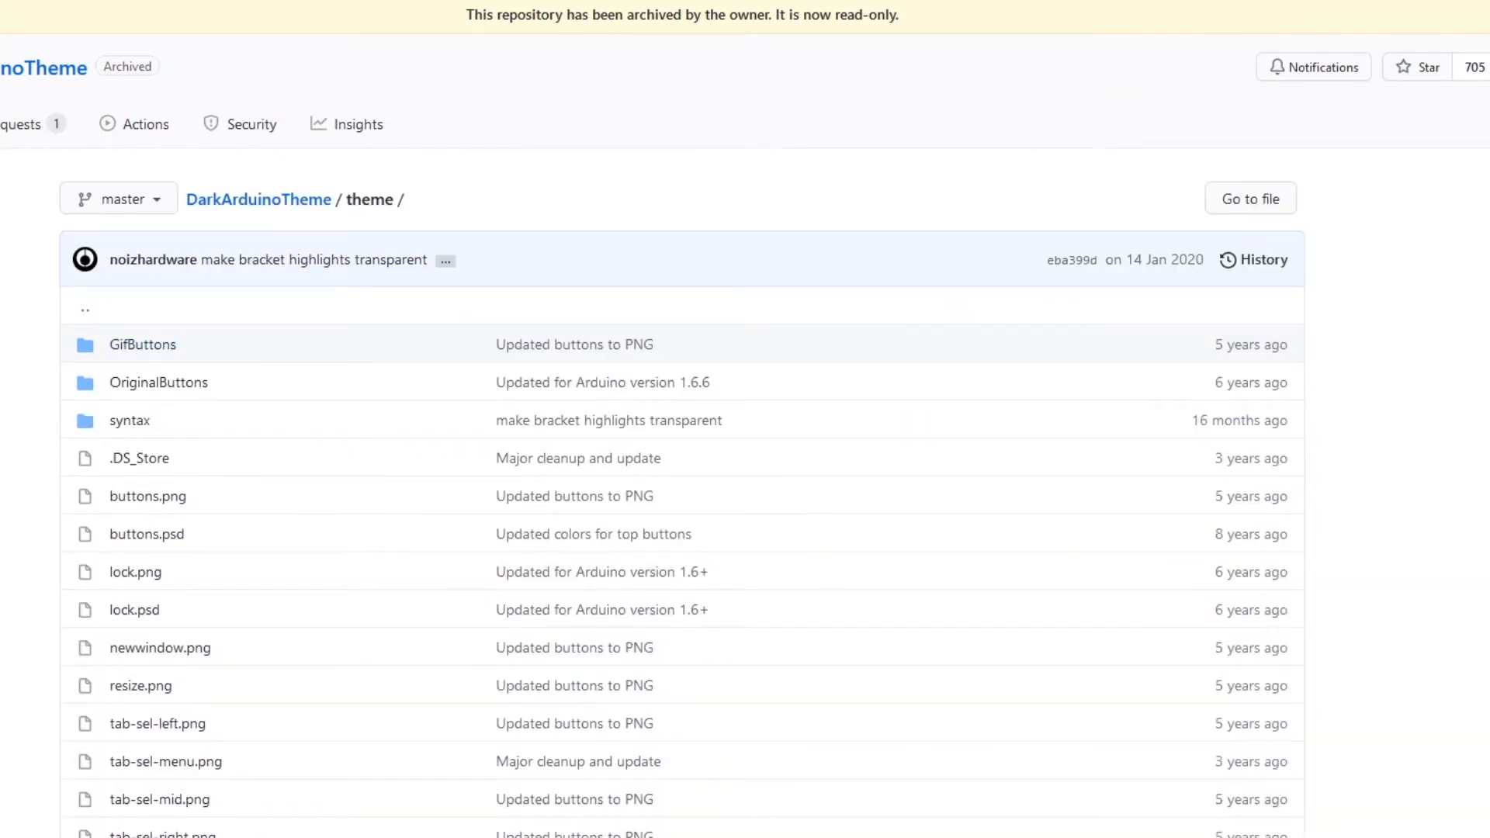
{"action": "scroll", "scroll_direction": "down", "scroll_amount": 3}
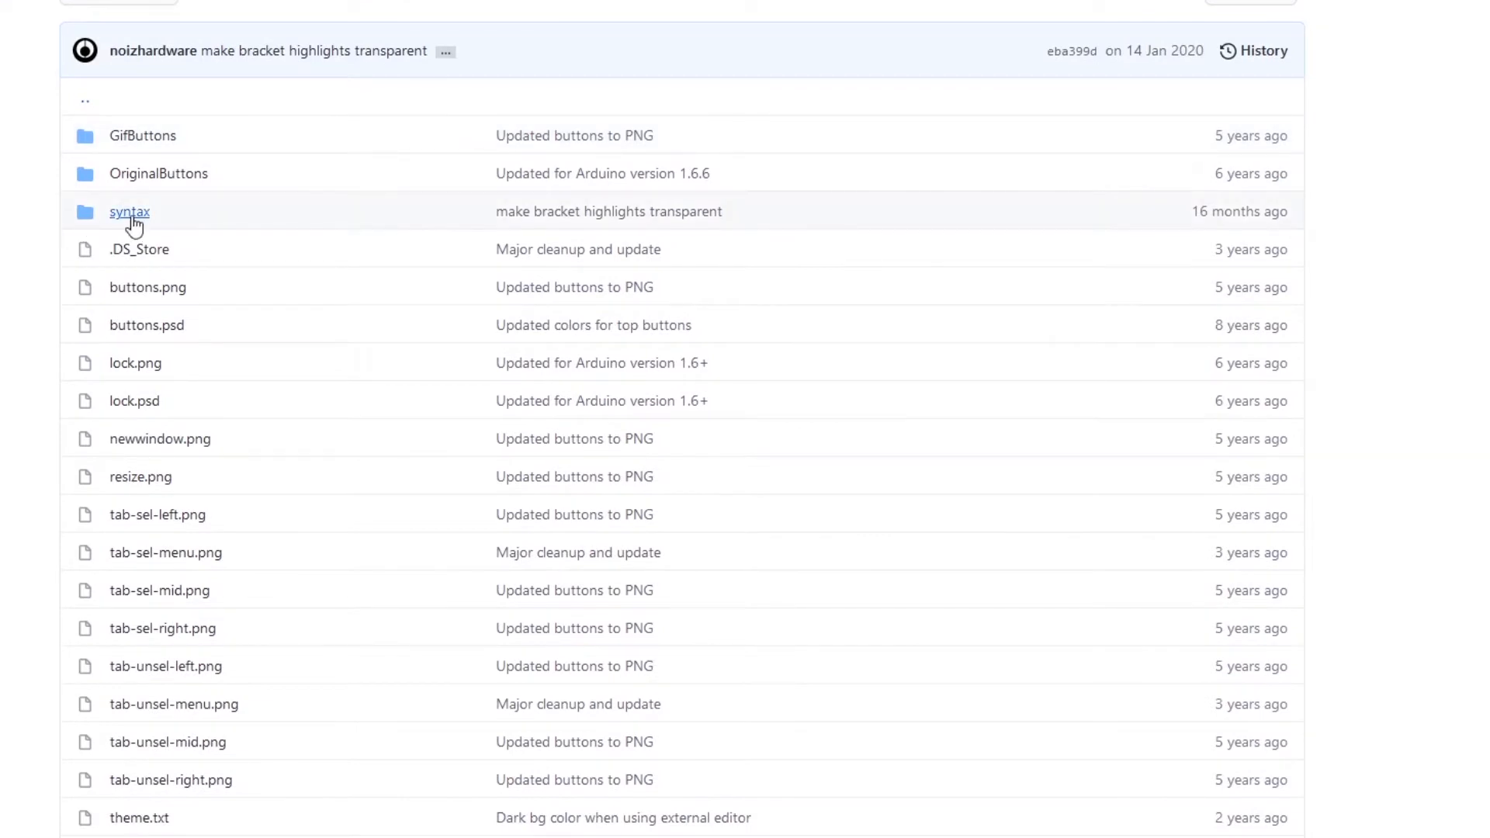
{"action": "mouse_move", "coordinate": [17, 267]}
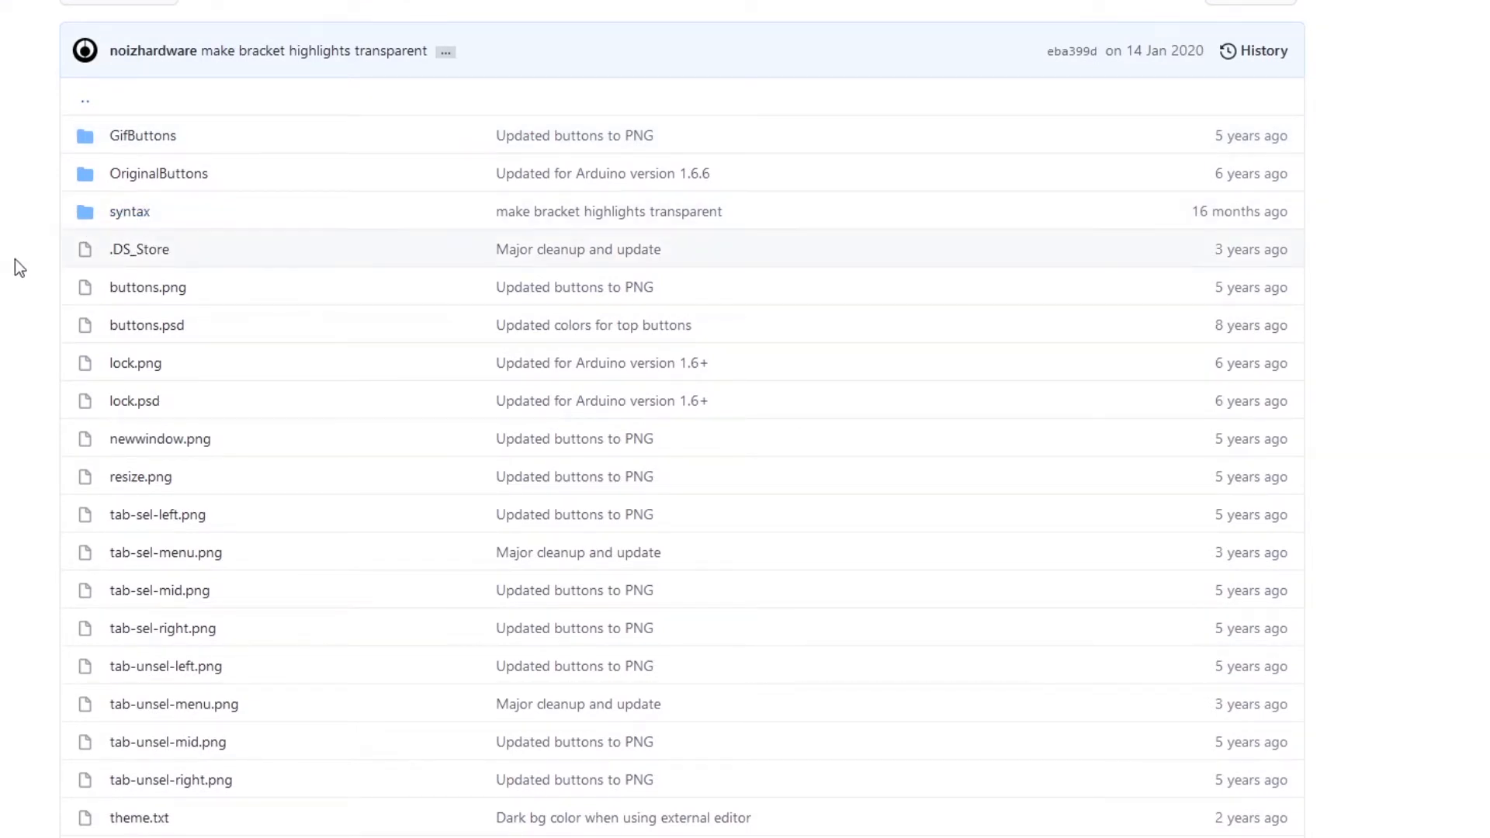
{"action": "scroll", "scroll_direction": "down", "scroll_amount": 3}
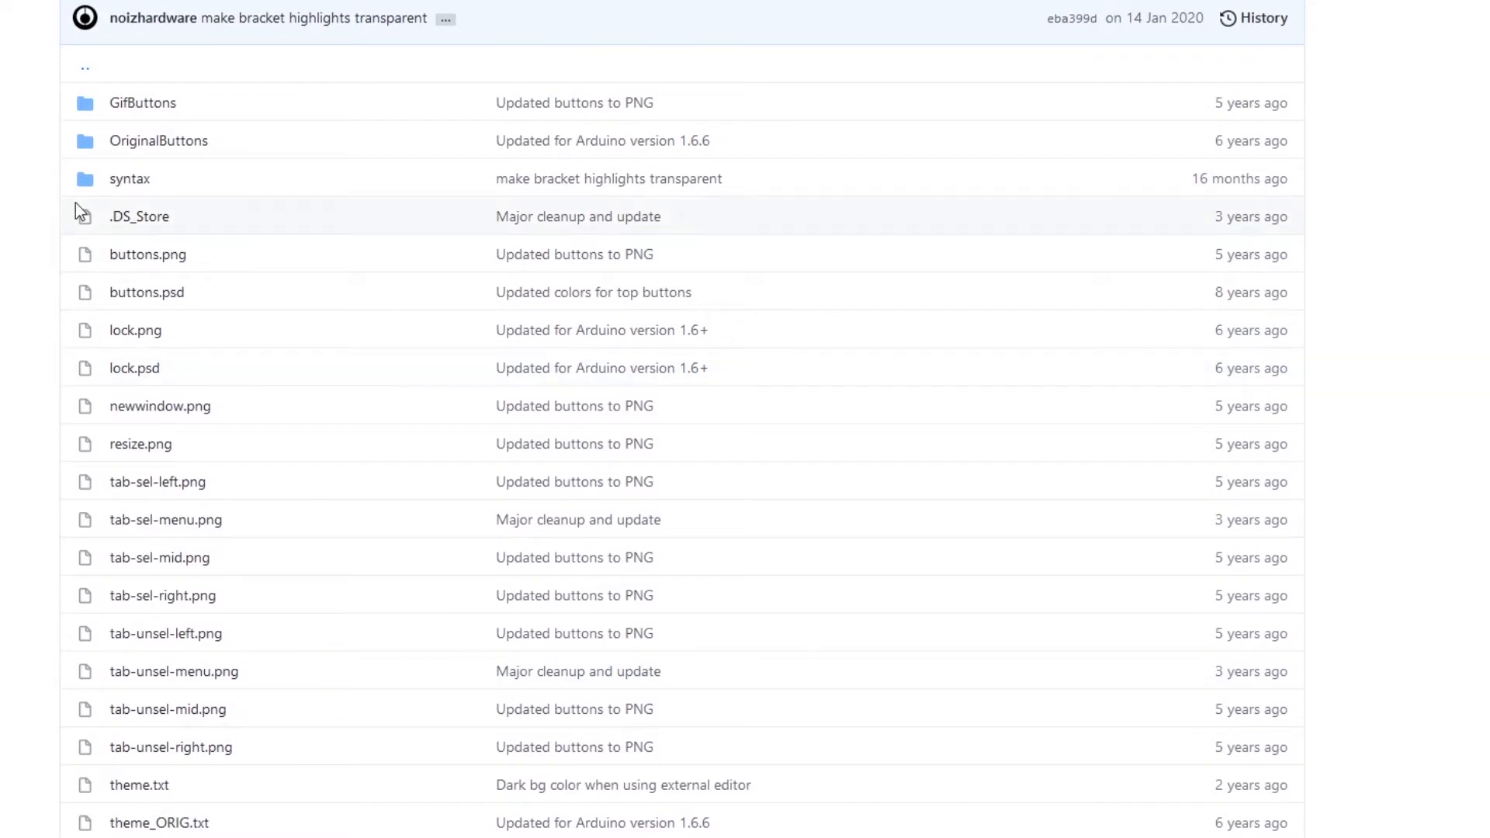
{"action": "mouse_move", "coordinate": [129, 179]}
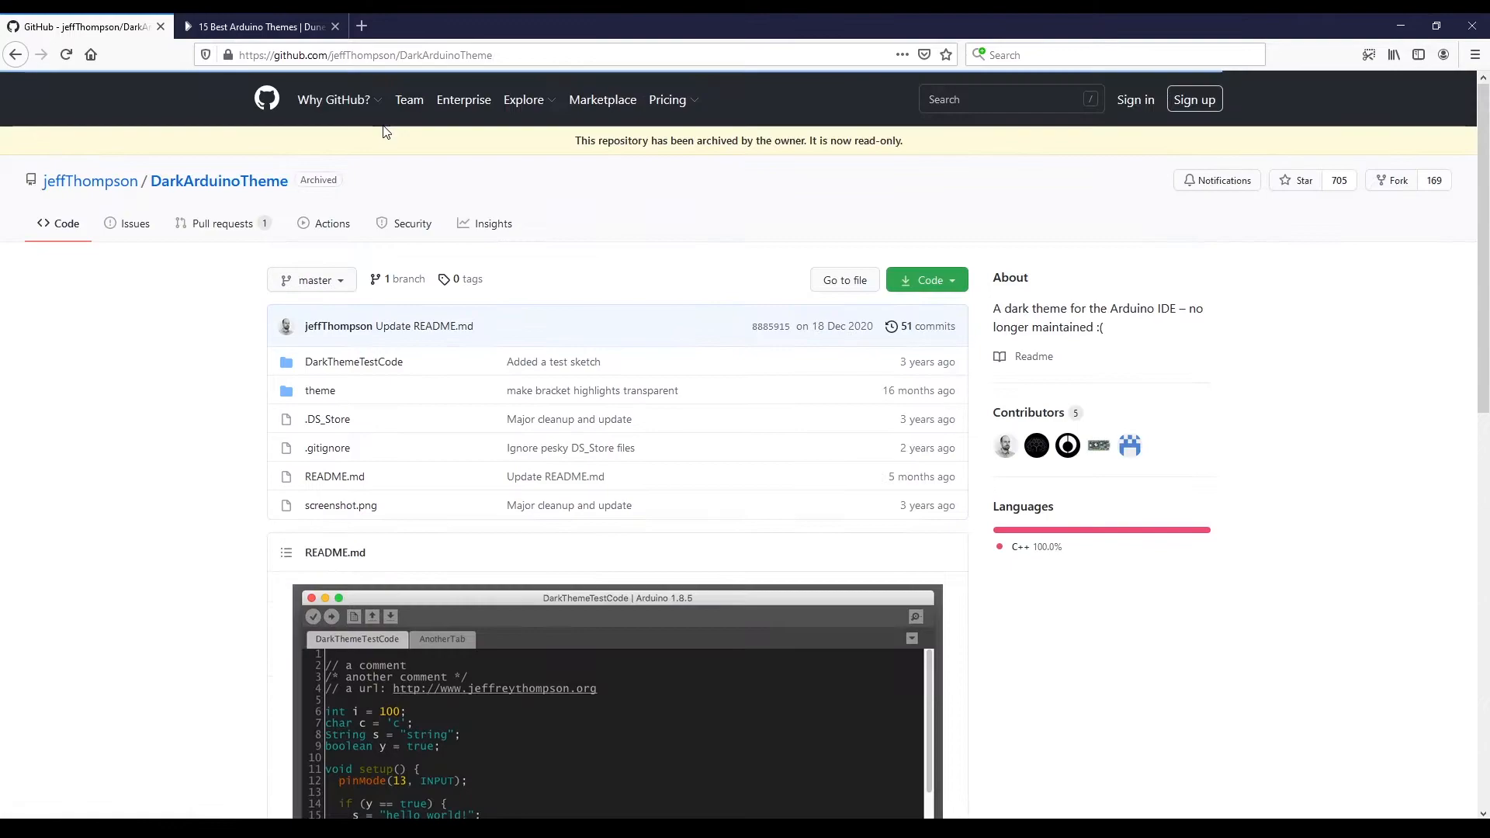
Step: Download the DarkArduinoTheme repository as DarkArduinoTheme-master.zip into Downloads
{"action": "left_click", "coordinate": [921, 279]}
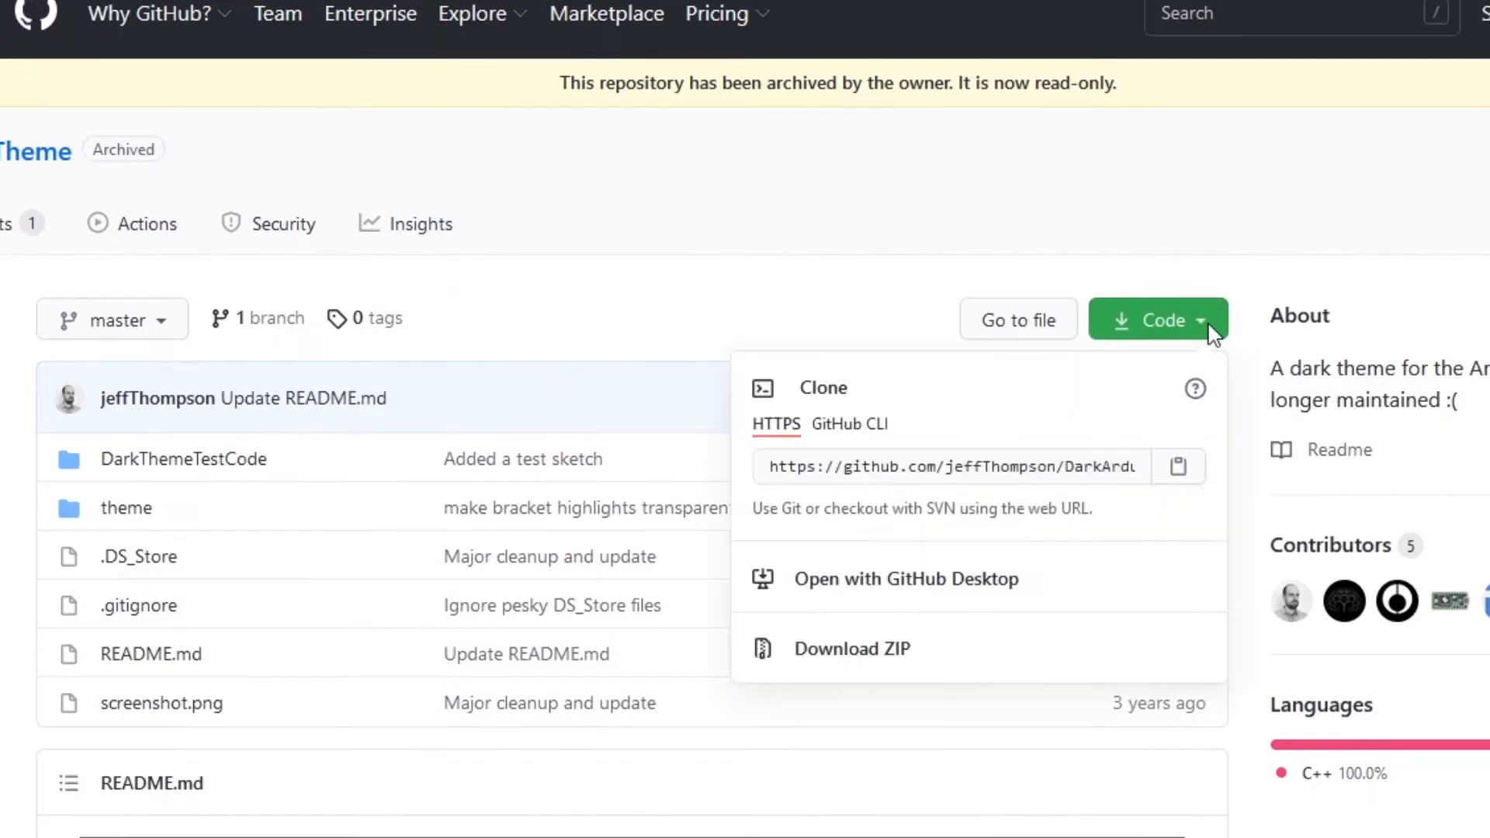
{"action": "mouse_move", "coordinate": [844, 658]}
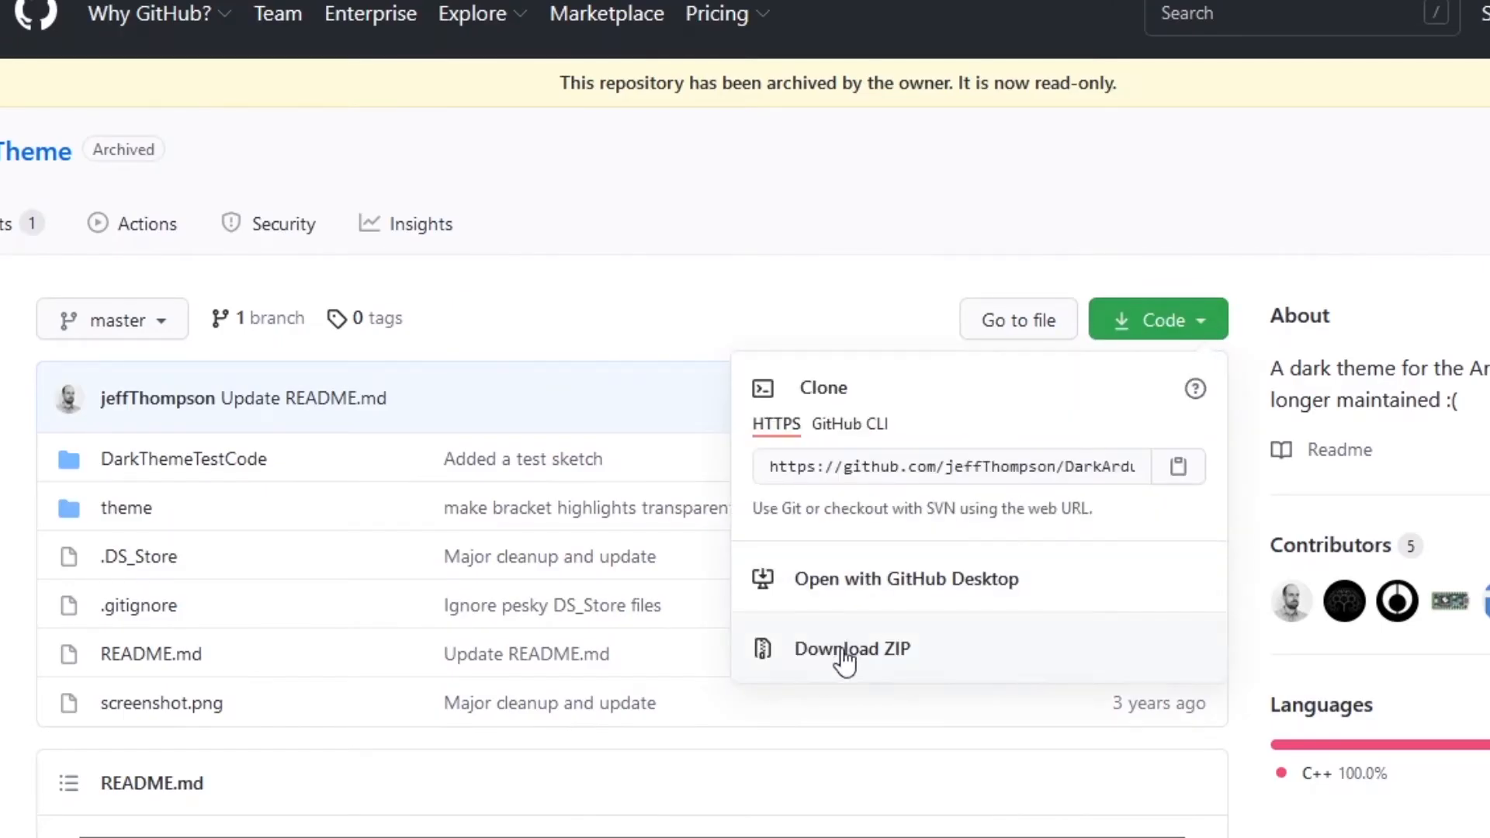
{"action": "mouse_move", "coordinate": [886, 661]}
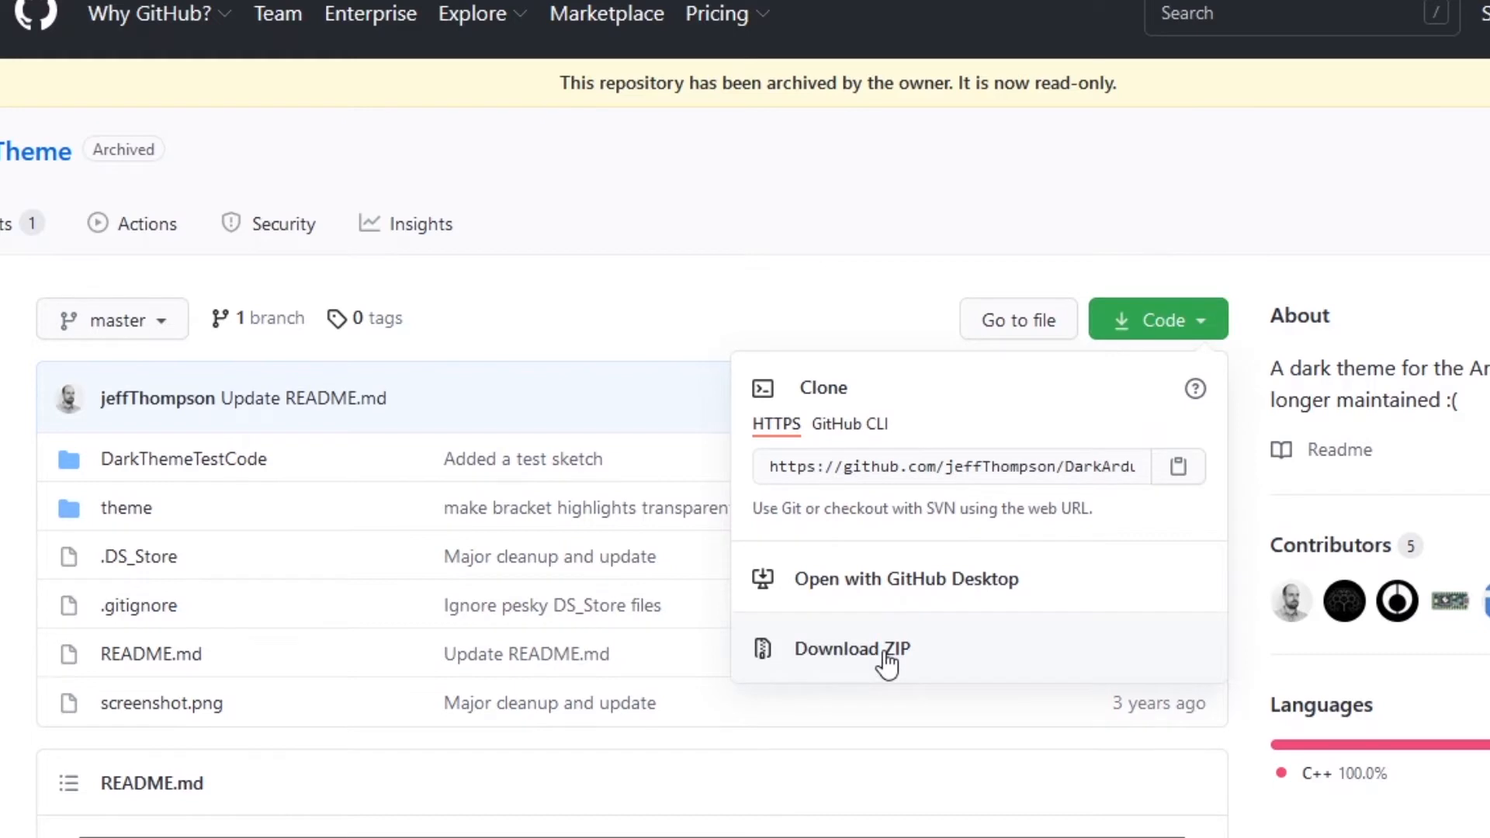
{"action": "left_click", "coordinate": [851, 649]}
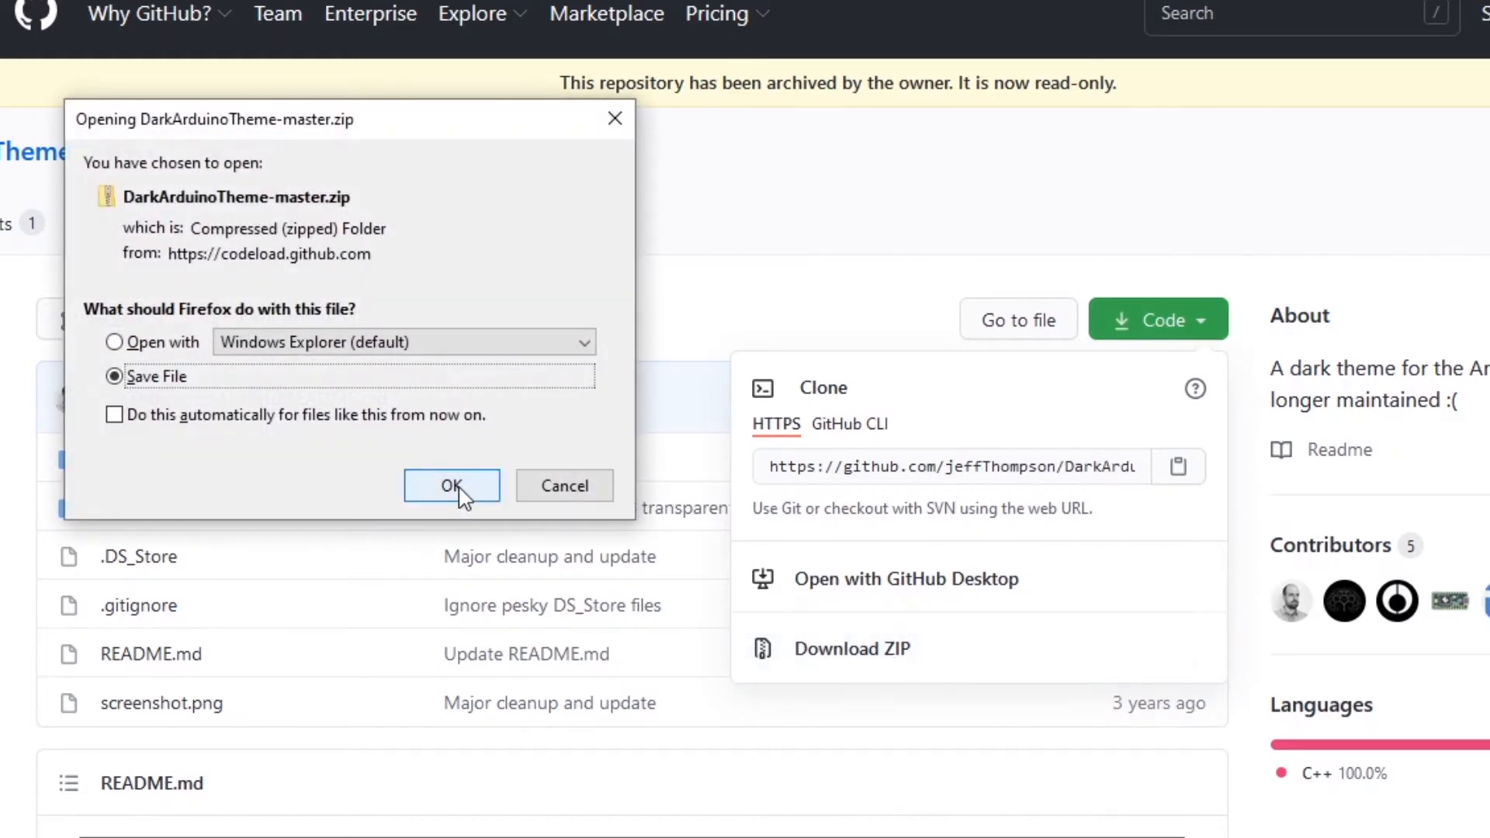
{"action": "left_click", "coordinate": [452, 486]}
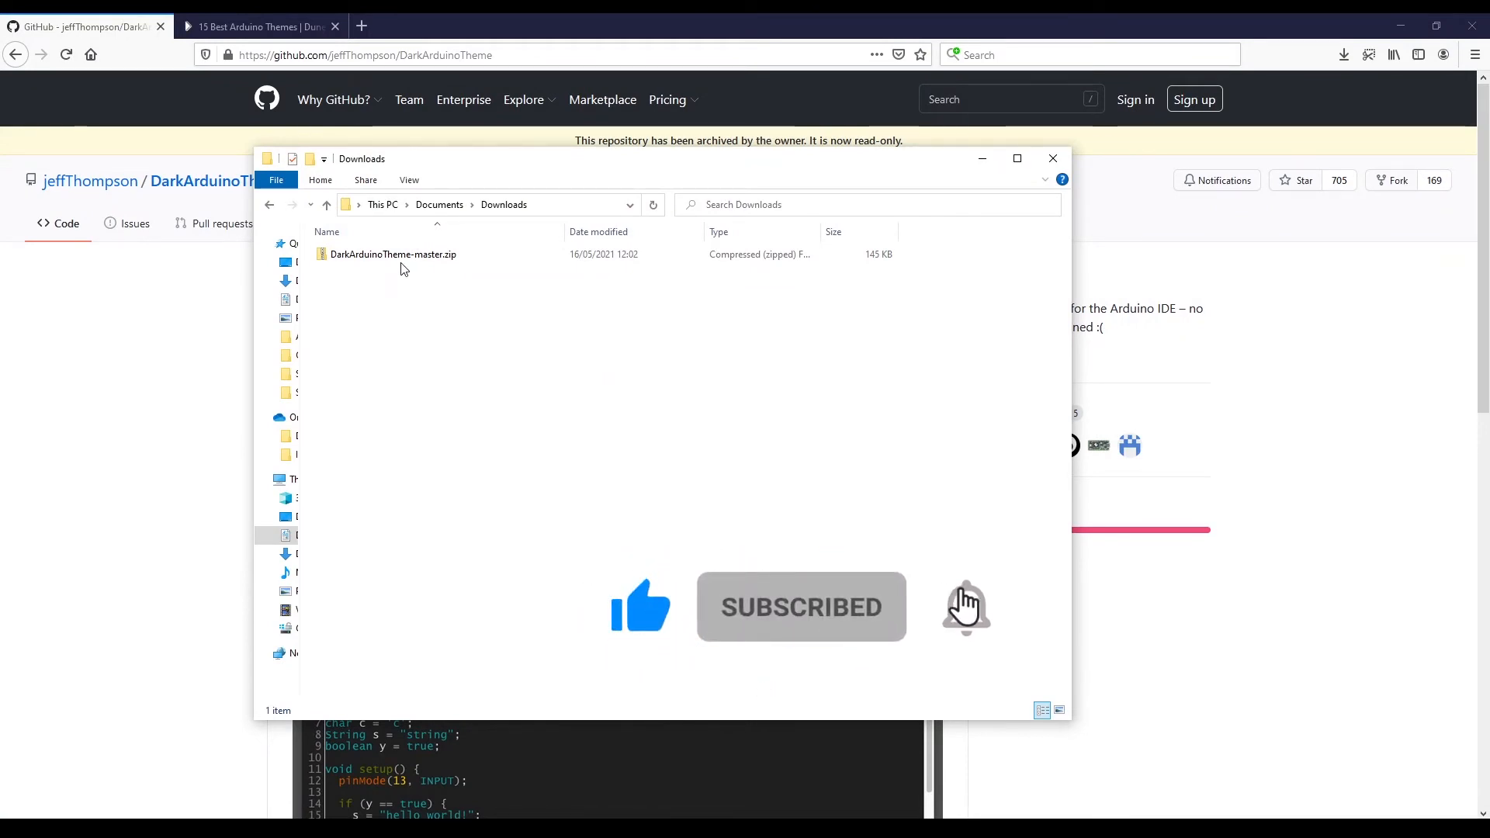
Step: Extract DarkArduinoTheme-master.zip with 7-Zip into a DarkArduinoTheme-master folder in Downloads
{"action": "right_click", "coordinate": [393, 253]}
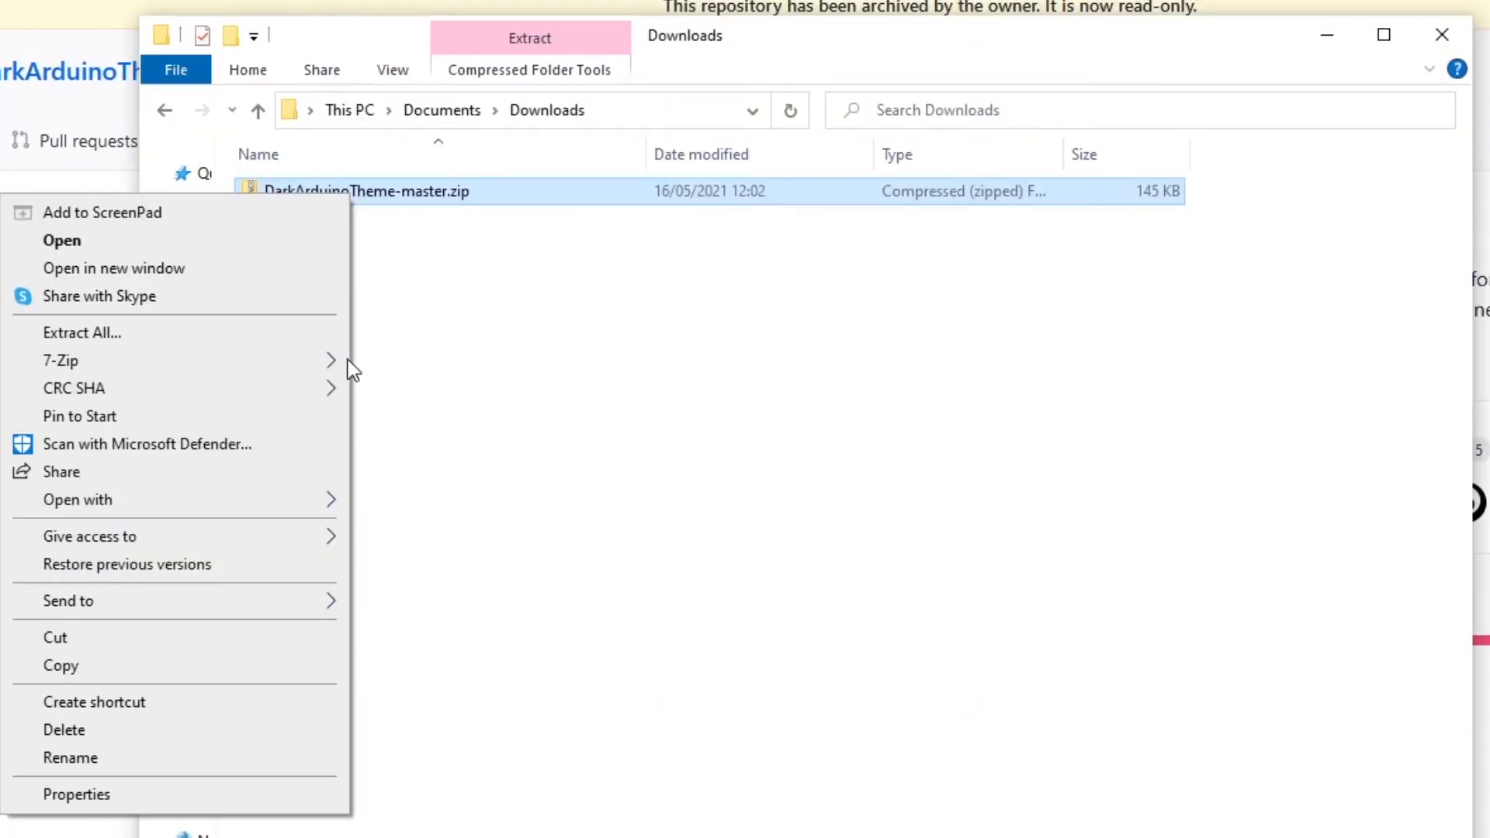
{"action": "mouse_move", "coordinate": [60, 360]}
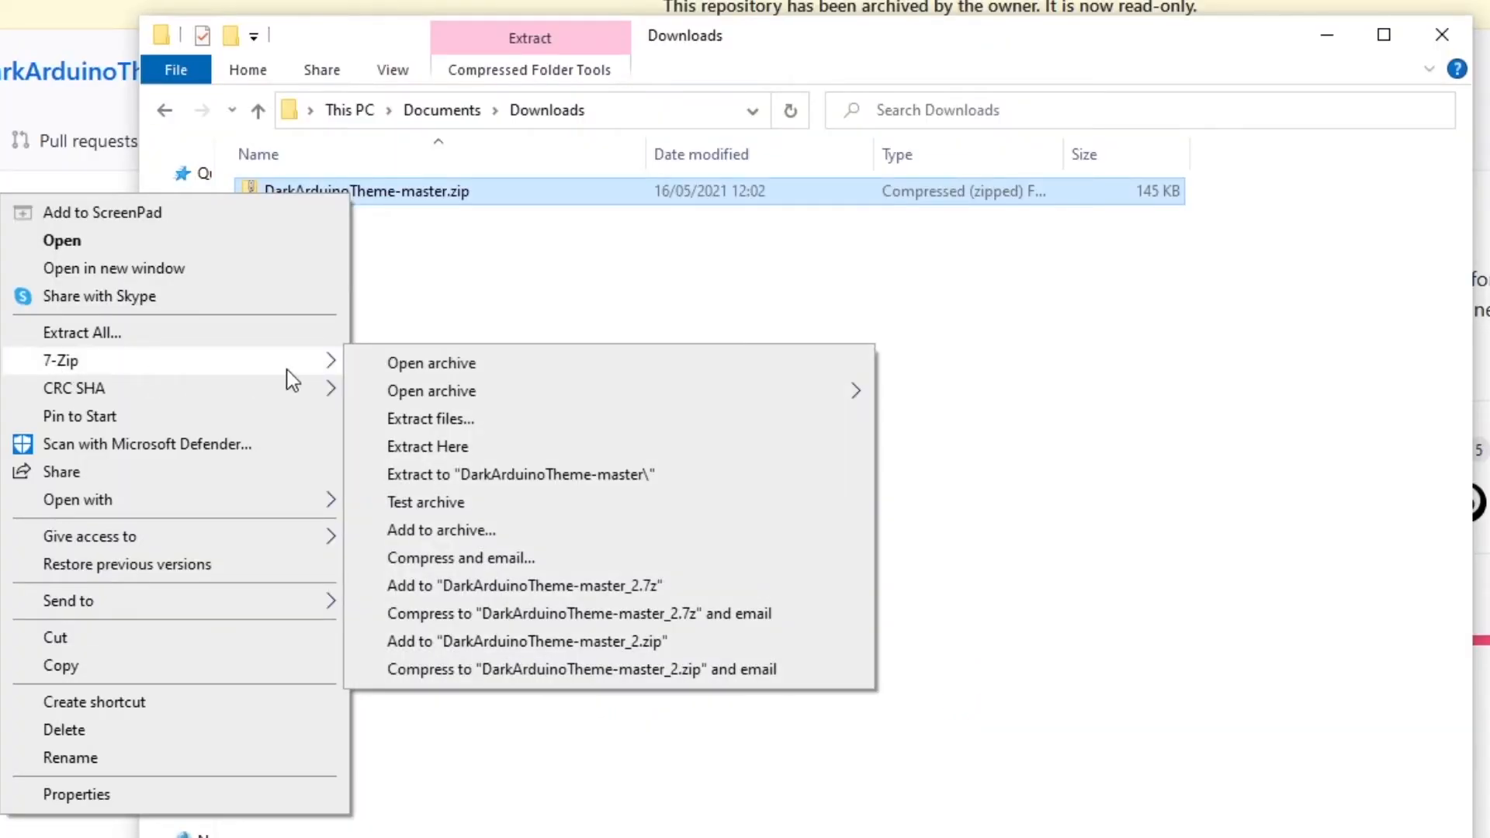
{"action": "mouse_move", "coordinate": [608, 392]}
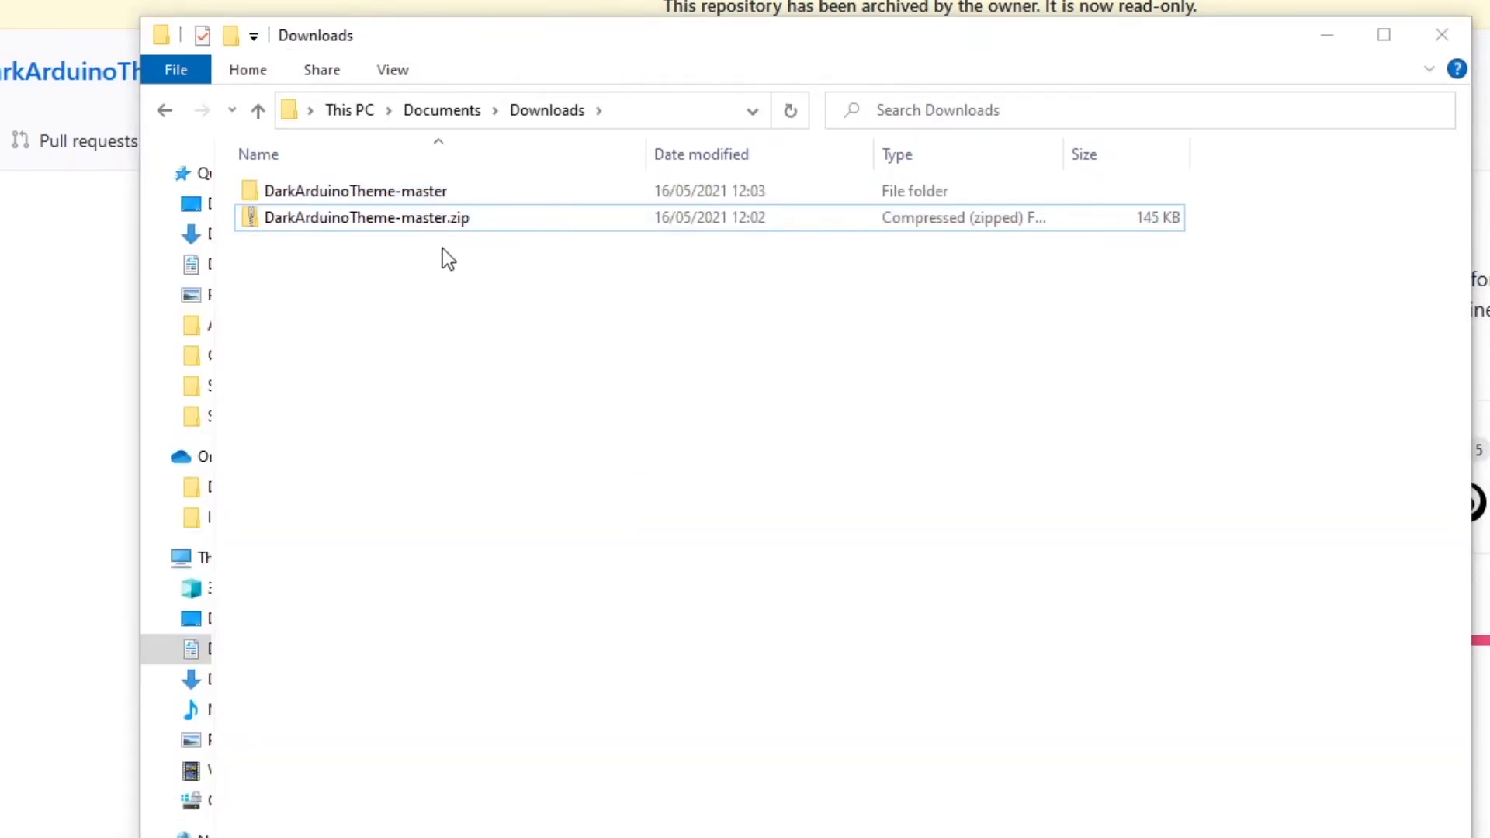
{"action": "double_click", "coordinate": [355, 190]}
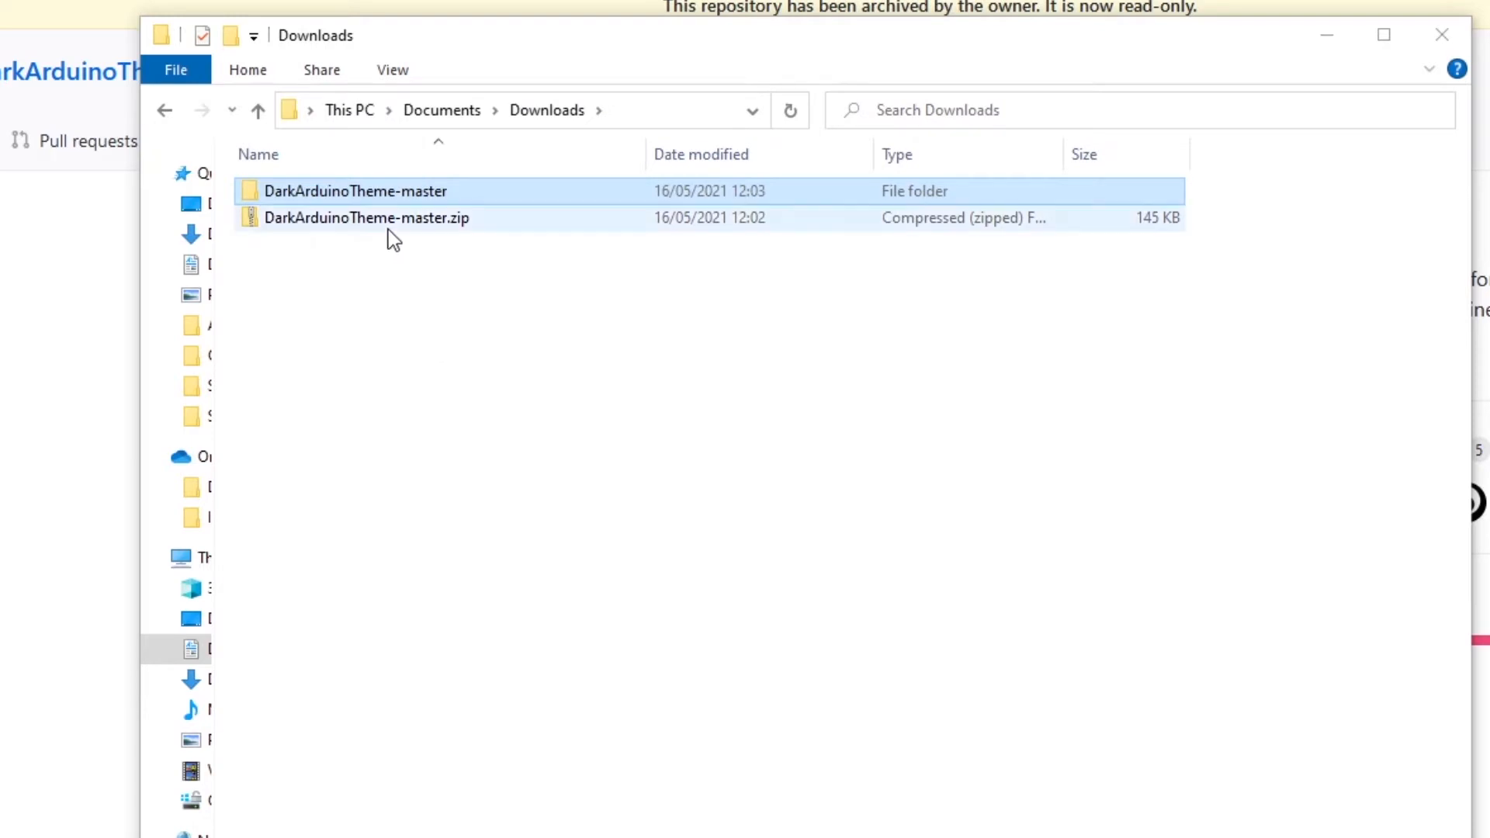
{"action": "double_click", "coordinate": [366, 217]}
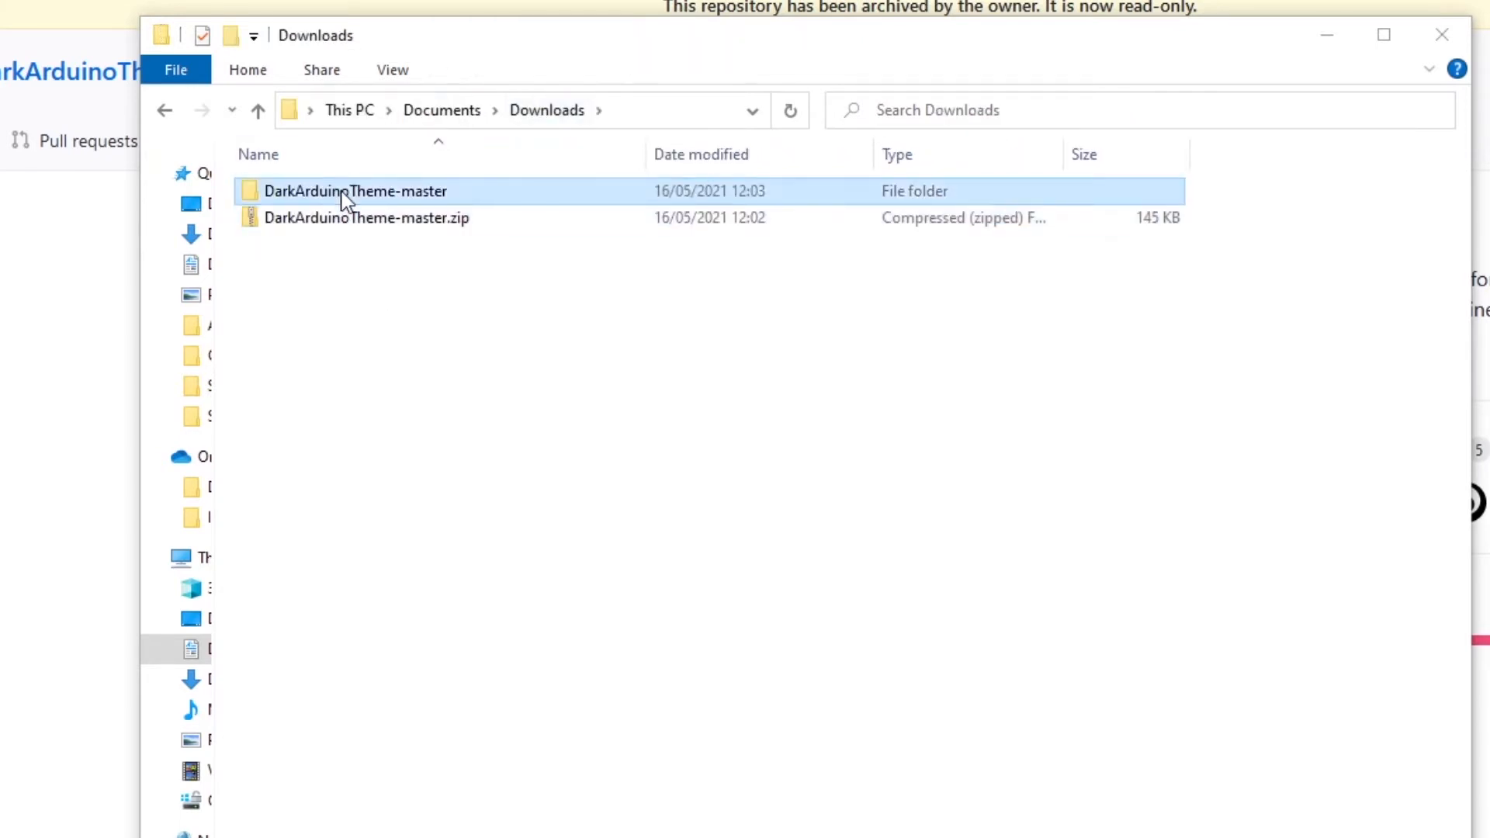
Step: Pack all files of DarkArduinoTheme-master\theme into theme.zip with 7-Zip
{"action": "double_click", "coordinate": [356, 191]}
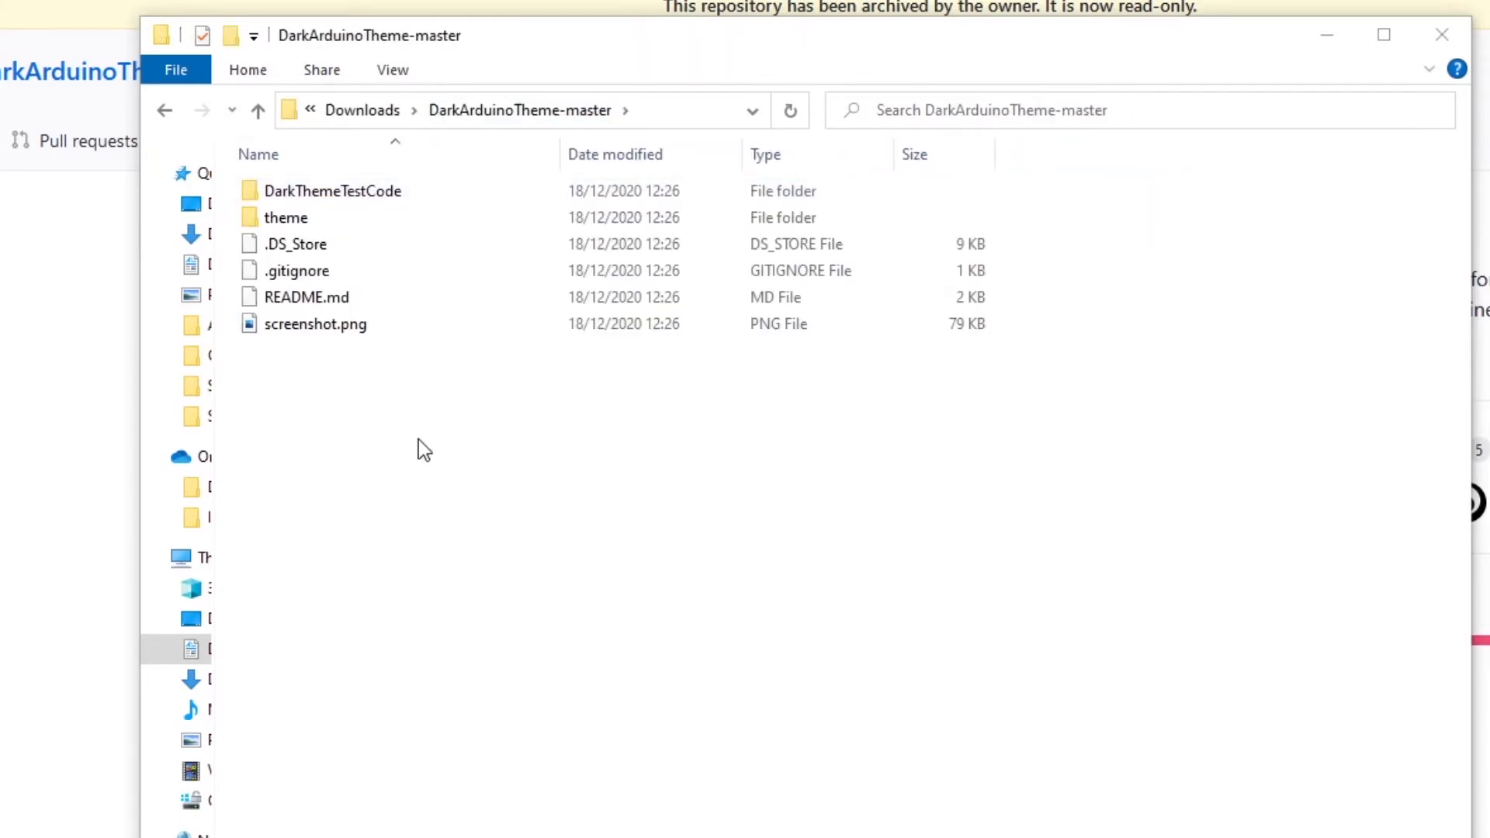
{"action": "left_click", "coordinate": [332, 189]}
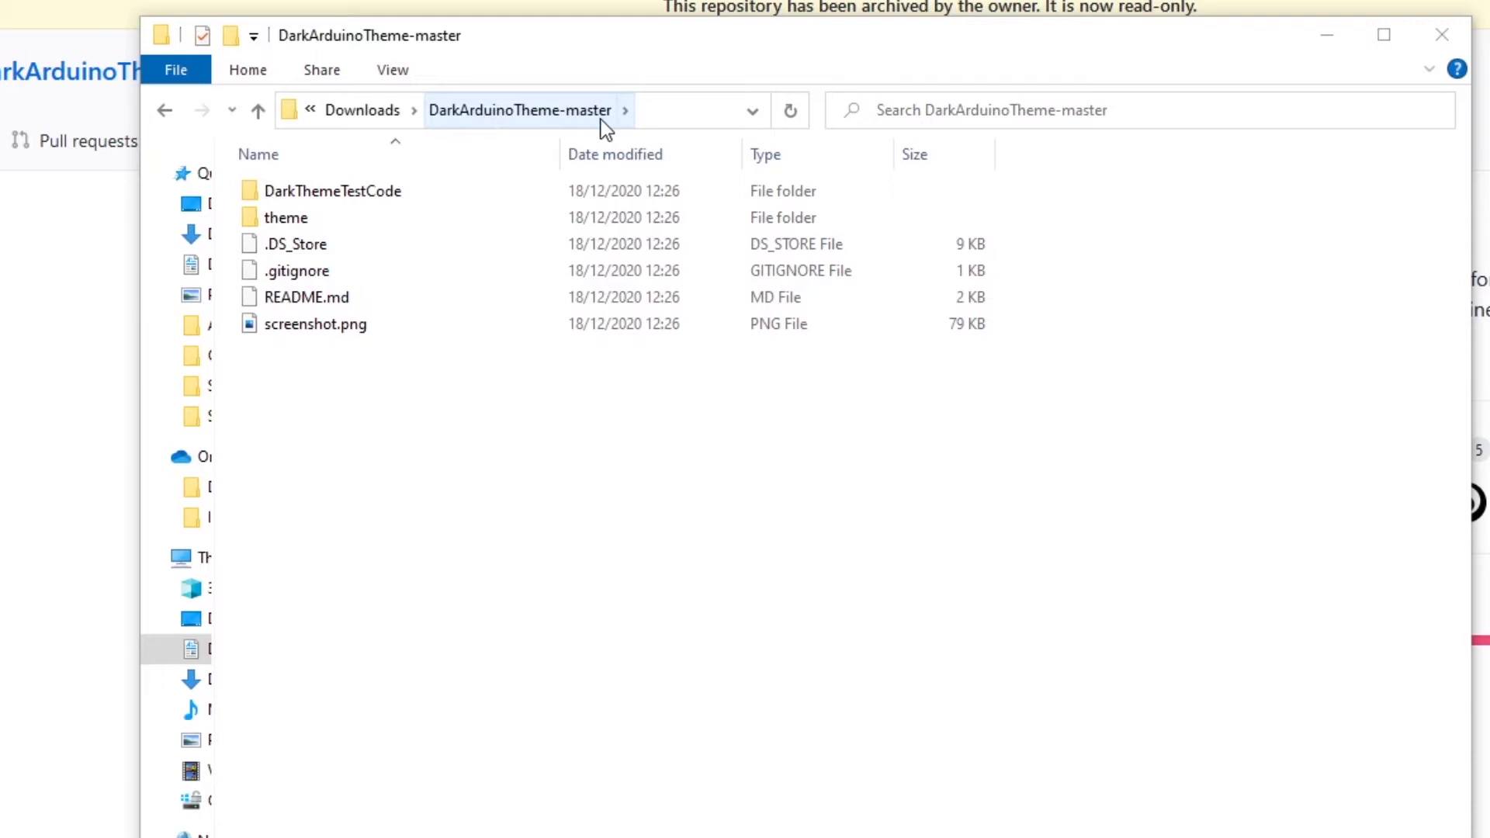
{"action": "mouse_move", "coordinate": [286, 217]}
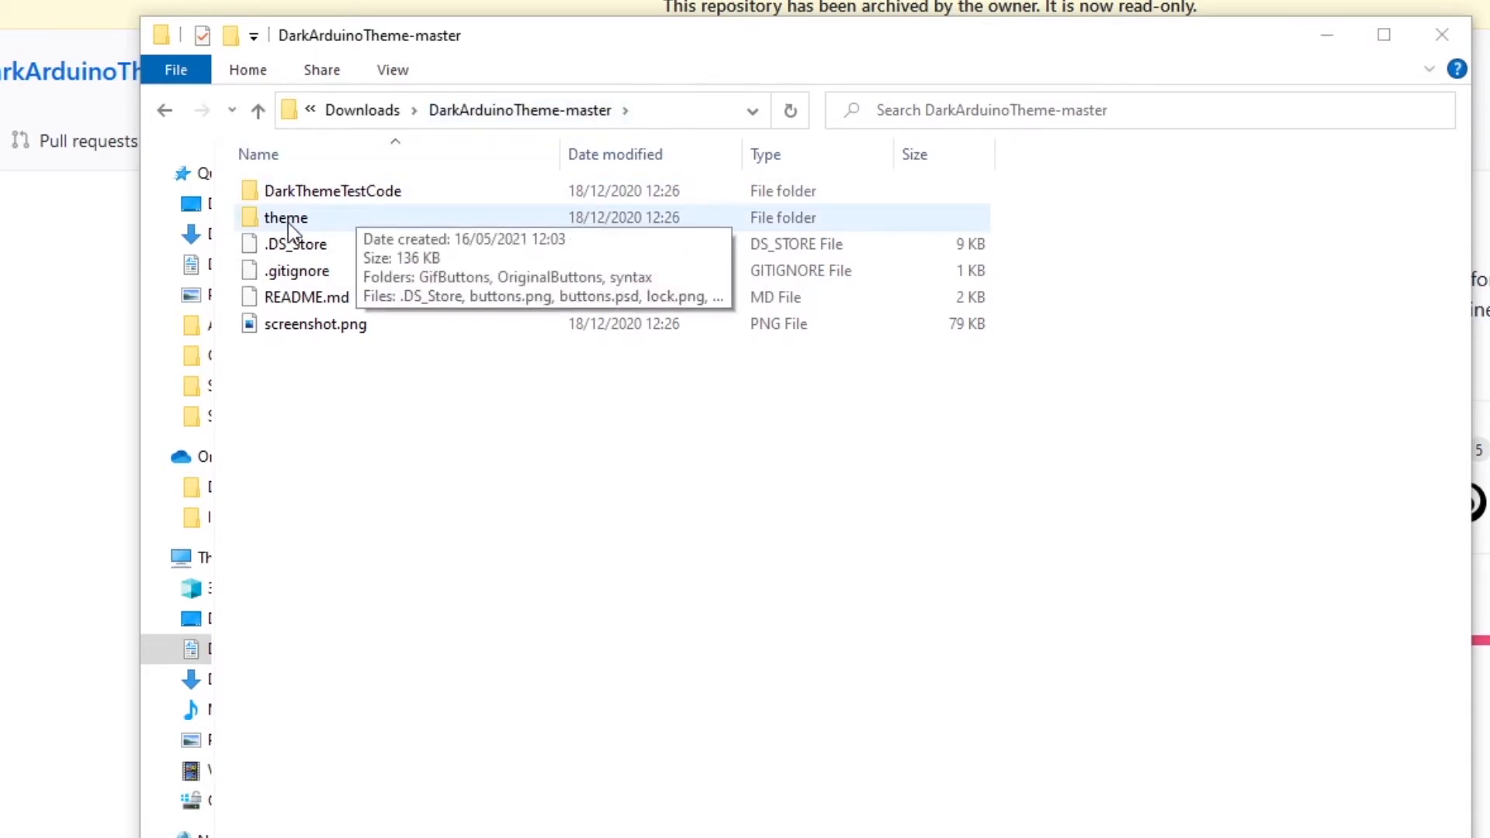
{"action": "double_click", "coordinate": [286, 217]}
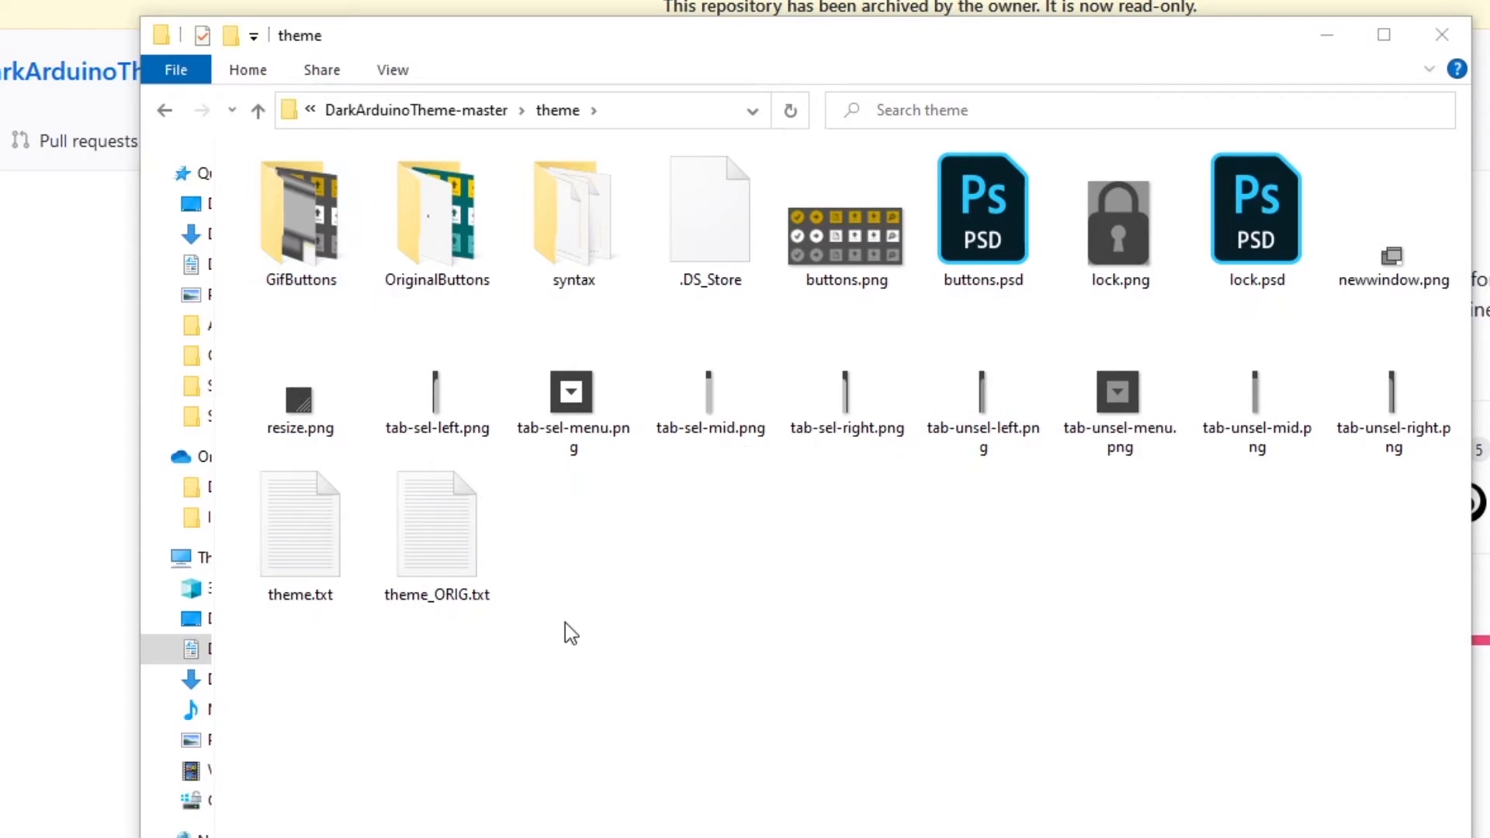
{"action": "left_click", "coordinate": [300, 523]}
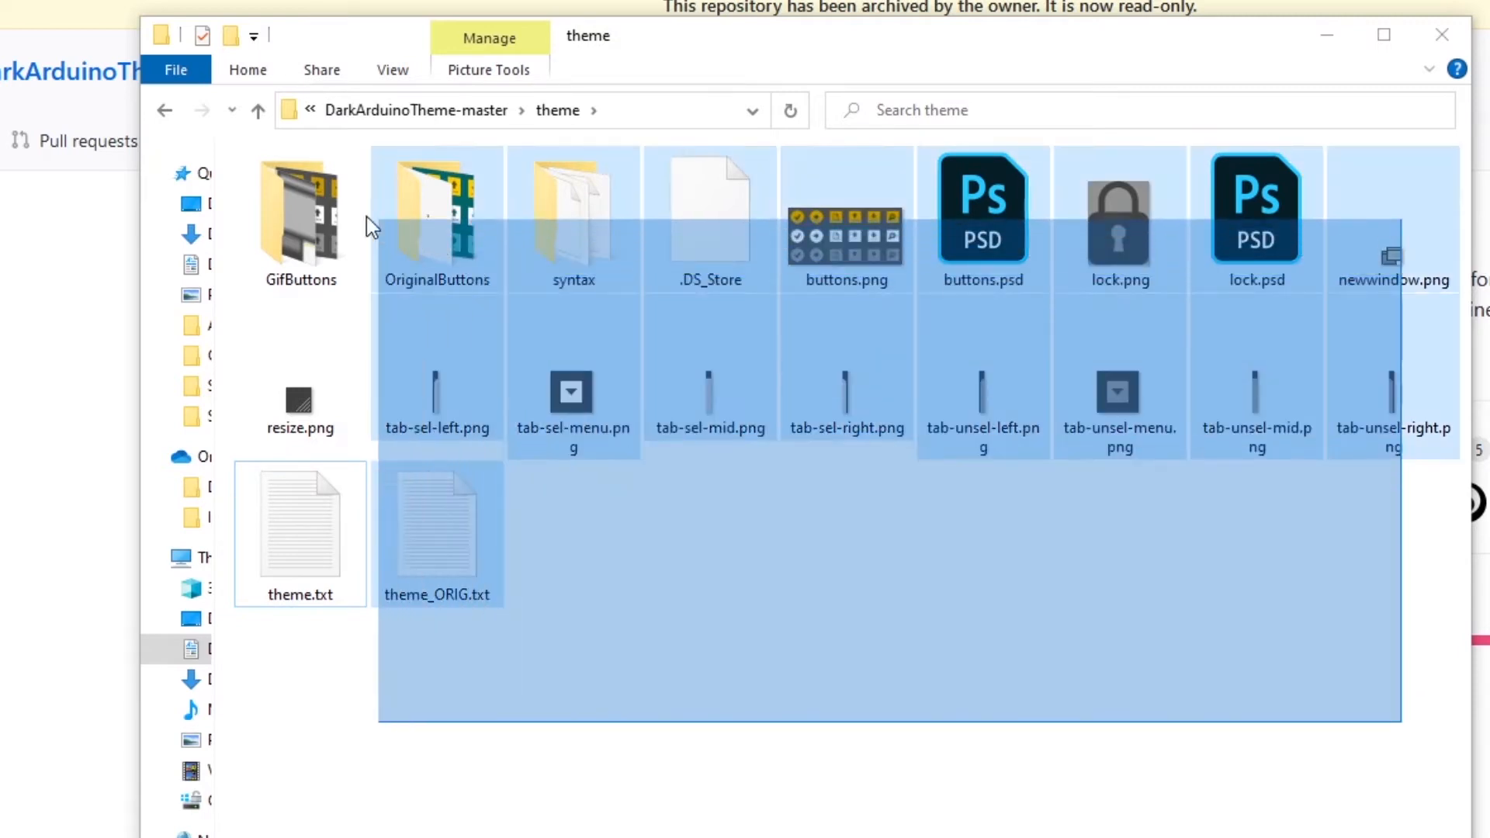
{"action": "right_click", "coordinate": [300, 214]}
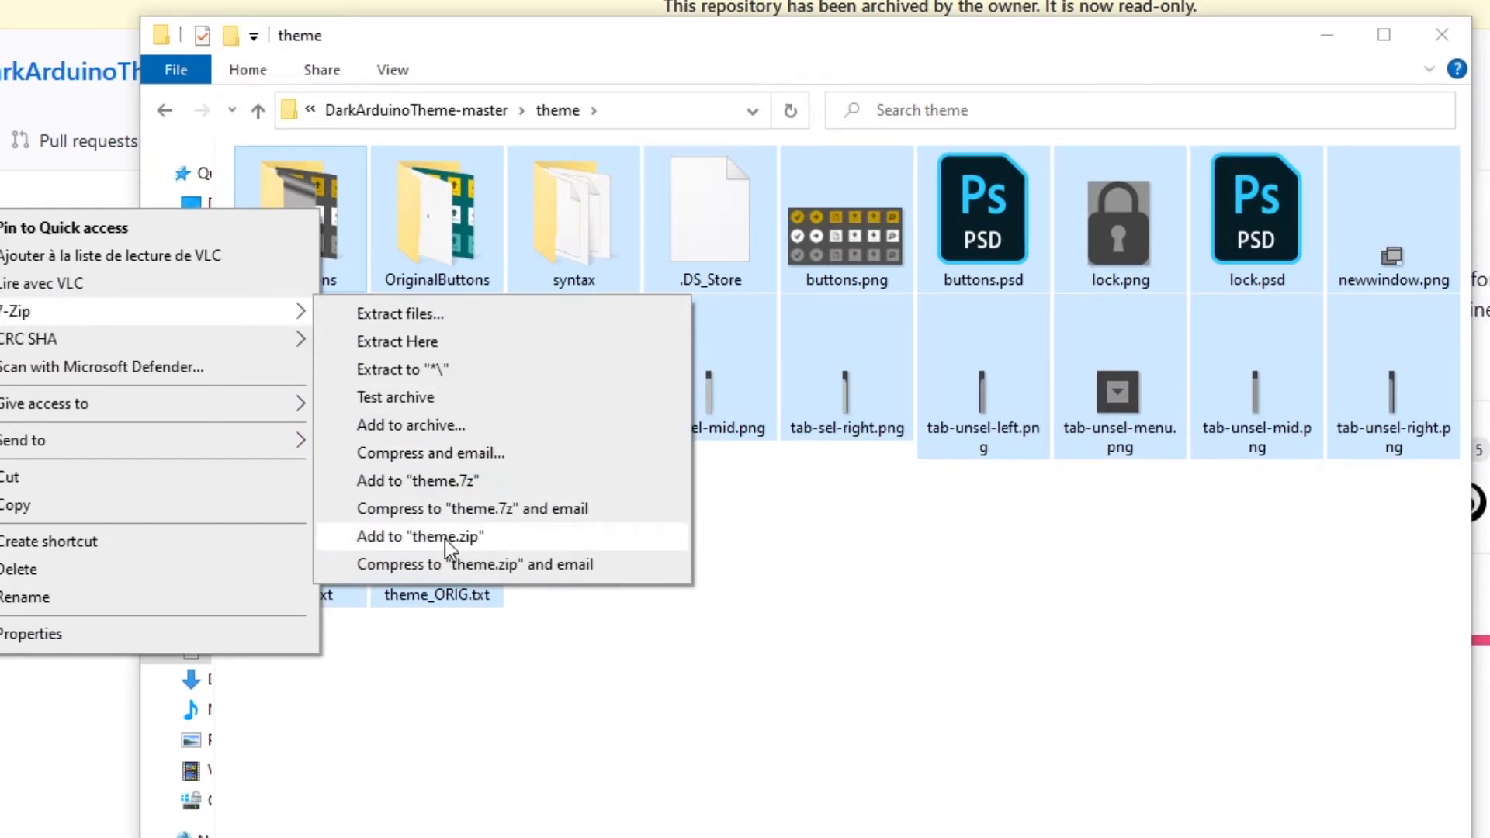
{"action": "left_click", "coordinate": [421, 536]}
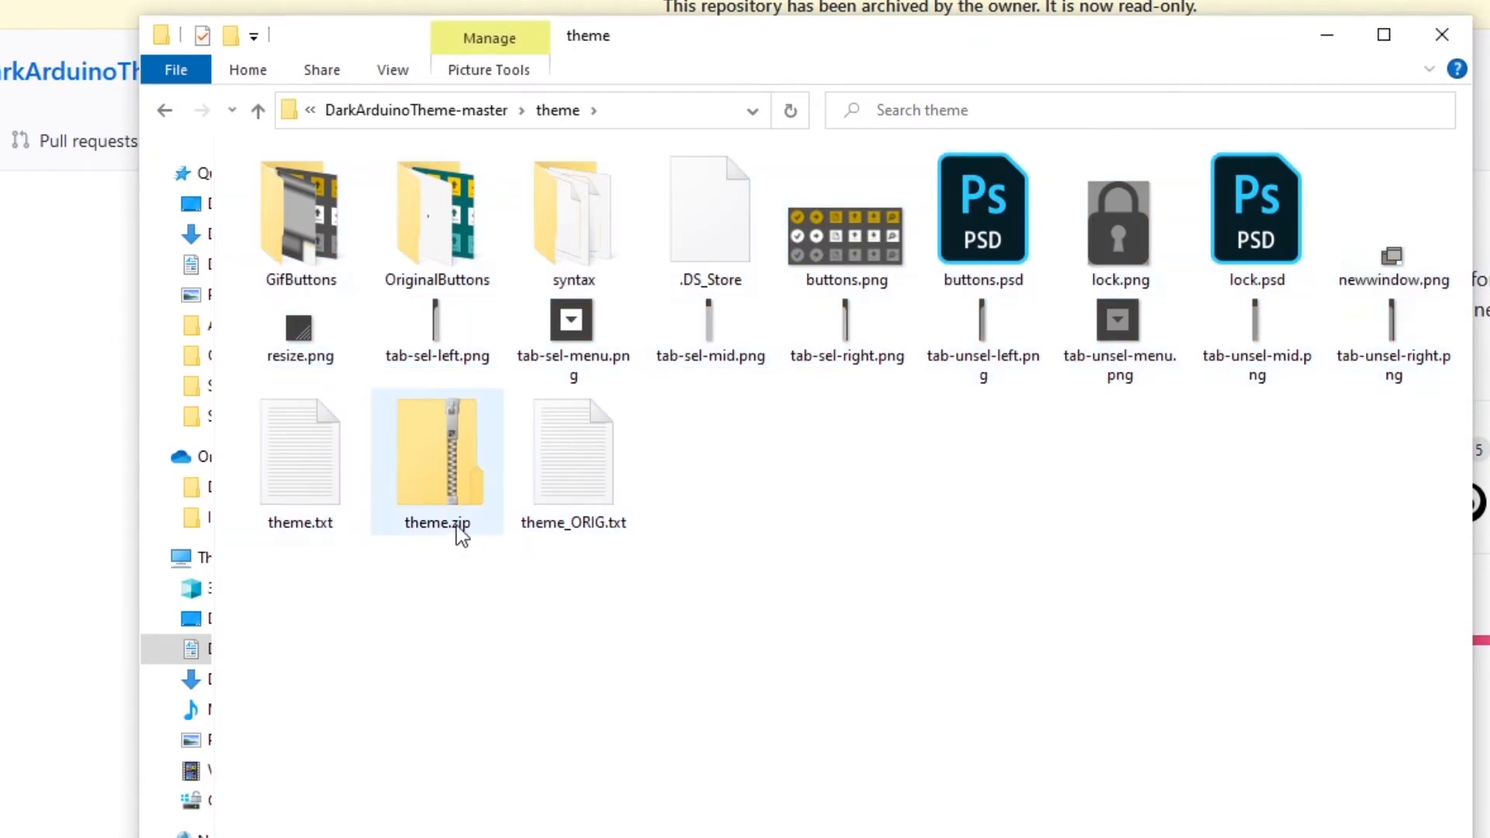
Step: Rename the archive DarkArduinoTheme.zip and move it into Documents\Arduino\theme
{"action": "right_click", "coordinate": [437, 461]}
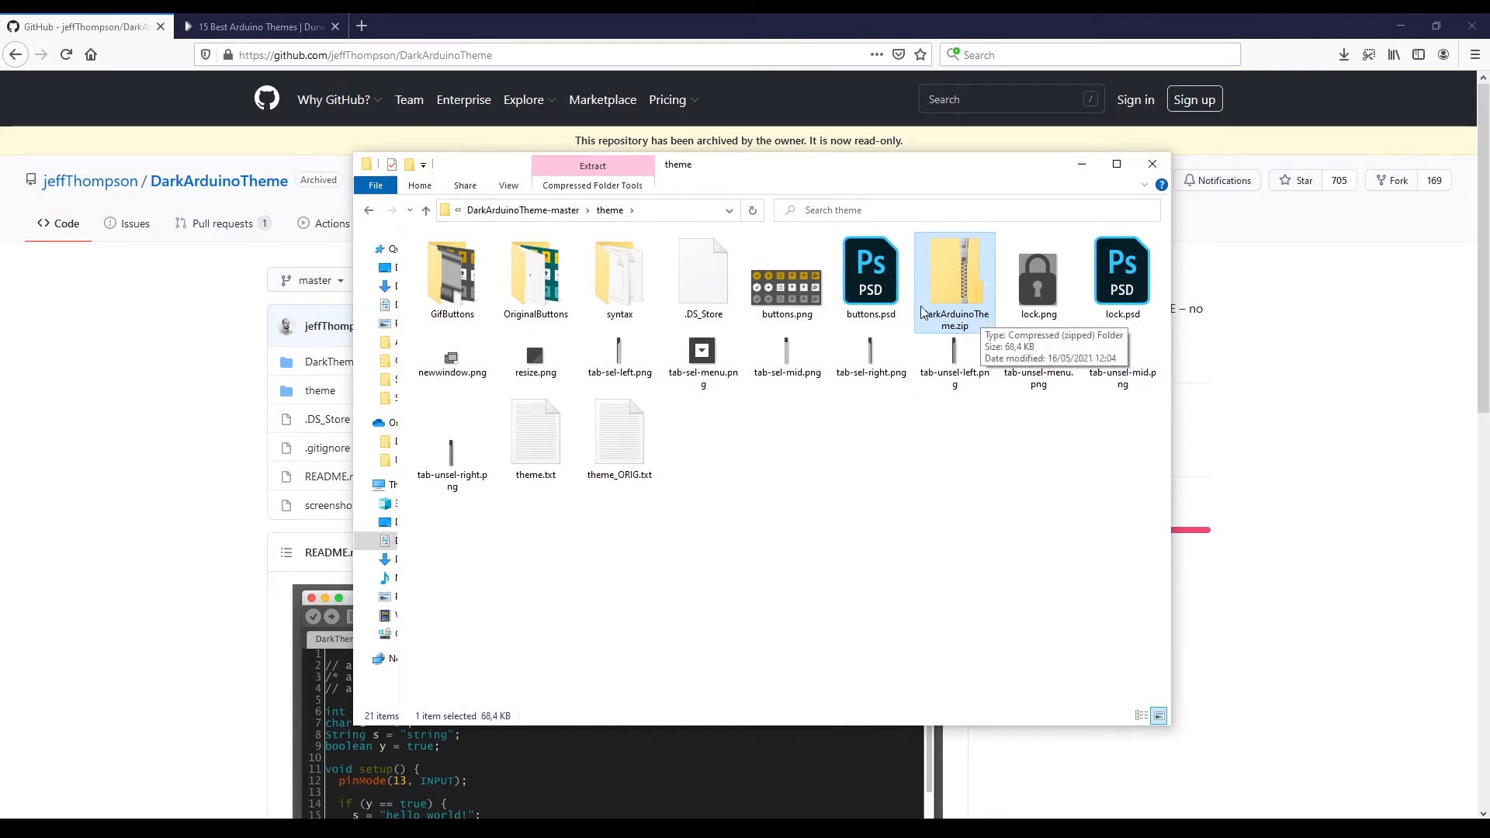
{"action": "mouse_move", "coordinate": [963, 332]}
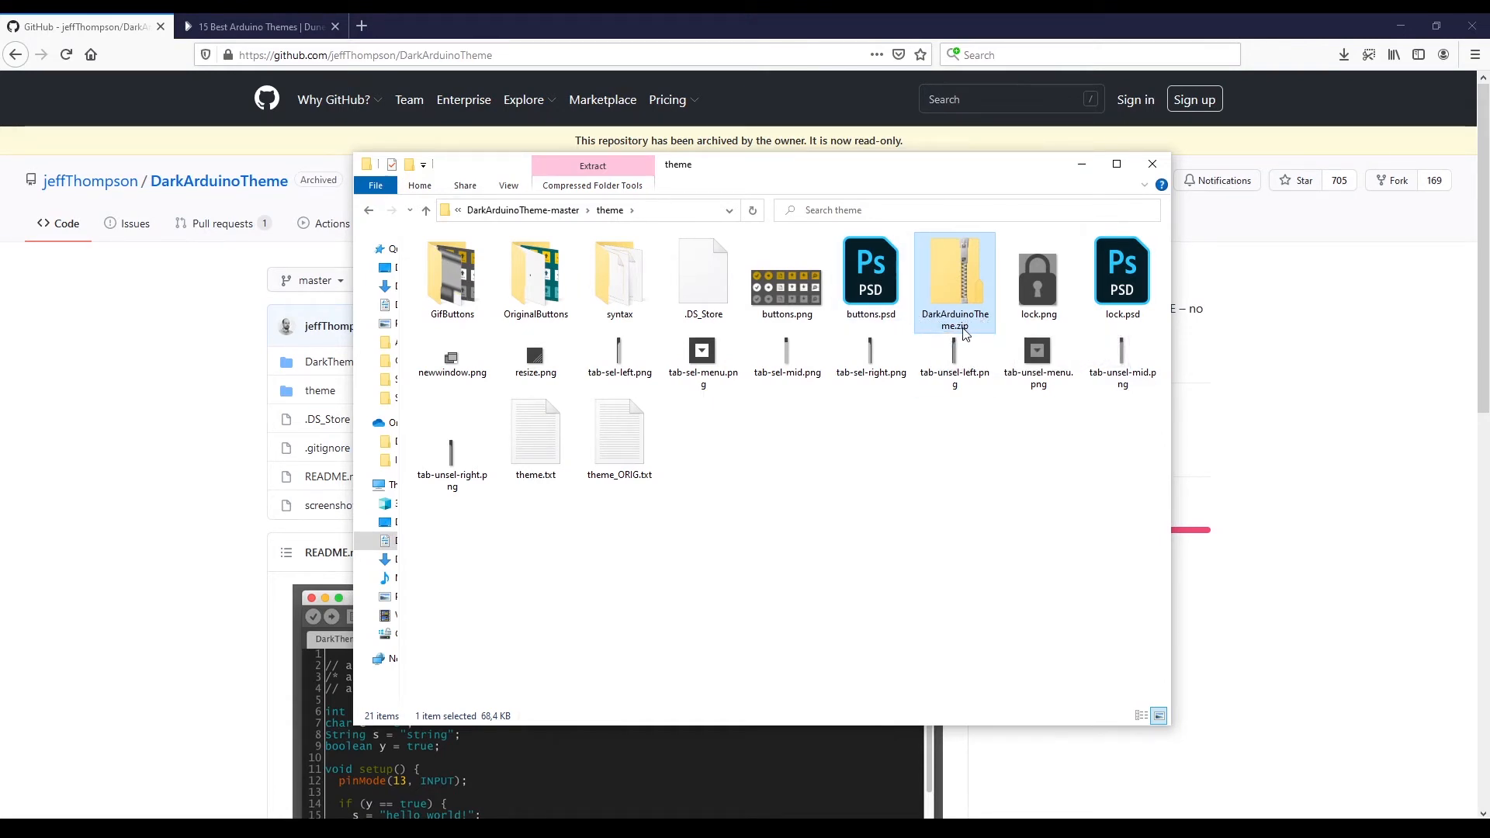
{"action": "mouse_move", "coordinate": [955, 276]}
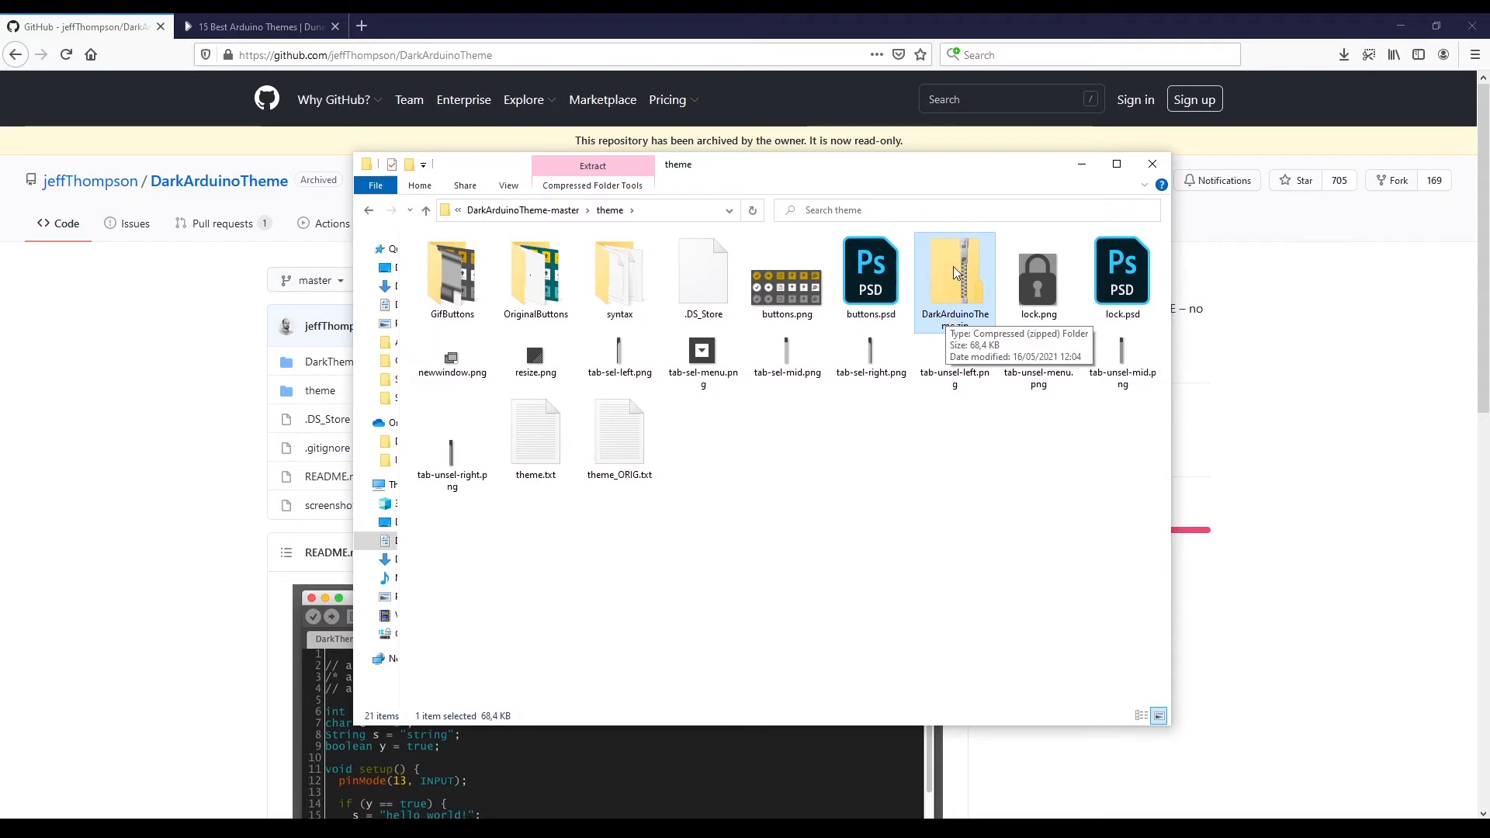
{"action": "mouse_move", "coordinate": [954, 276]}
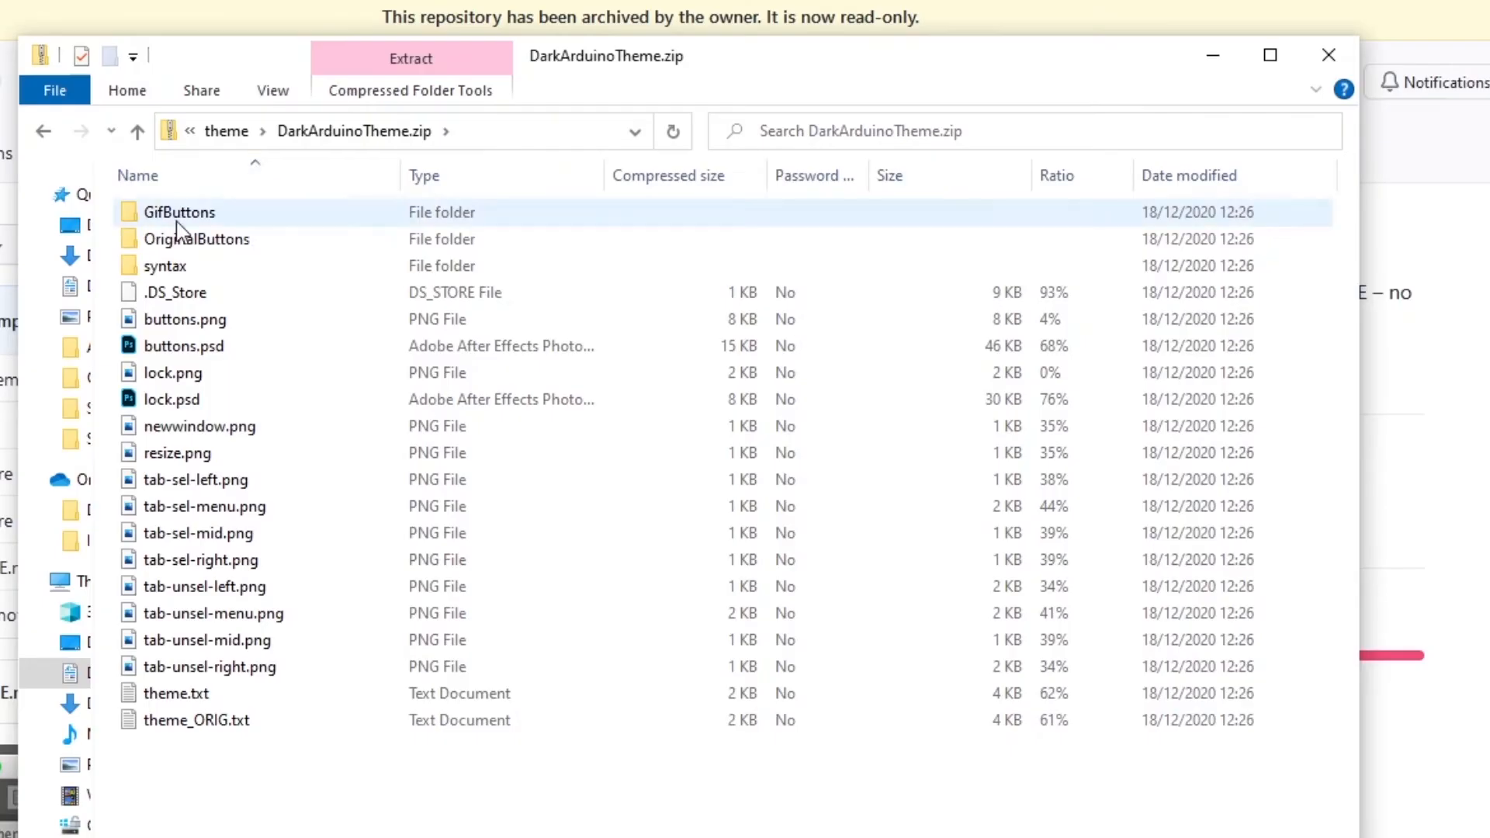
{"action": "left_click", "coordinate": [175, 692]}
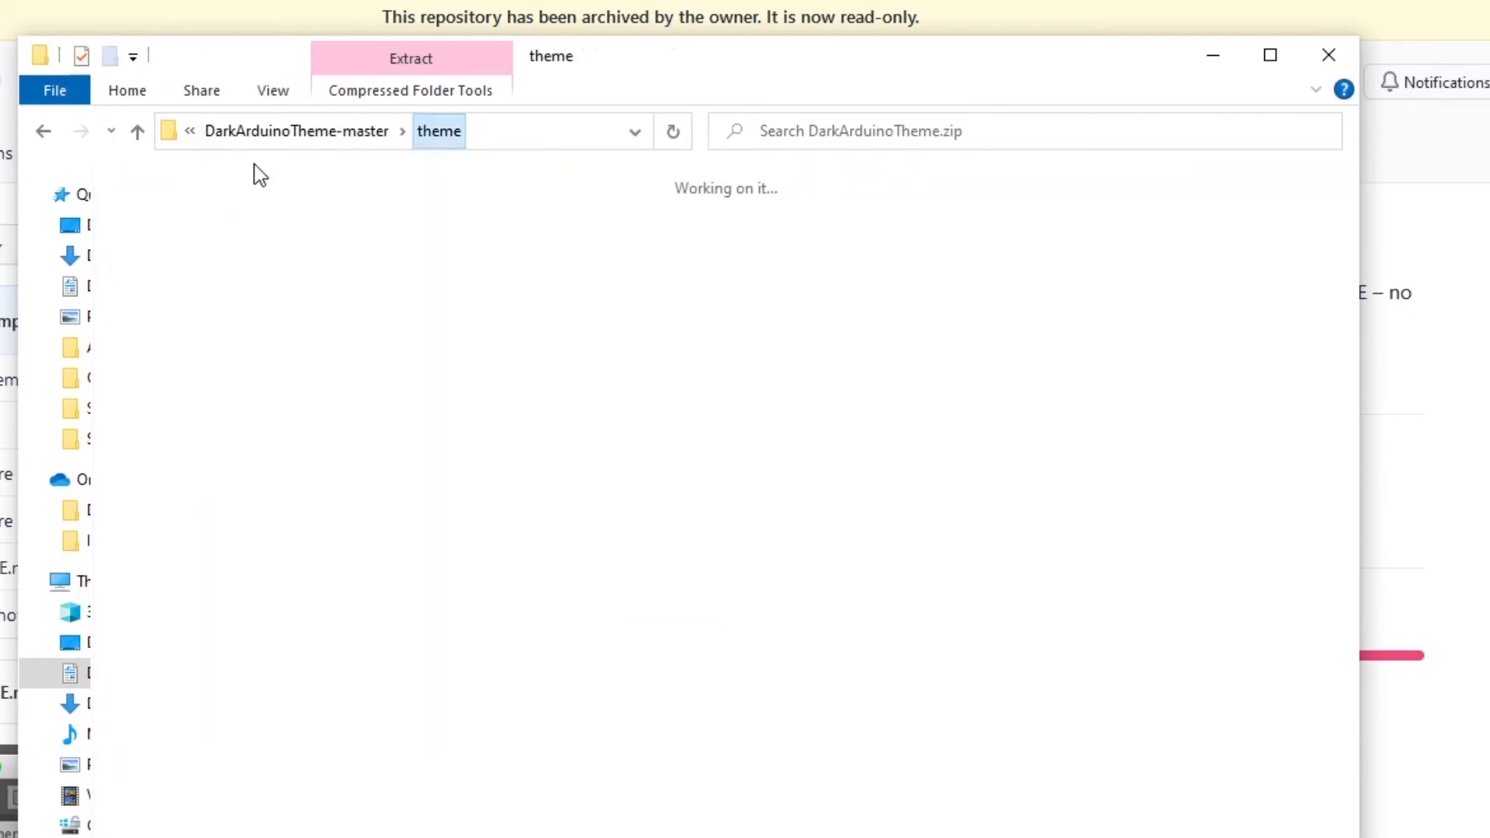
{"action": "right_click", "coordinate": [1004, 242]}
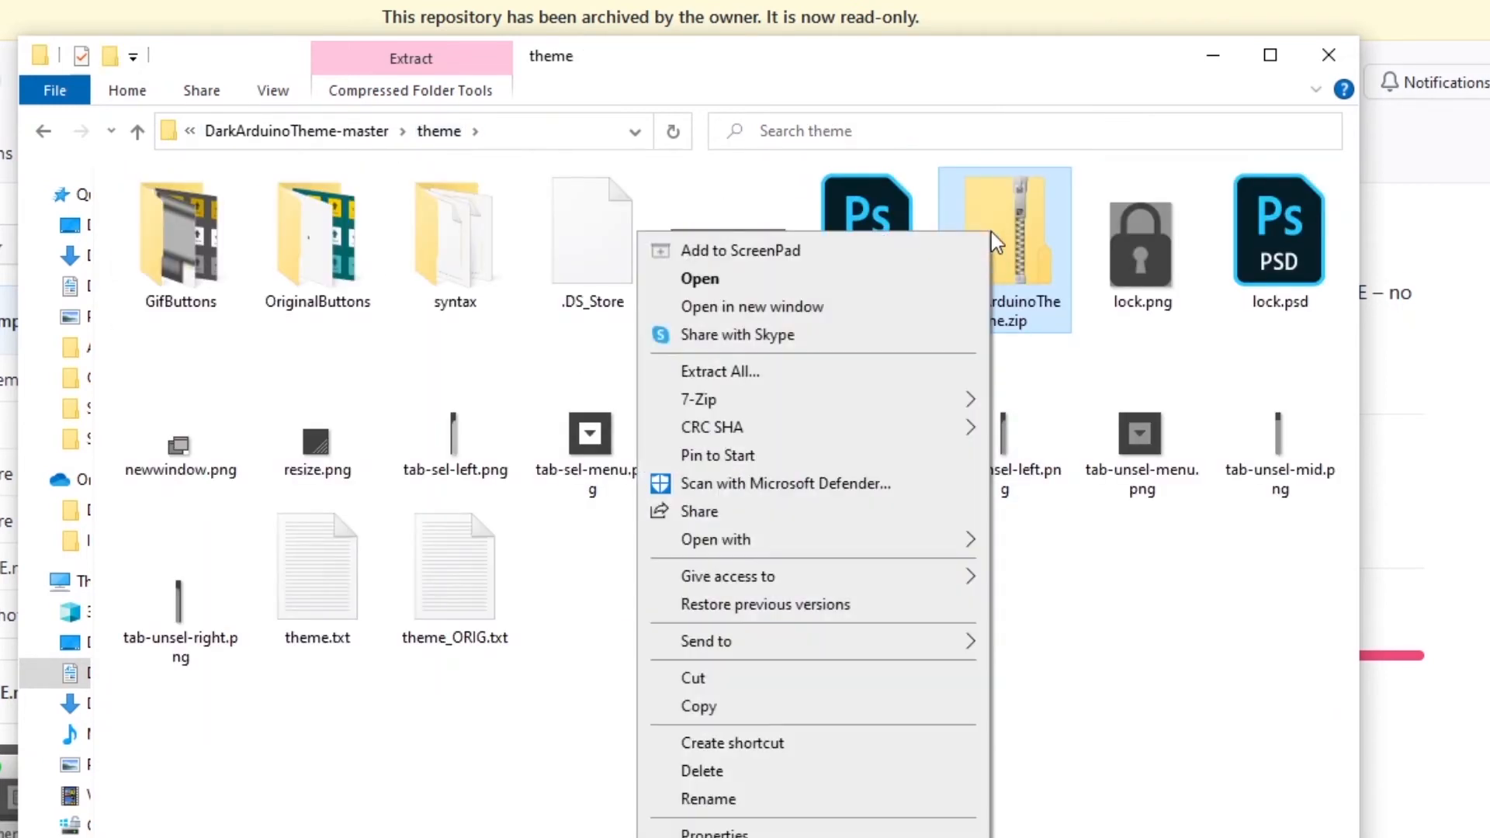
{"action": "mouse_move", "coordinate": [851, 684]}
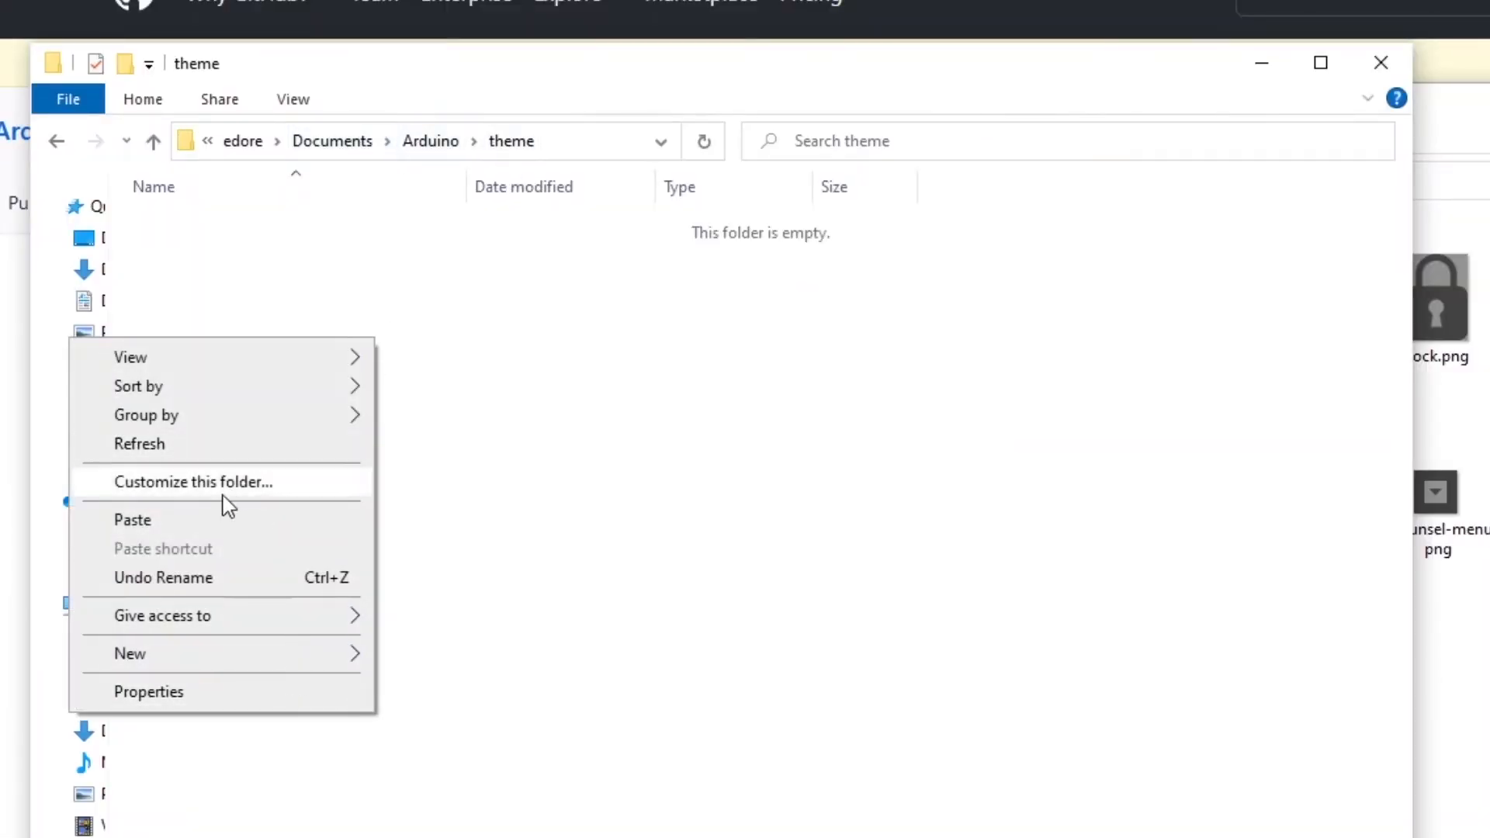
{"action": "left_click", "coordinate": [134, 518]}
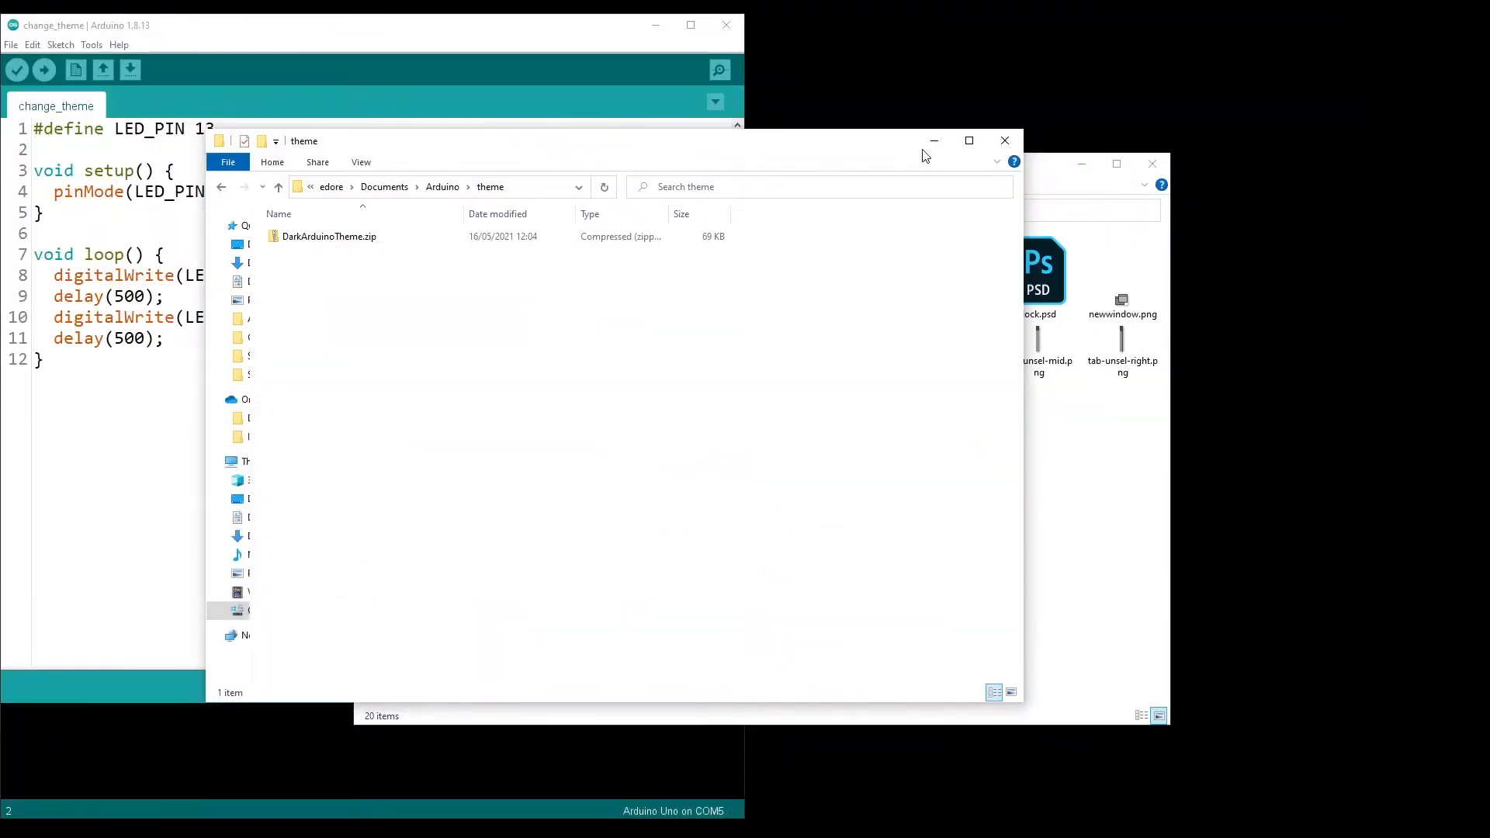
Step: Choose DarkArduinoTheme (DarkArduinoTheme.zip) as the theme in Arduino IDE Preferences
{"action": "left_click", "coordinate": [11, 45]}
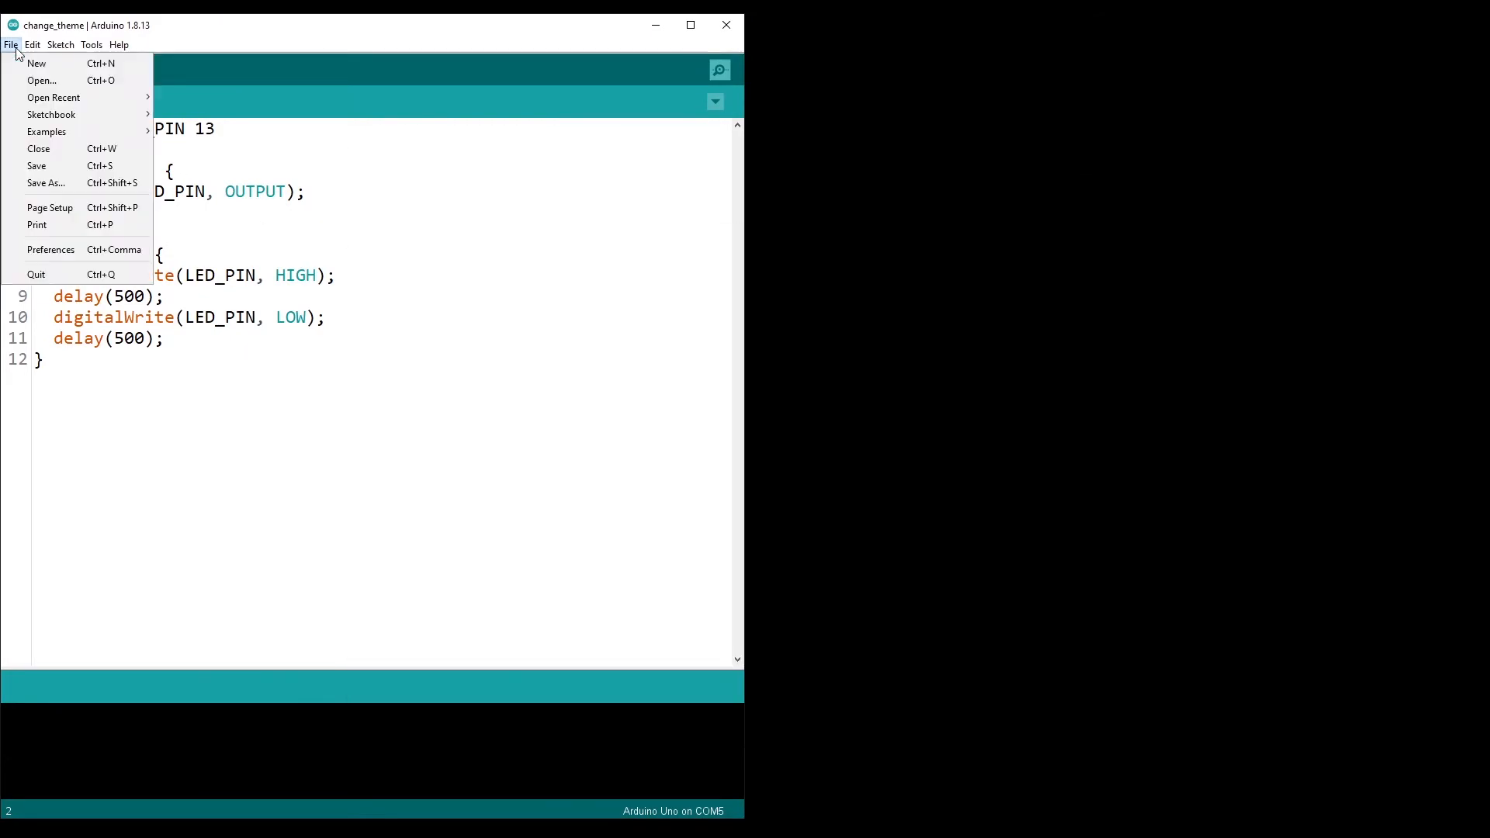
{"action": "left_click", "coordinate": [50, 249]}
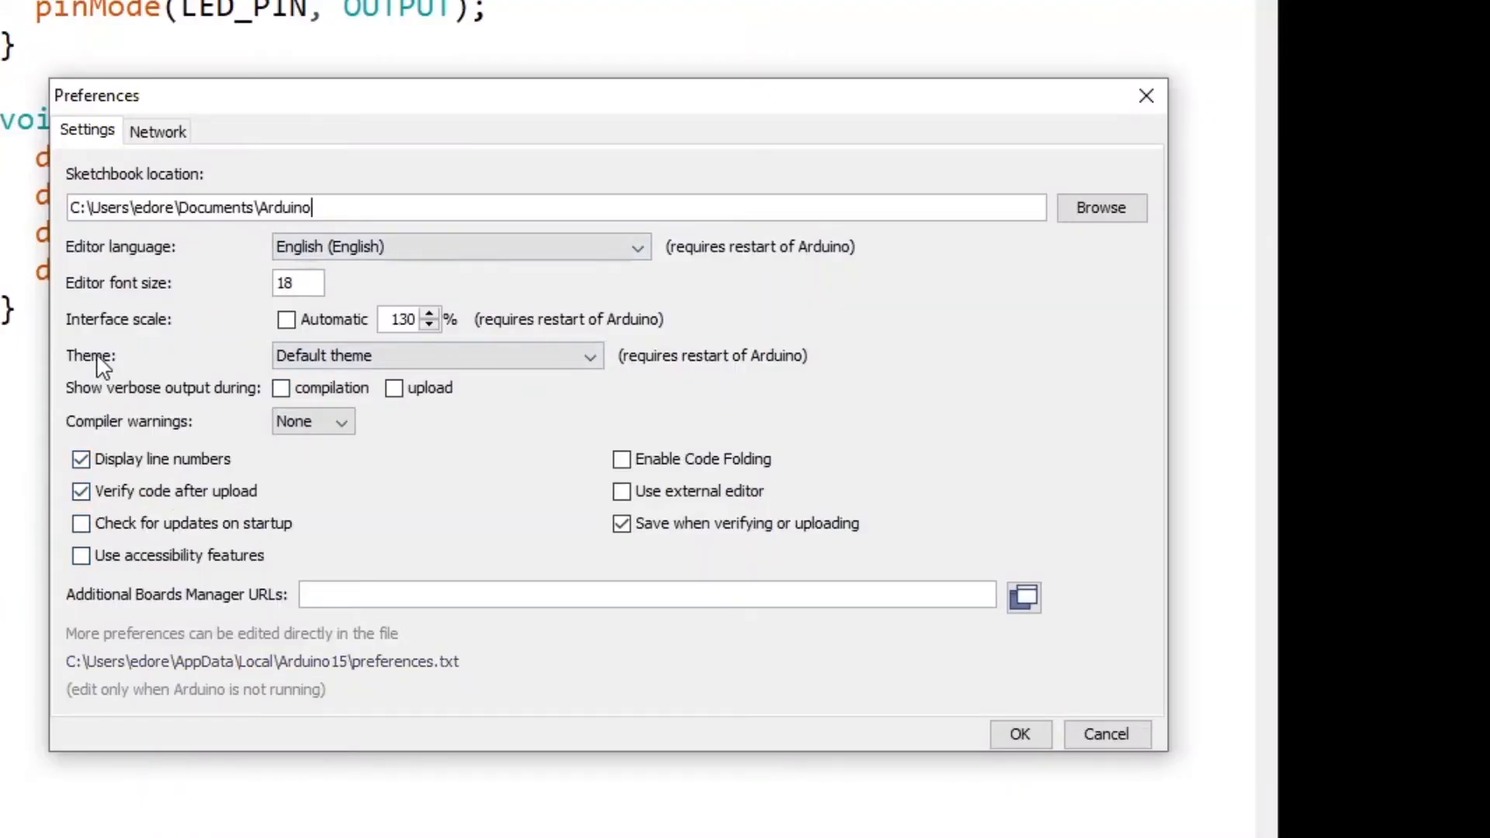
{"action": "left_click", "coordinate": [433, 355]}
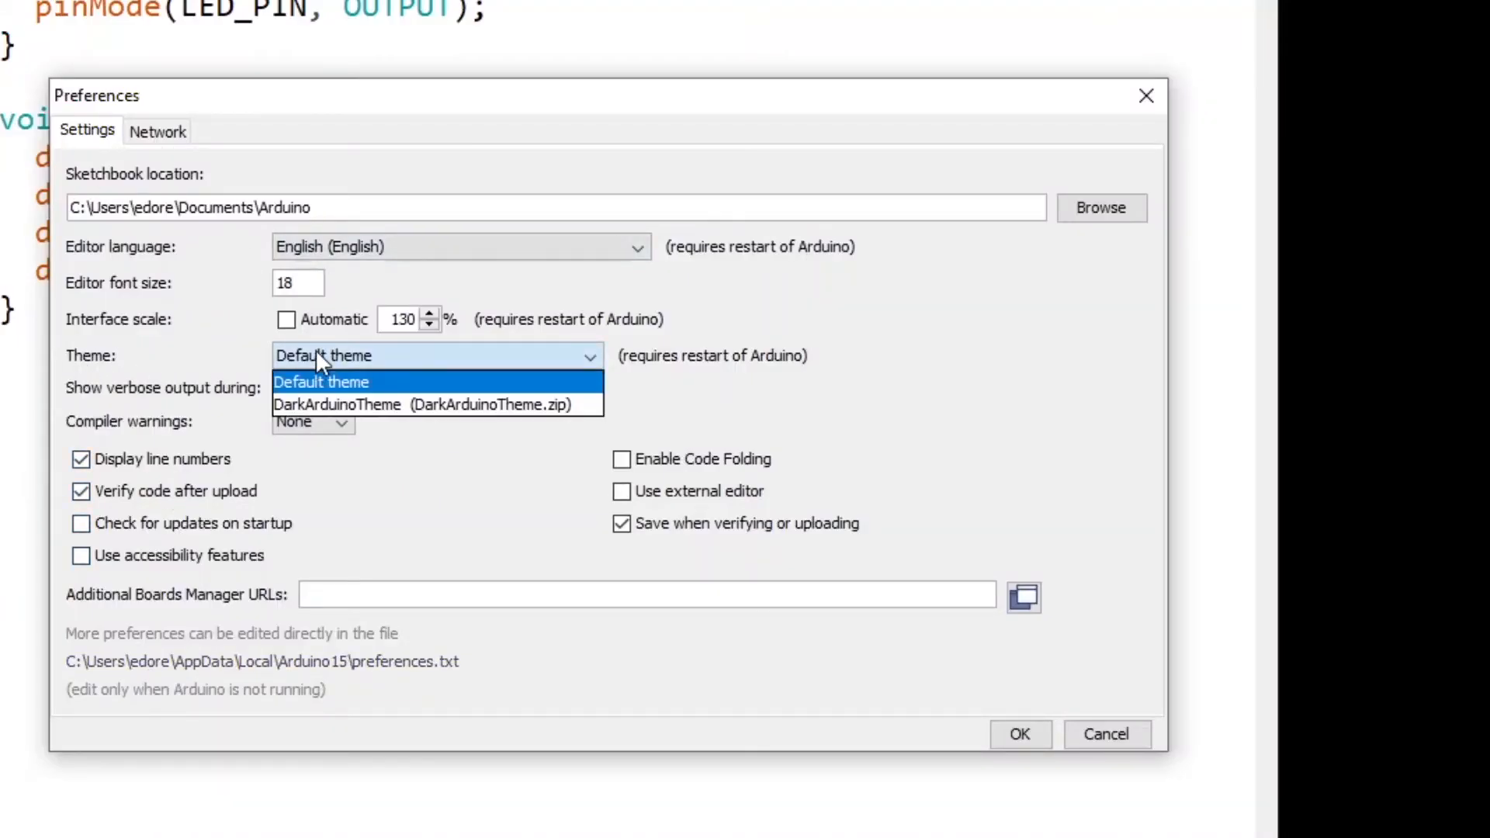
{"action": "mouse_move", "coordinate": [385, 403]}
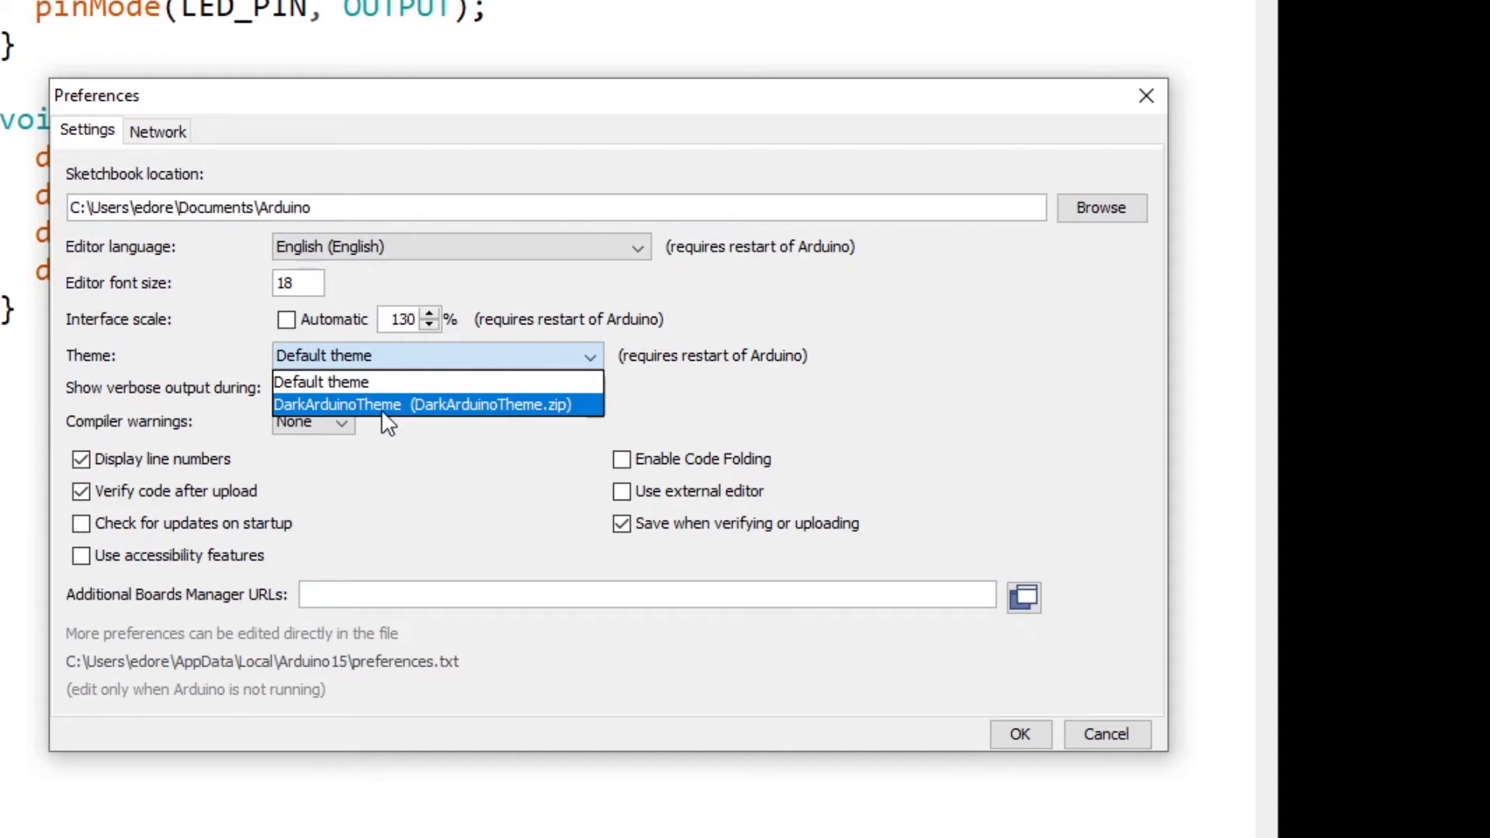
{"action": "mouse_move", "coordinate": [585, 417]}
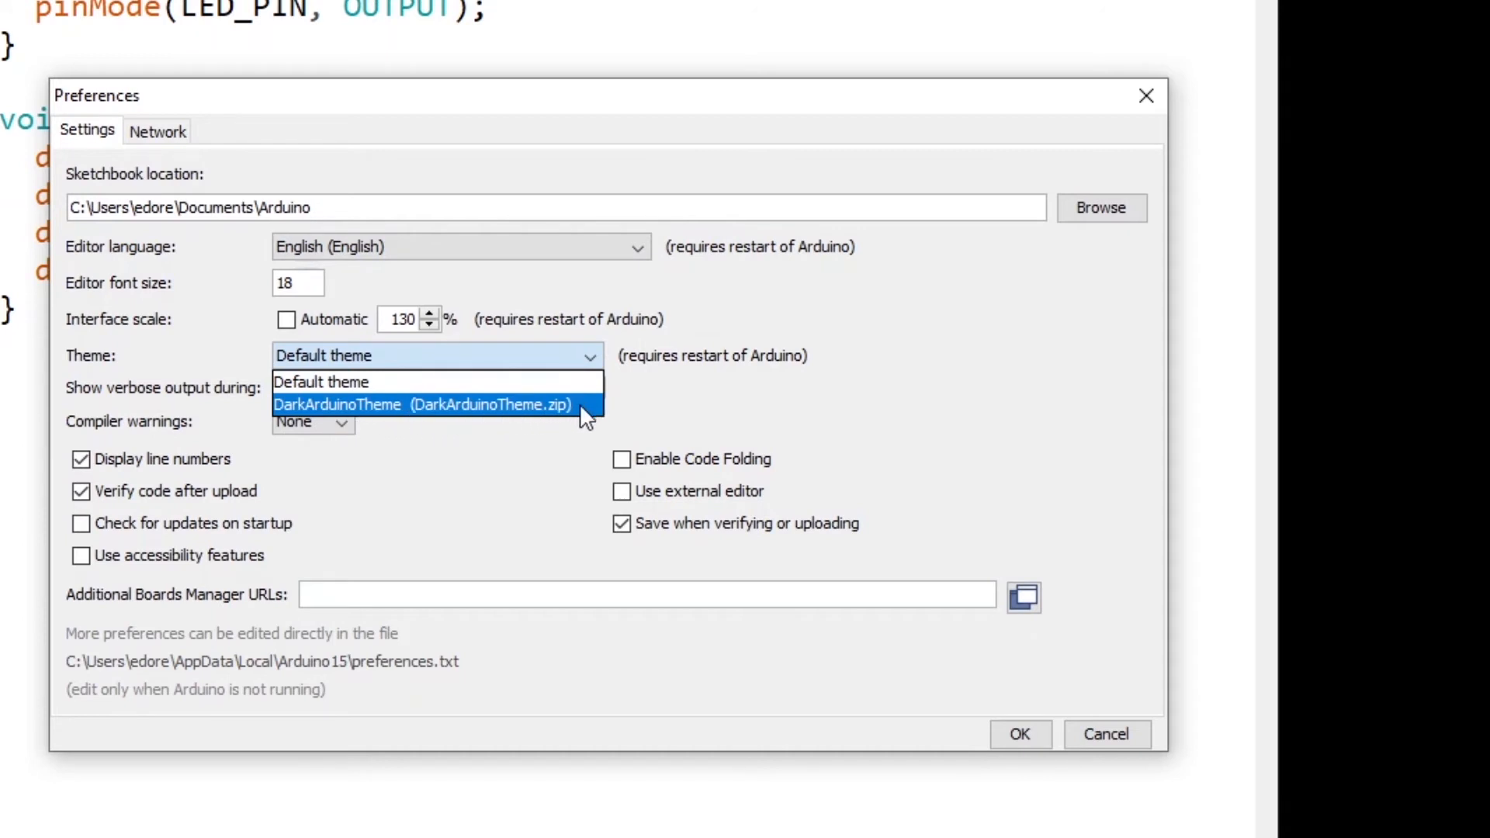
{"action": "left_click", "coordinate": [432, 404]}
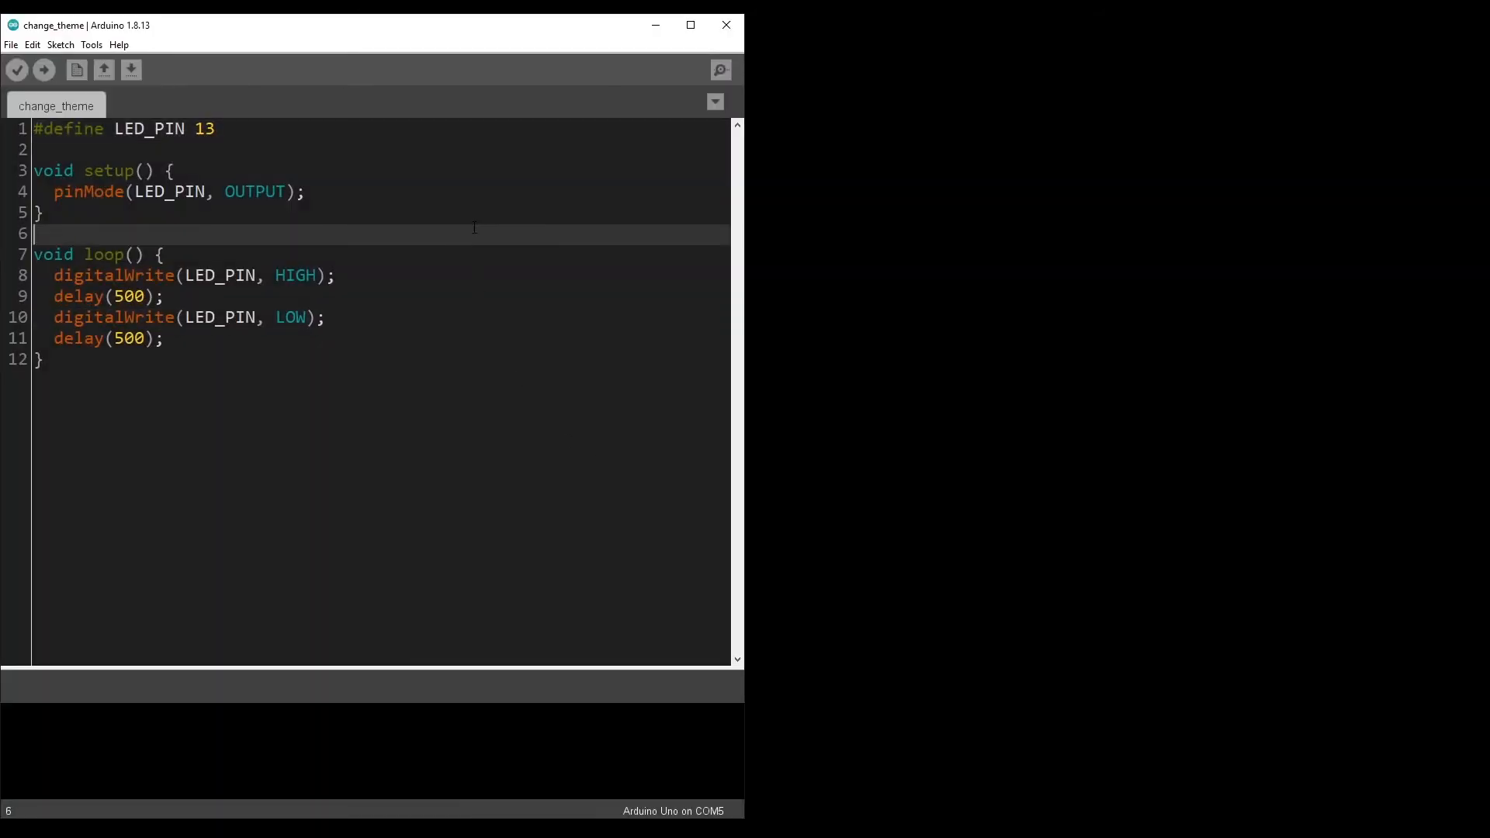
{"action": "mouse_move", "coordinate": [398, 723]}
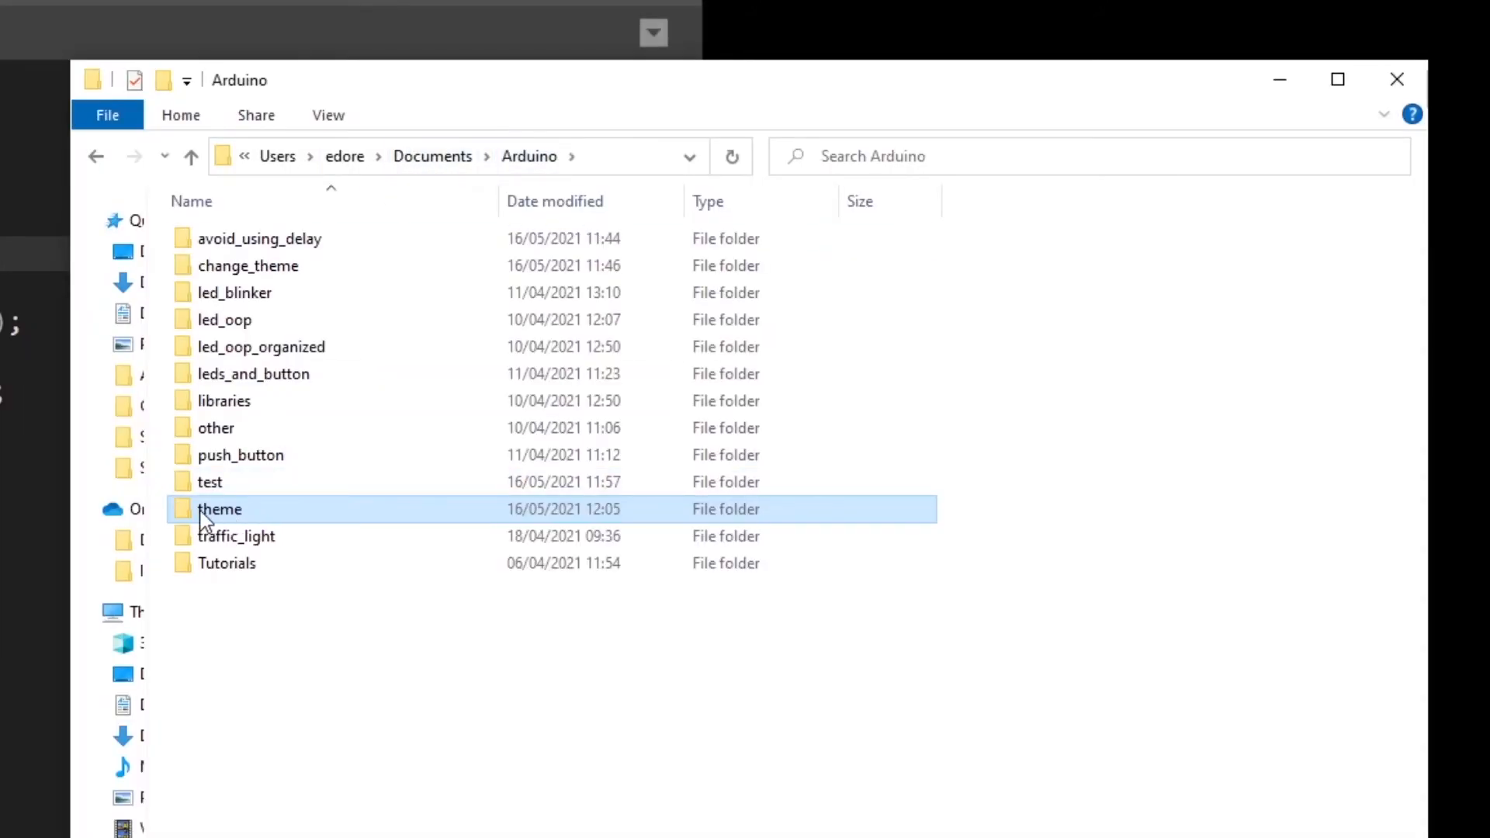
Step: Inspect DarkArduinoTheme.zip in Documents\Arduino\theme, selecting its syntax folder
{"action": "double_click", "coordinate": [219, 509]}
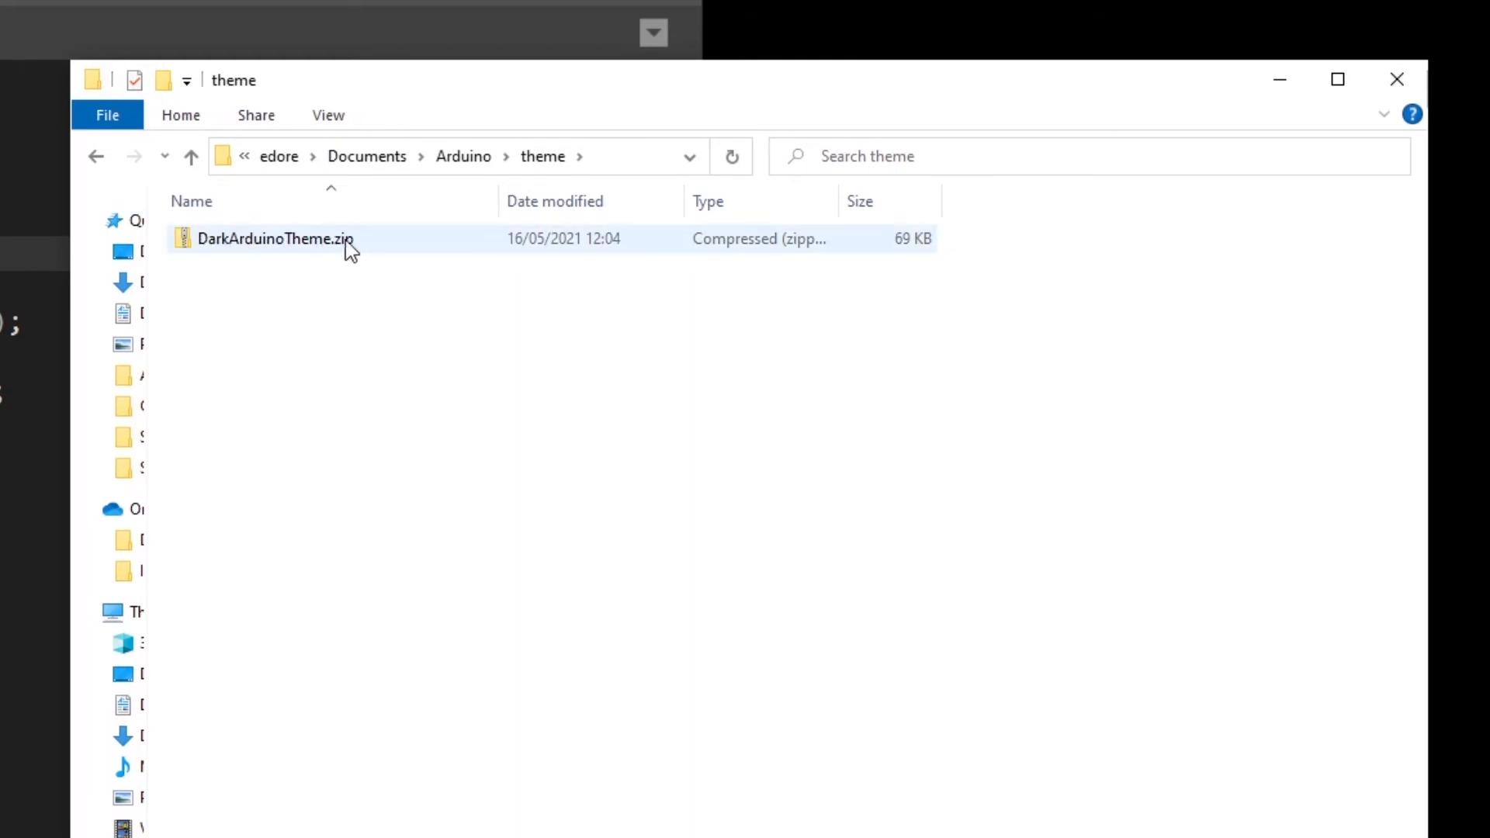
{"action": "double_click", "coordinate": [274, 239]}
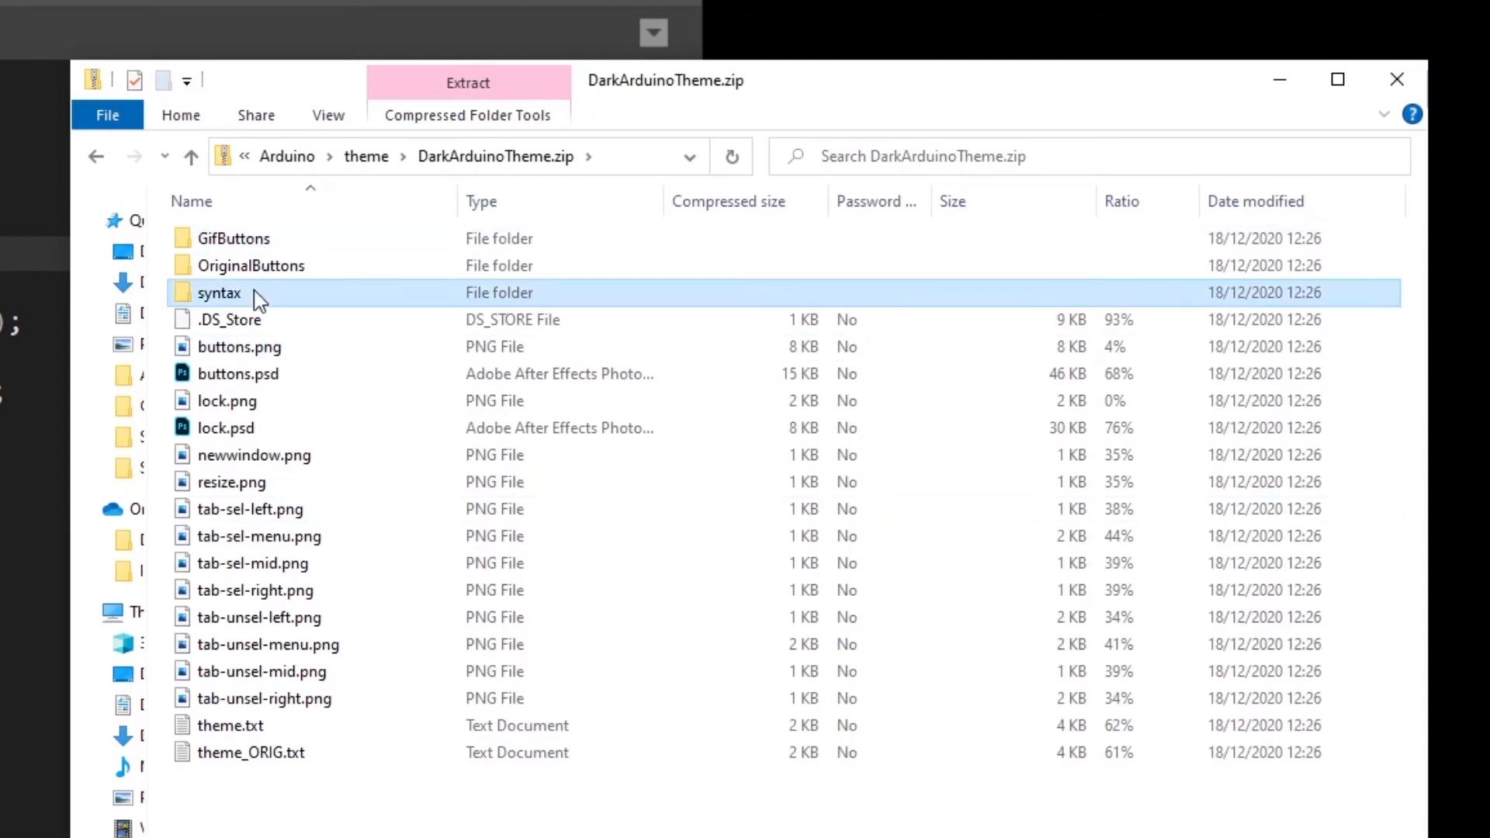
{"action": "left_click", "coordinate": [230, 725]}
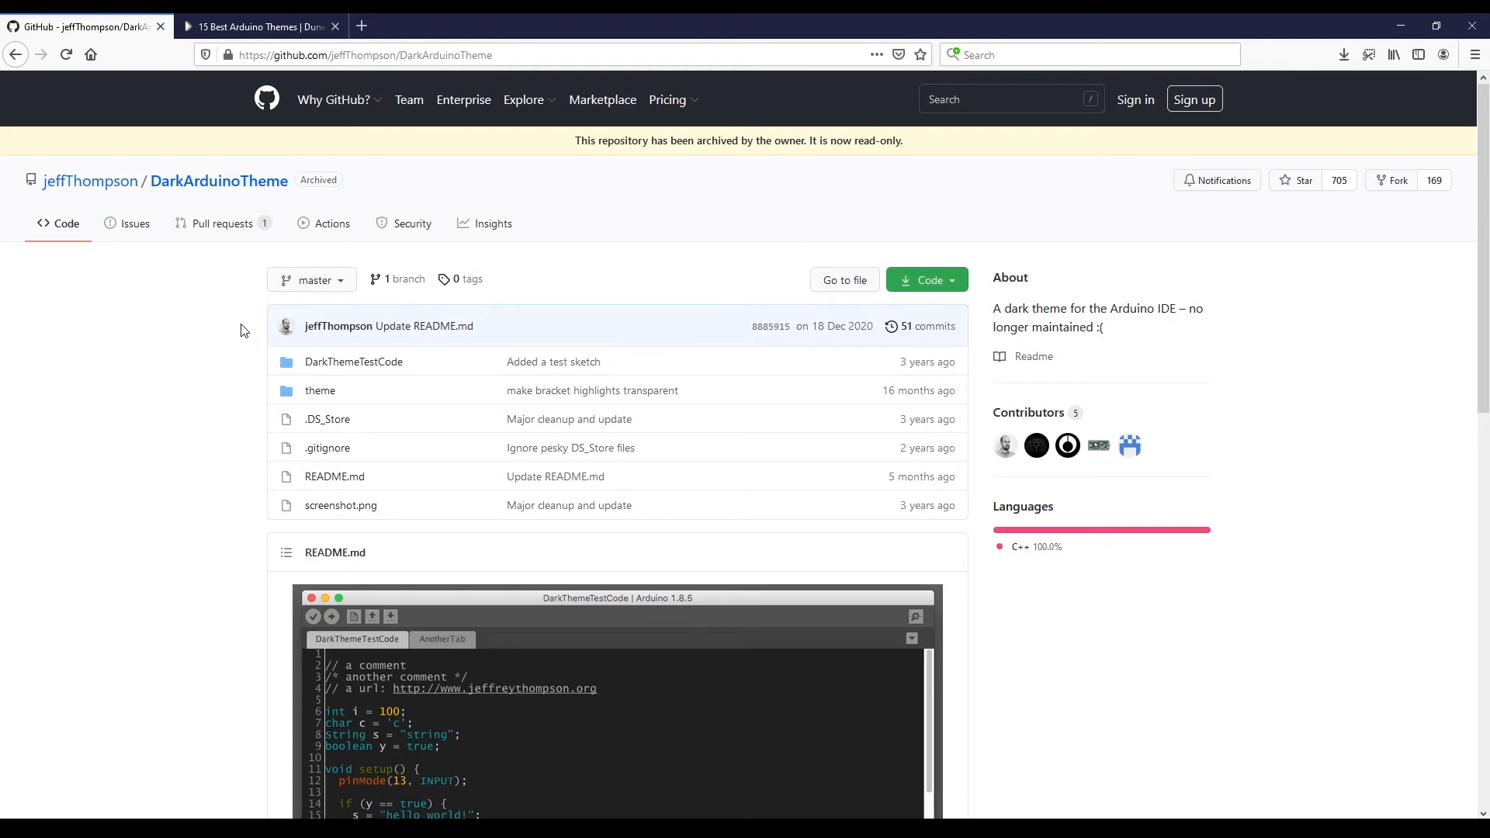
{"action": "mouse_move", "coordinate": [248, 329]}
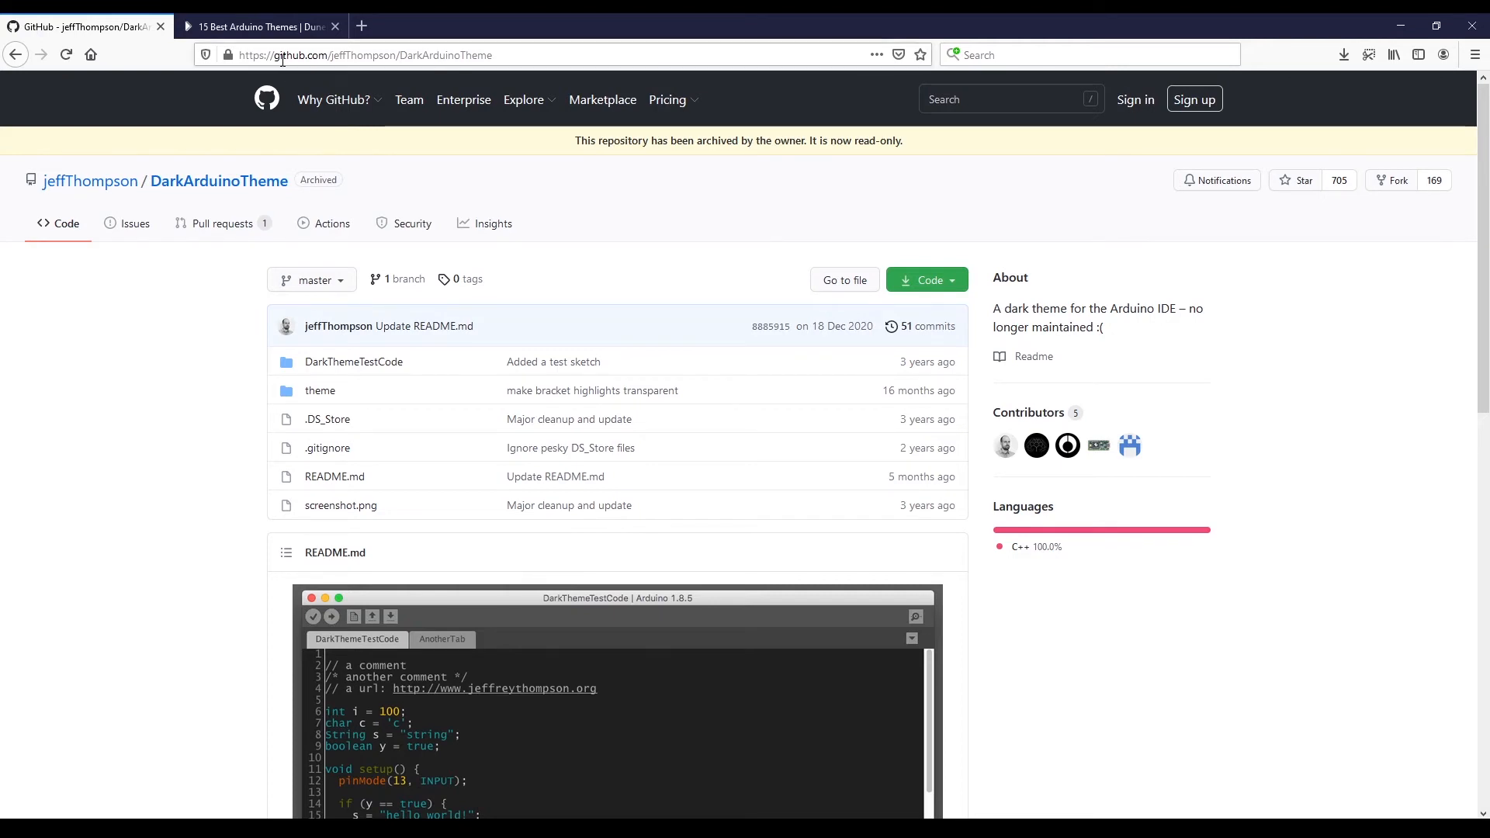
Step: Reach the OneDarkArduino repository from the '4. One Dark Arduino' entry of the Dunebook themes article
{"action": "left_click", "coordinate": [260, 27]}
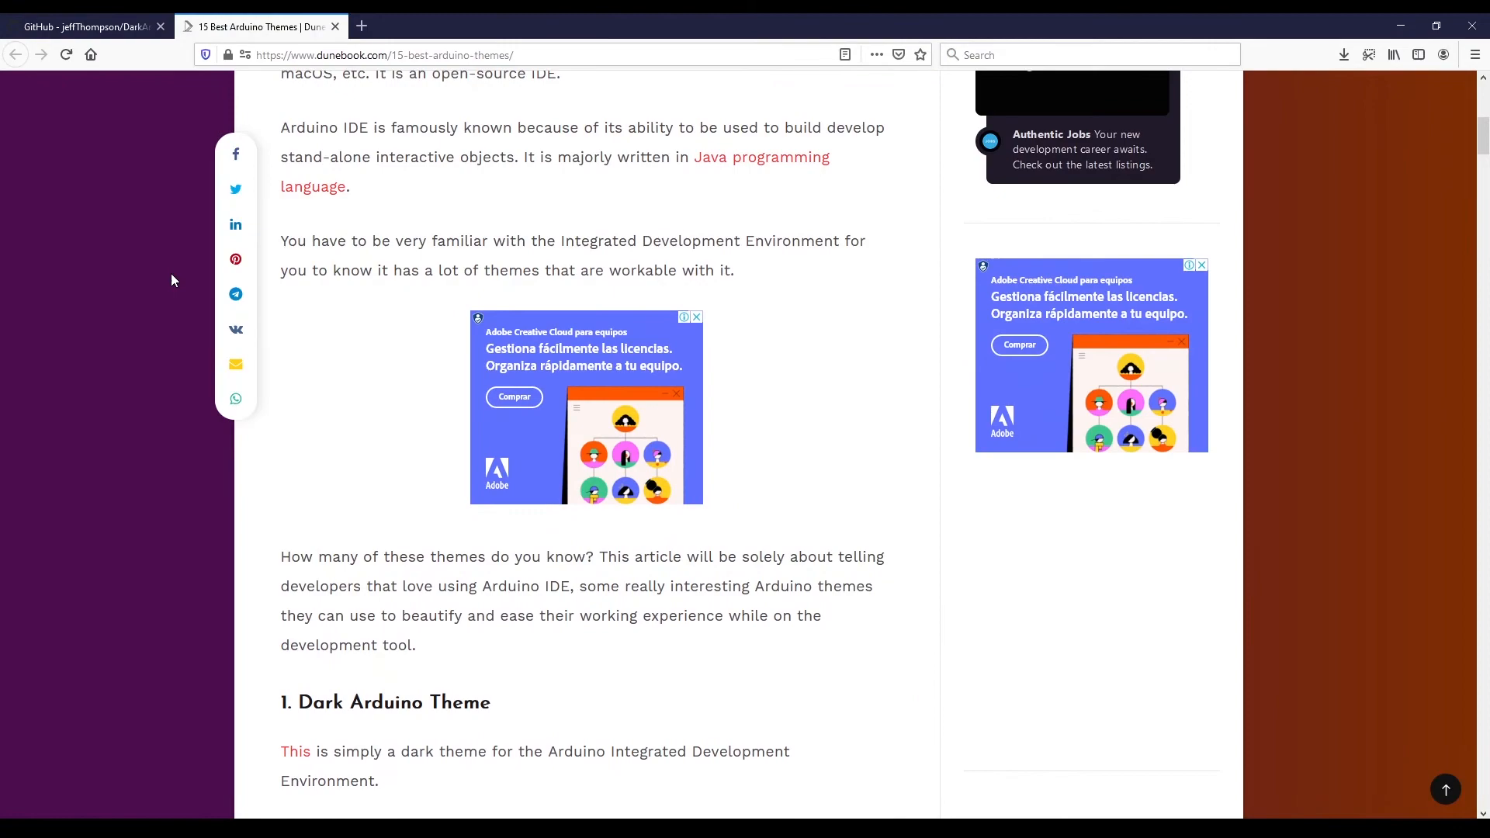
{"action": "scroll", "scroll_direction": "down", "scroll_amount": 3}
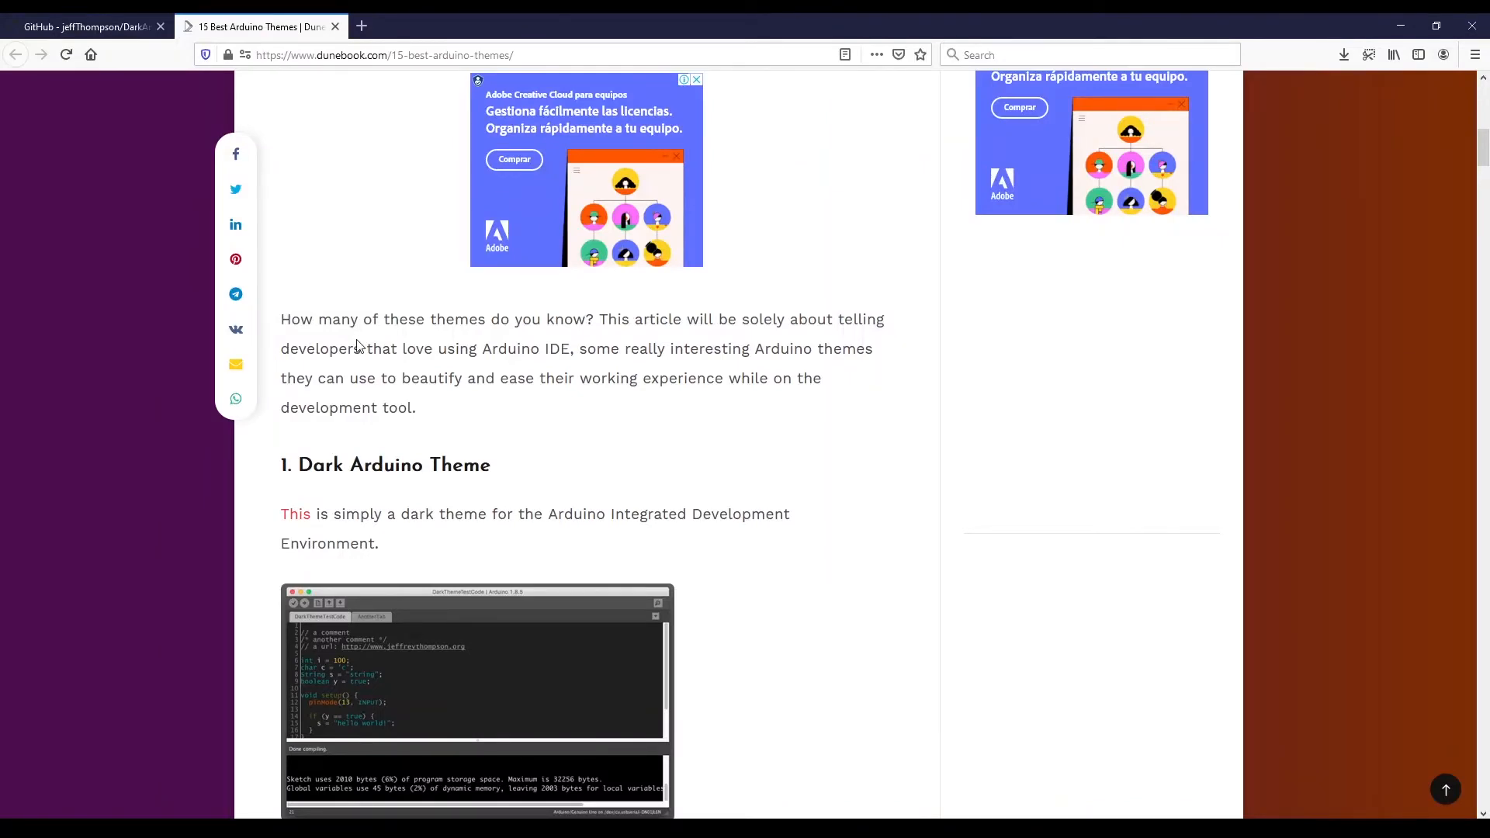
{"action": "mouse_move", "coordinate": [358, 344]}
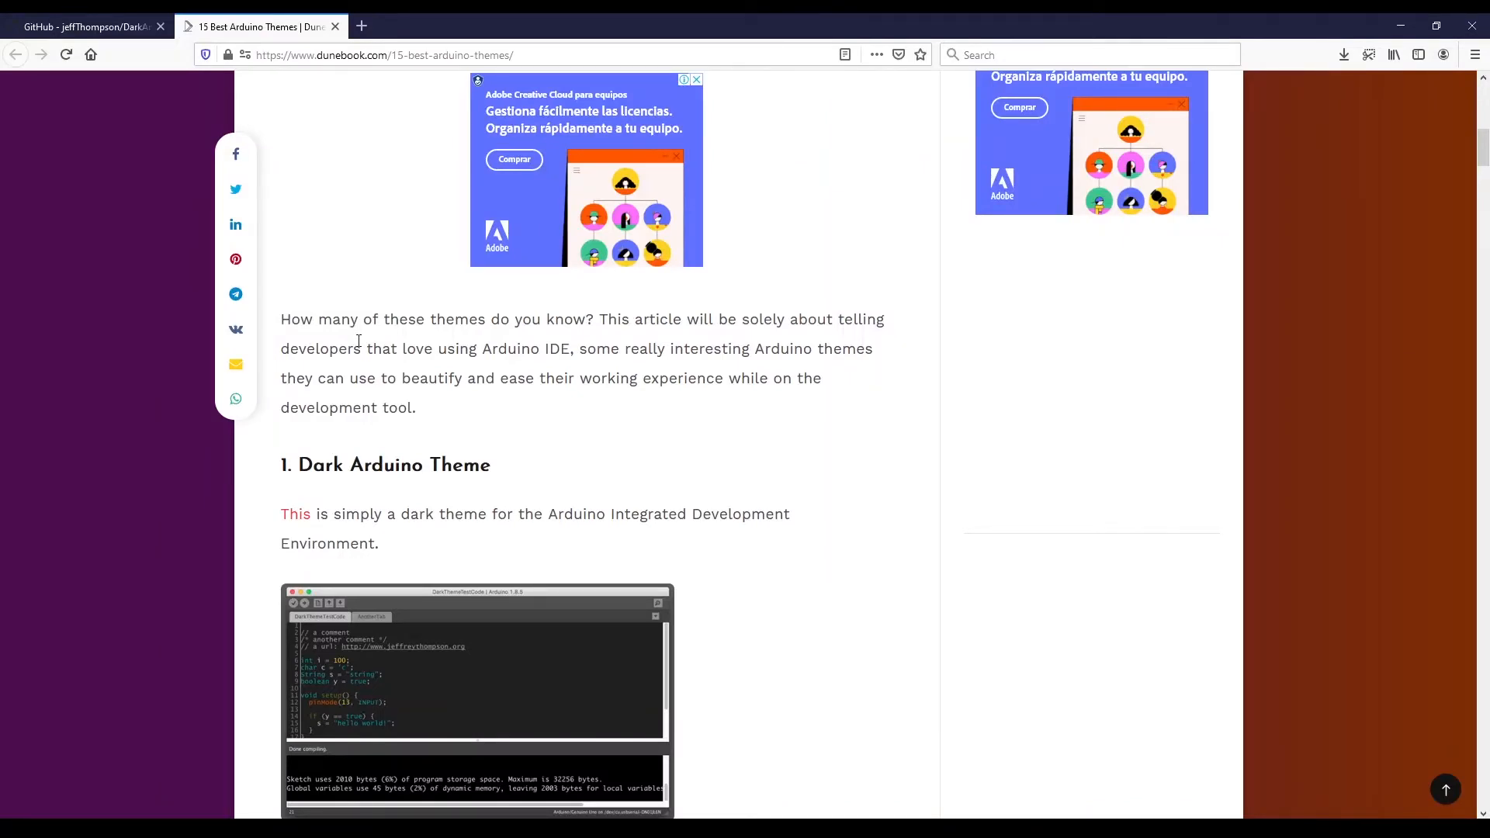
{"action": "scroll", "scroll_direction": "down", "scroll_amount": 3}
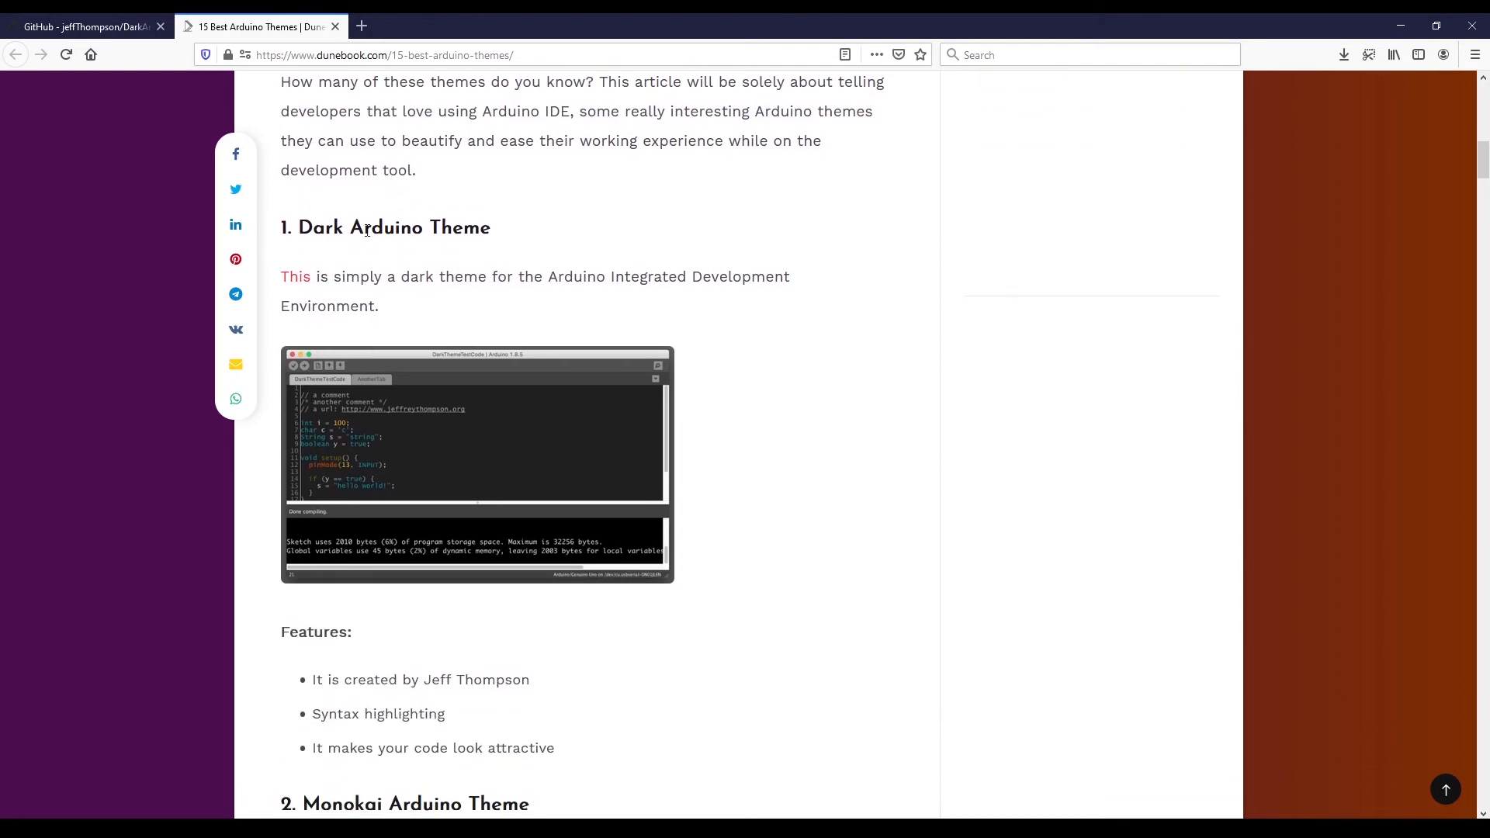
{"action": "scroll", "scroll_direction": "down", "scroll_amount": 3}
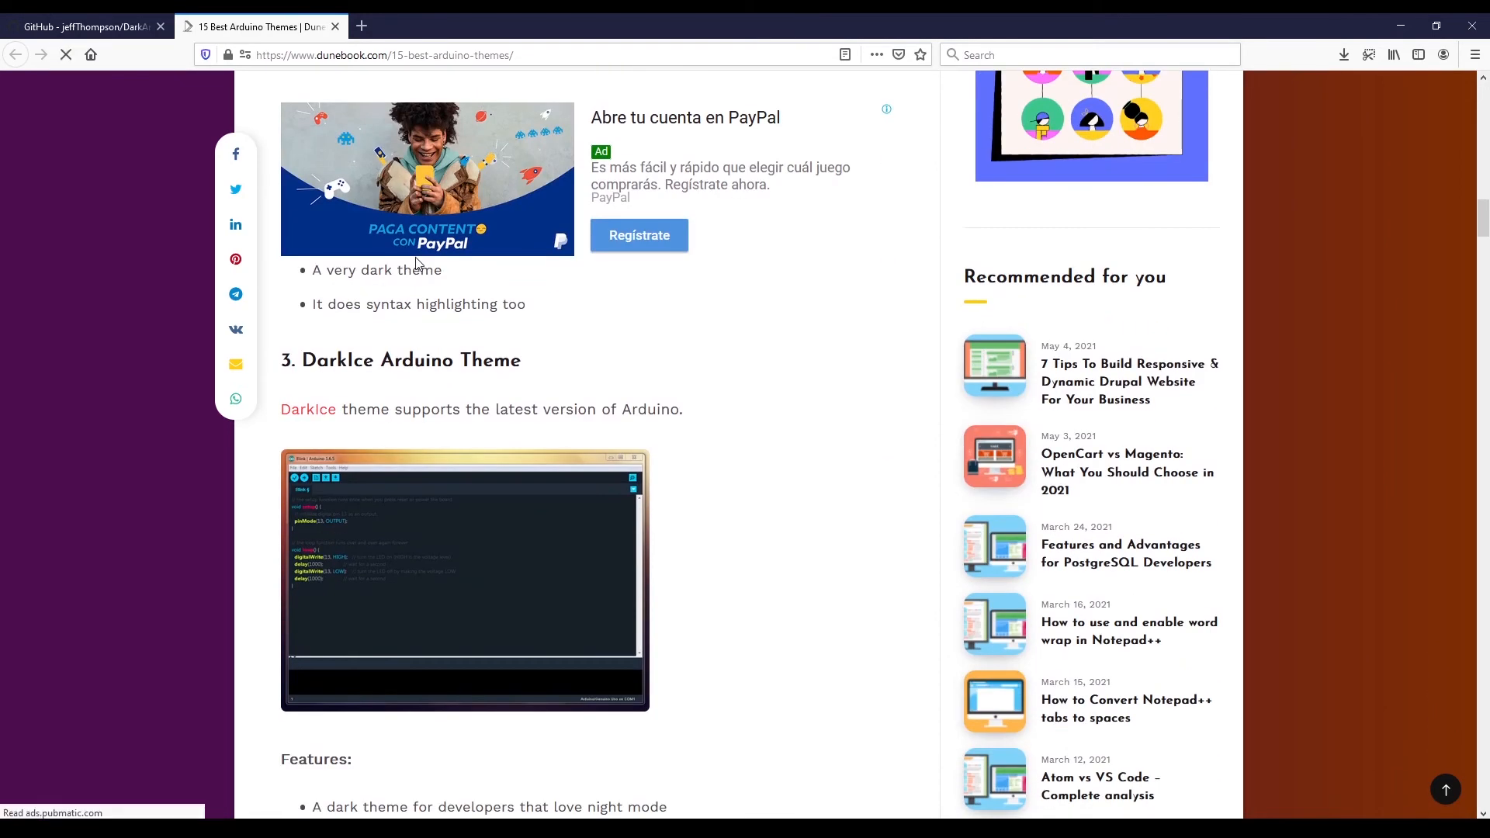
{"action": "scroll", "scroll_direction": "down", "scroll_amount": 3}
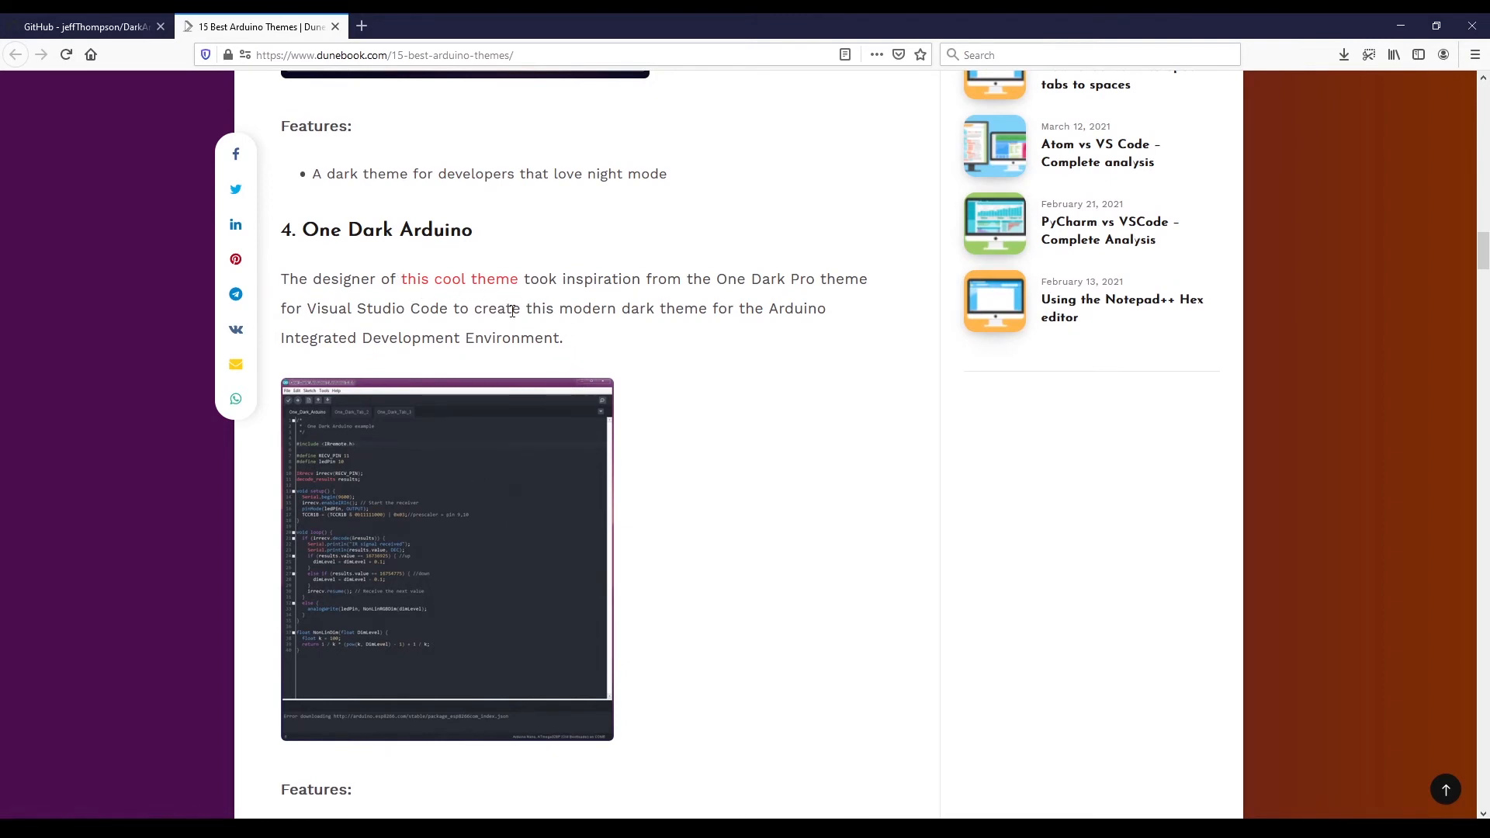
{"action": "double_click", "coordinate": [386, 230]}
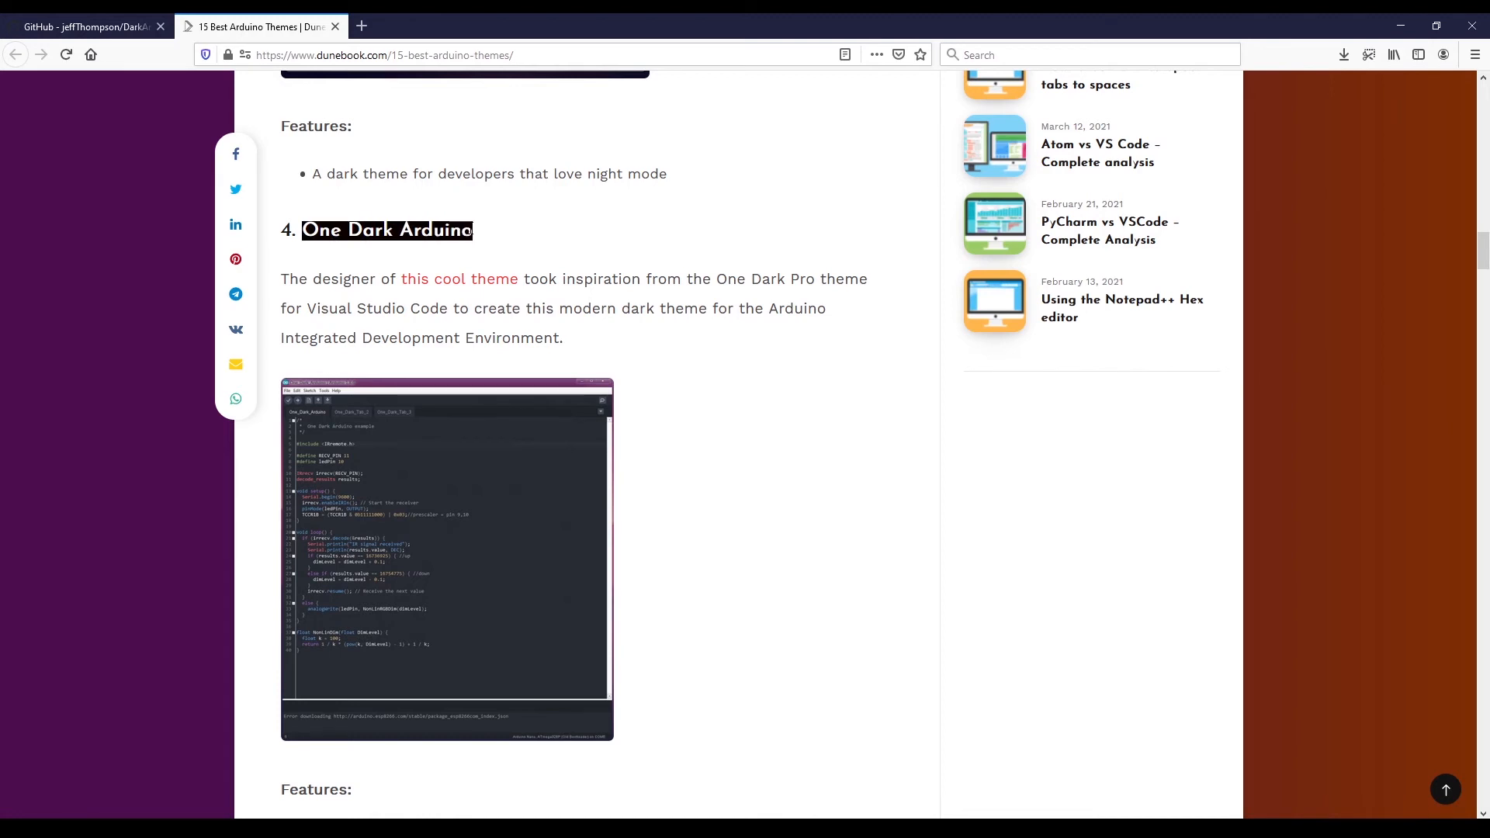
{"action": "left_click", "coordinate": [400, 266]}
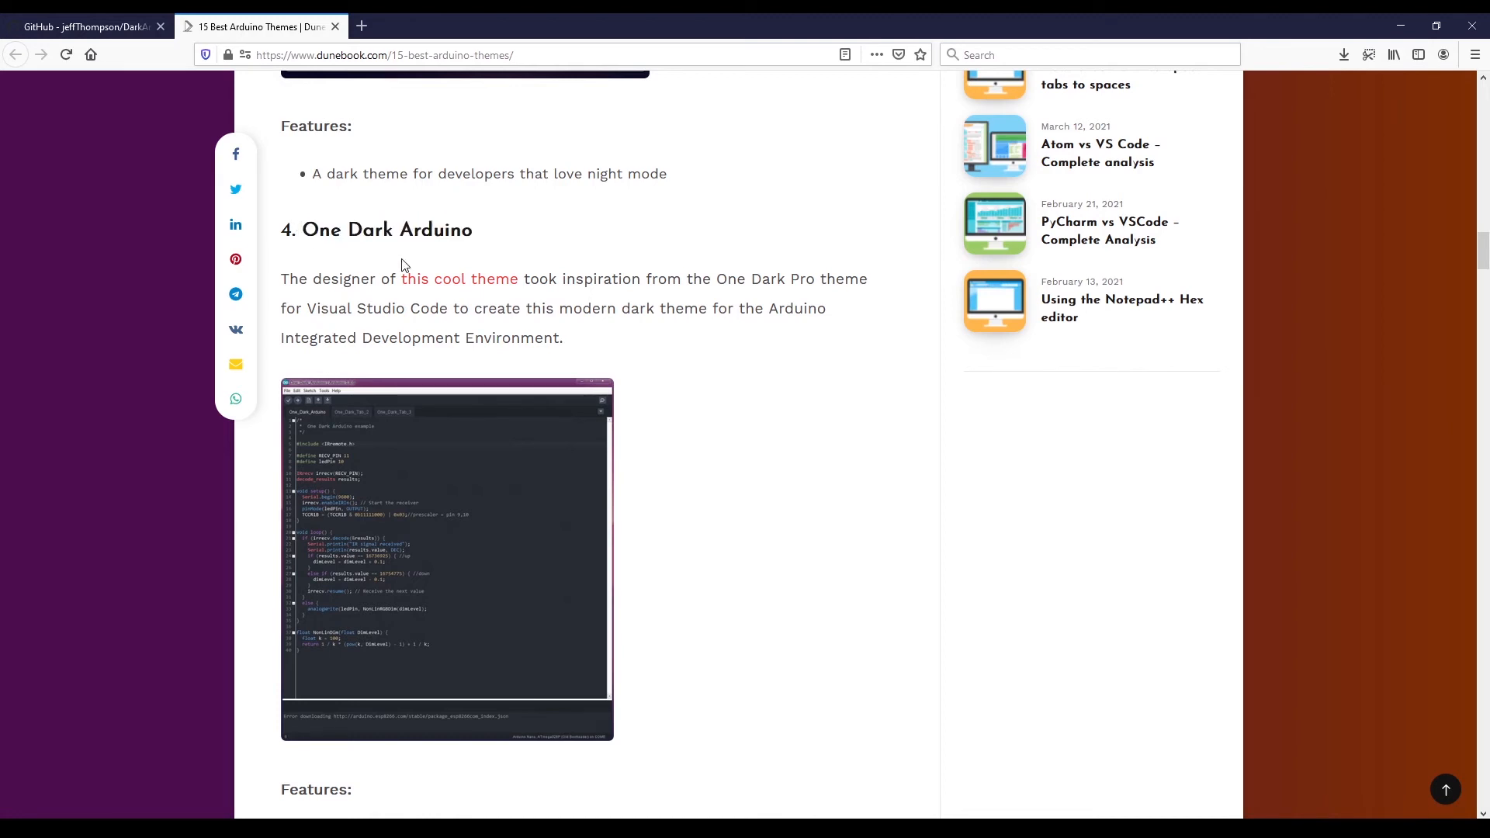
{"action": "left_click", "coordinate": [460, 278]}
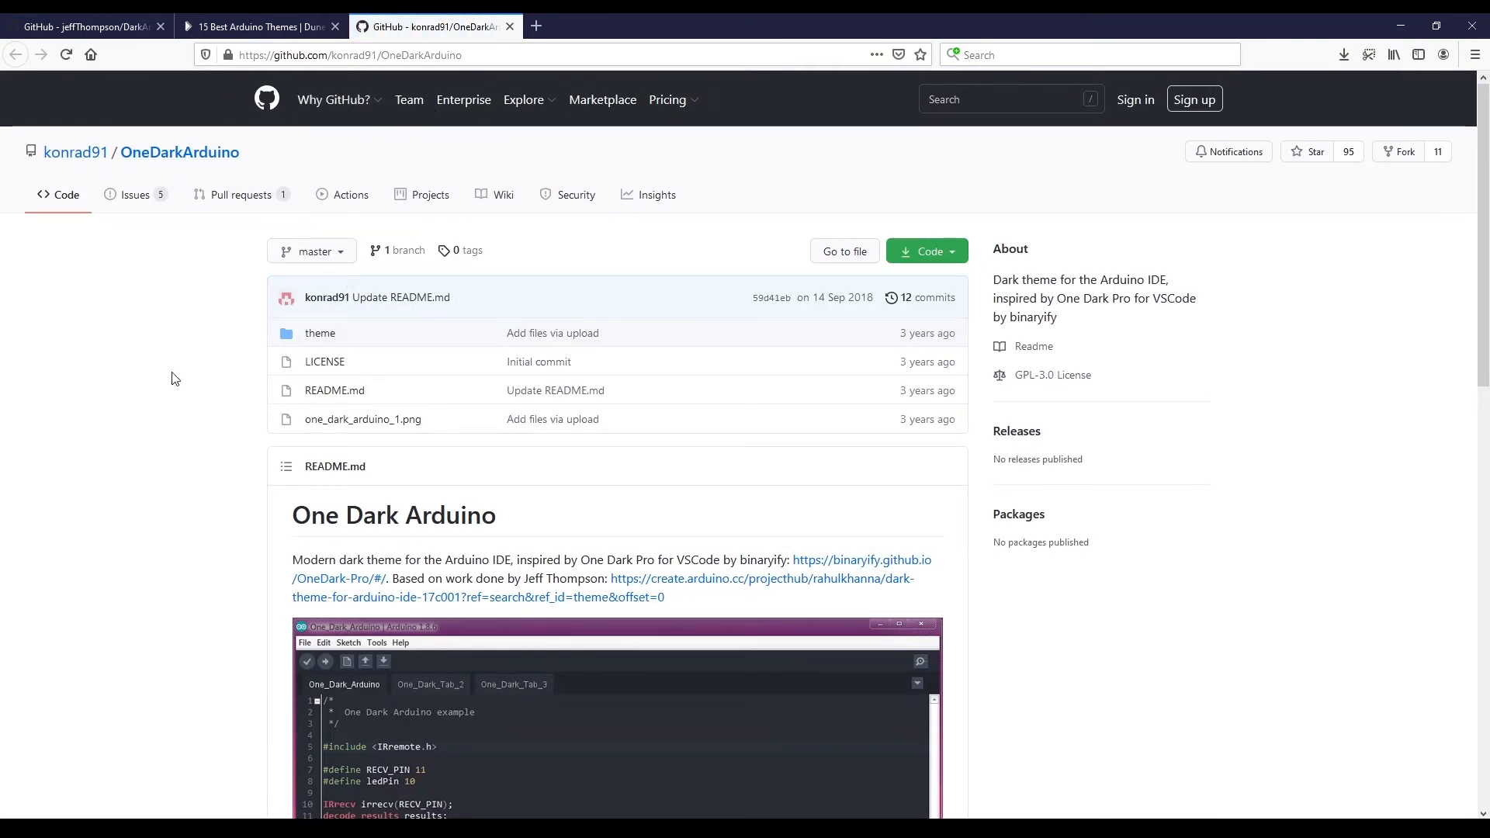
{"action": "mouse_move", "coordinate": [166, 395]}
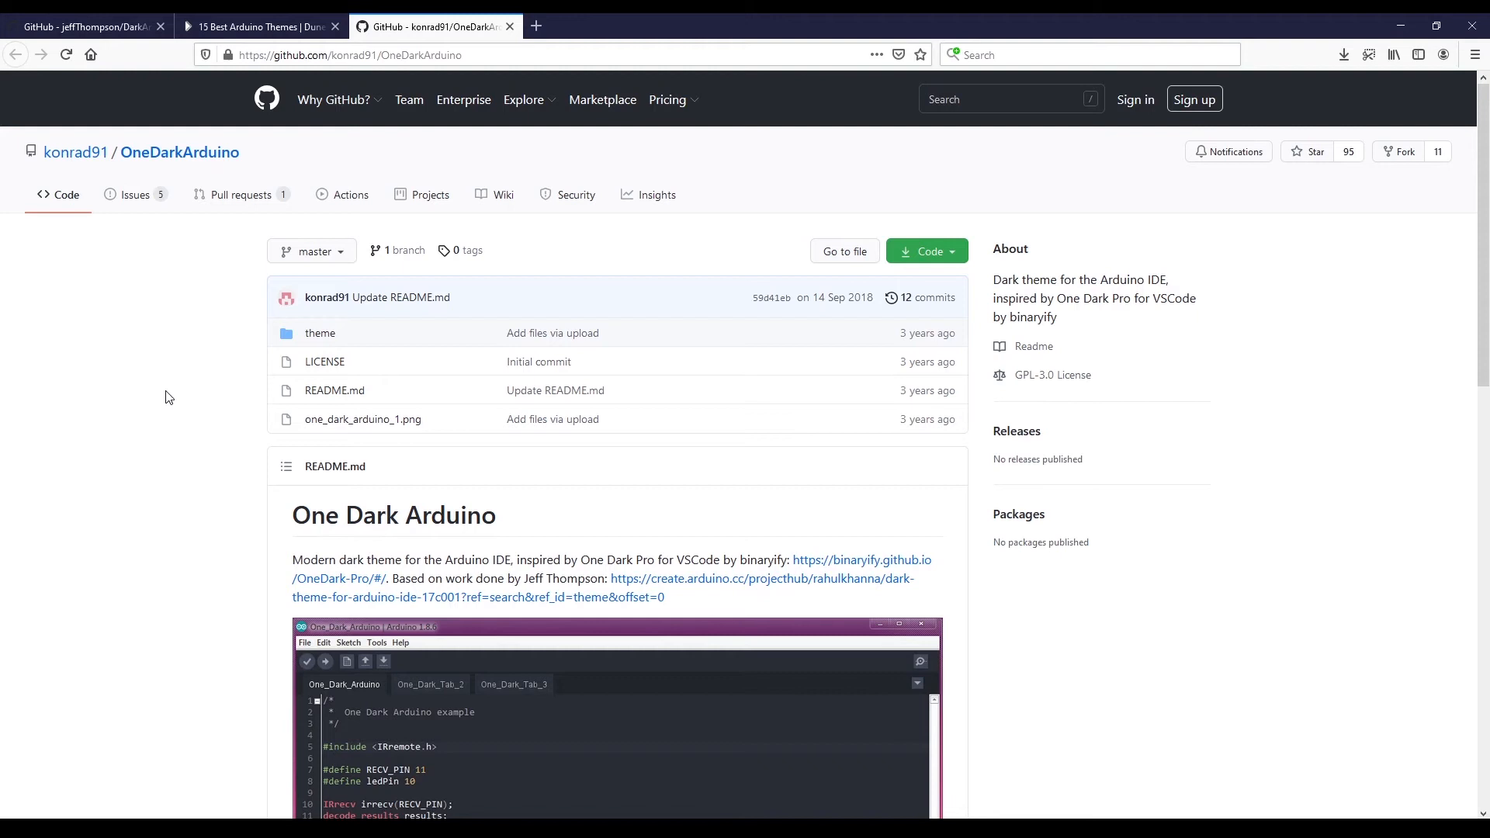
{"action": "mouse_move", "coordinate": [320, 332]}
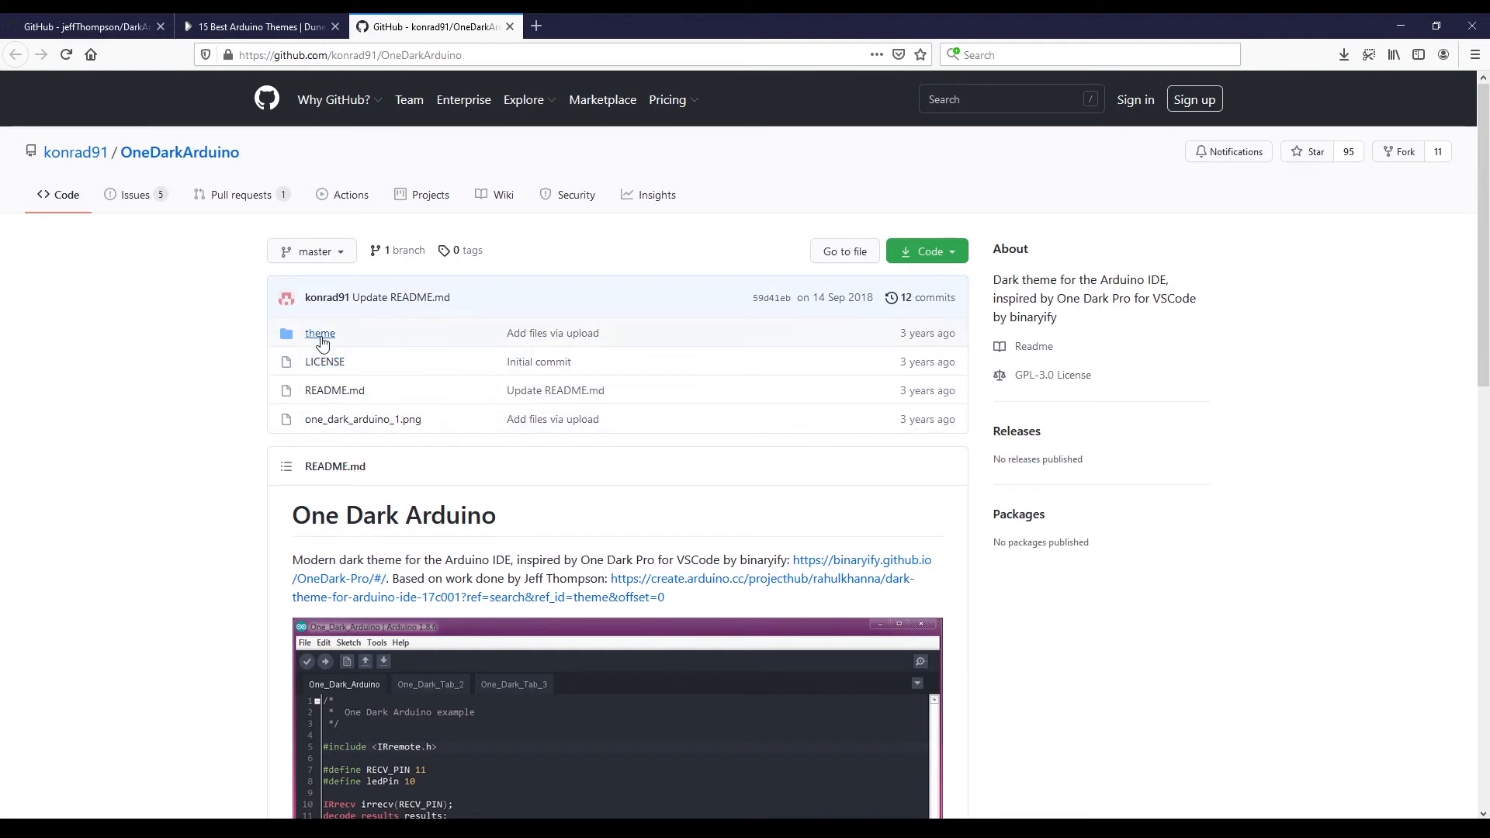
Step: Download OneDarkArduino-master.zip and copy it into Documents\Arduino\theme
{"action": "left_click", "coordinate": [320, 333]}
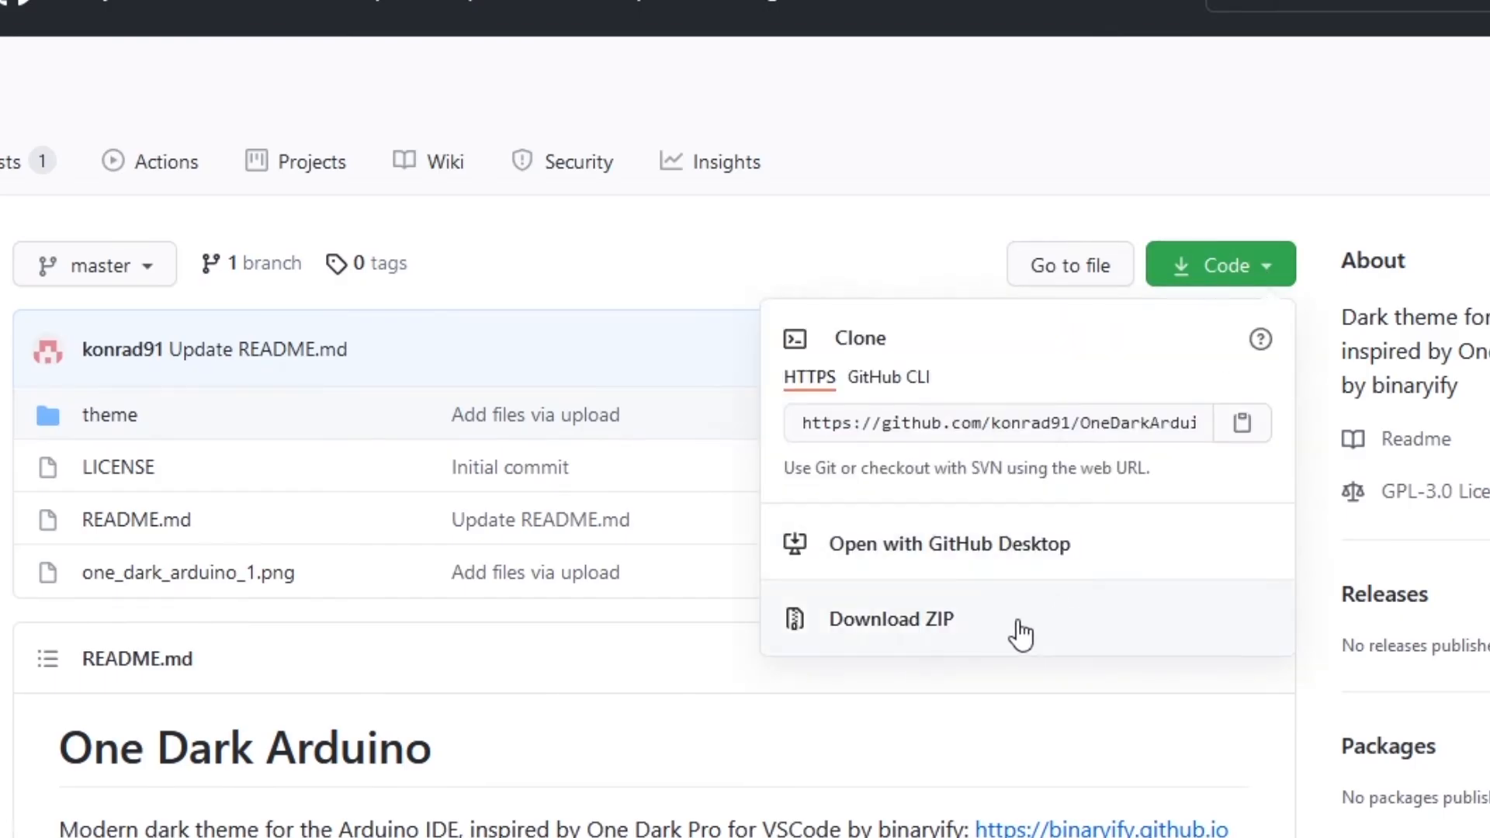
{"action": "left_click", "coordinate": [890, 619]}
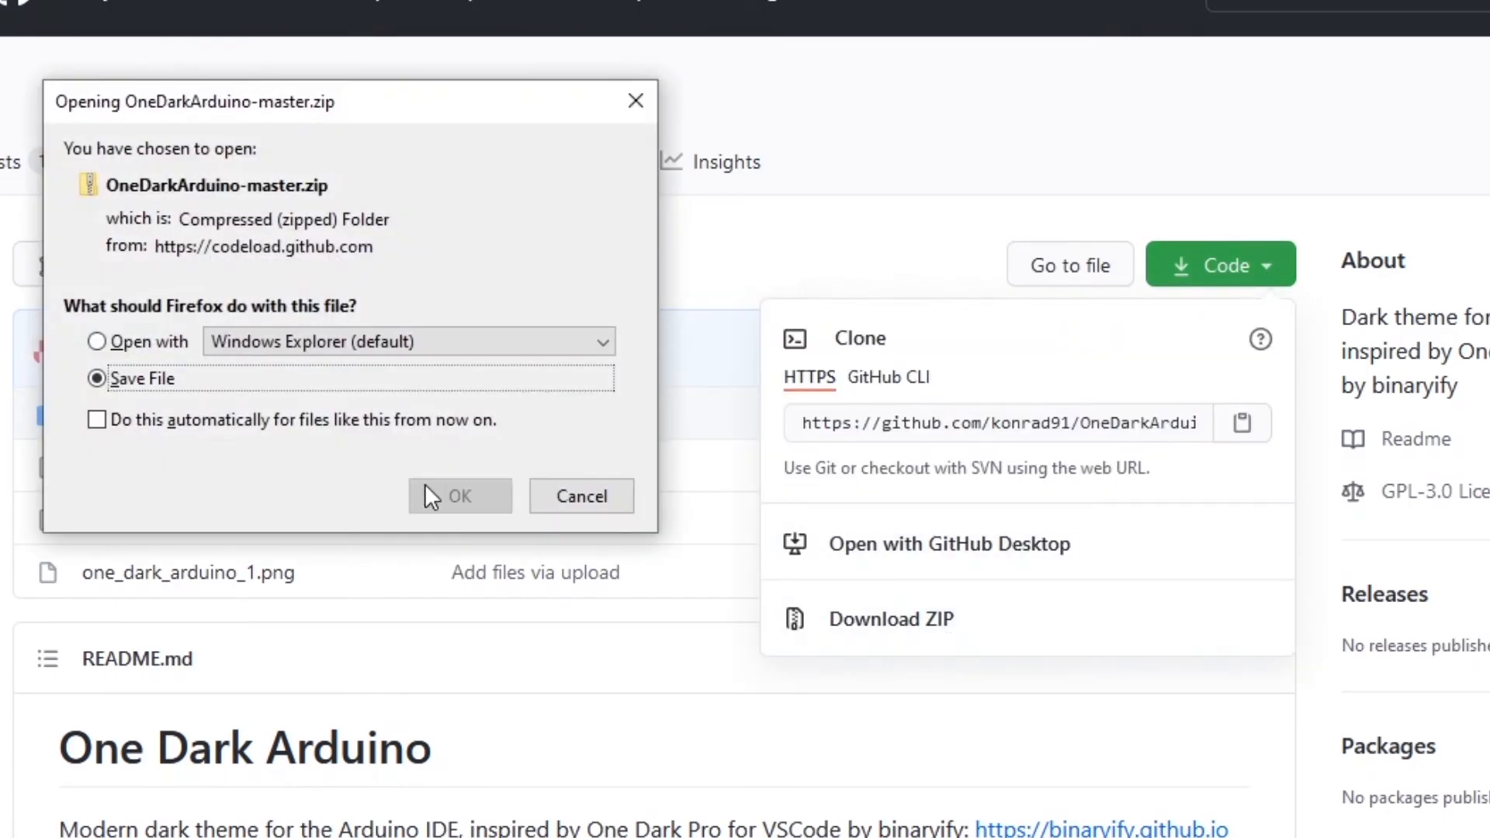
{"action": "left_click", "coordinate": [460, 495]}
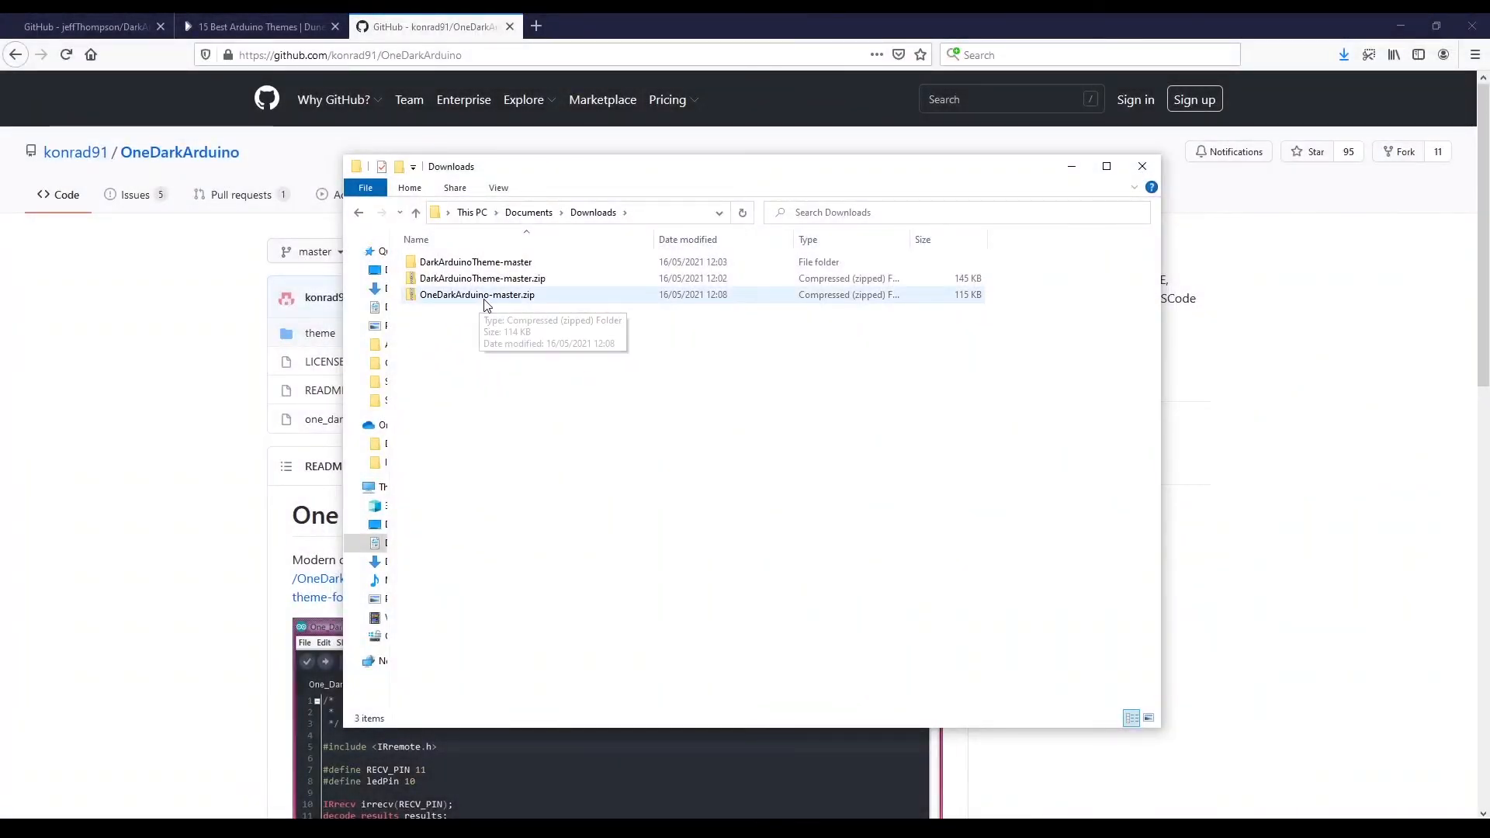
{"action": "left_click", "coordinate": [478, 295]}
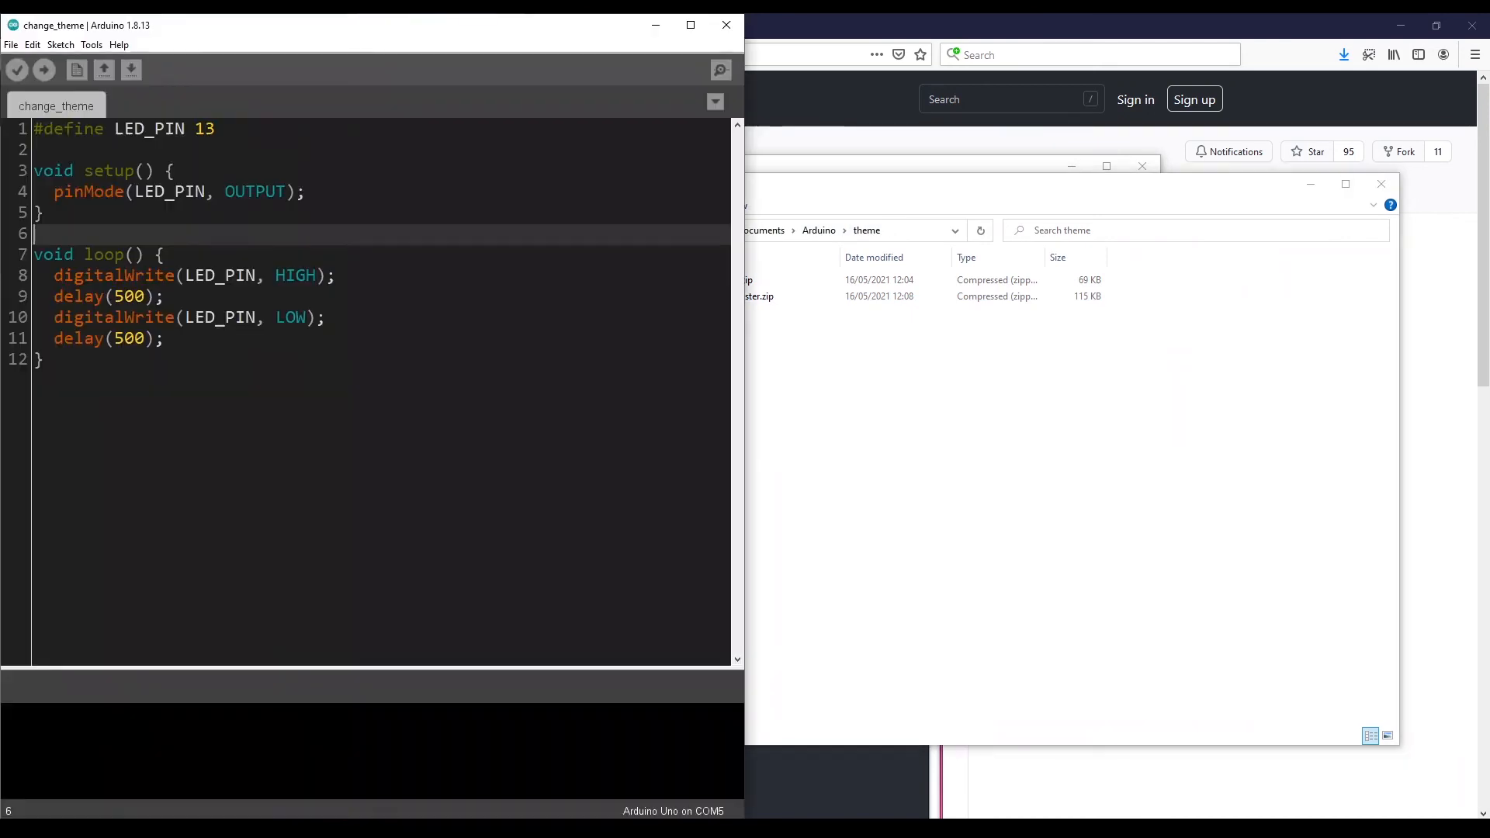
Step: Check the Theme list in Preferences, which still shows only DarkArduinoTheme
{"action": "left_click", "coordinate": [11, 45]}
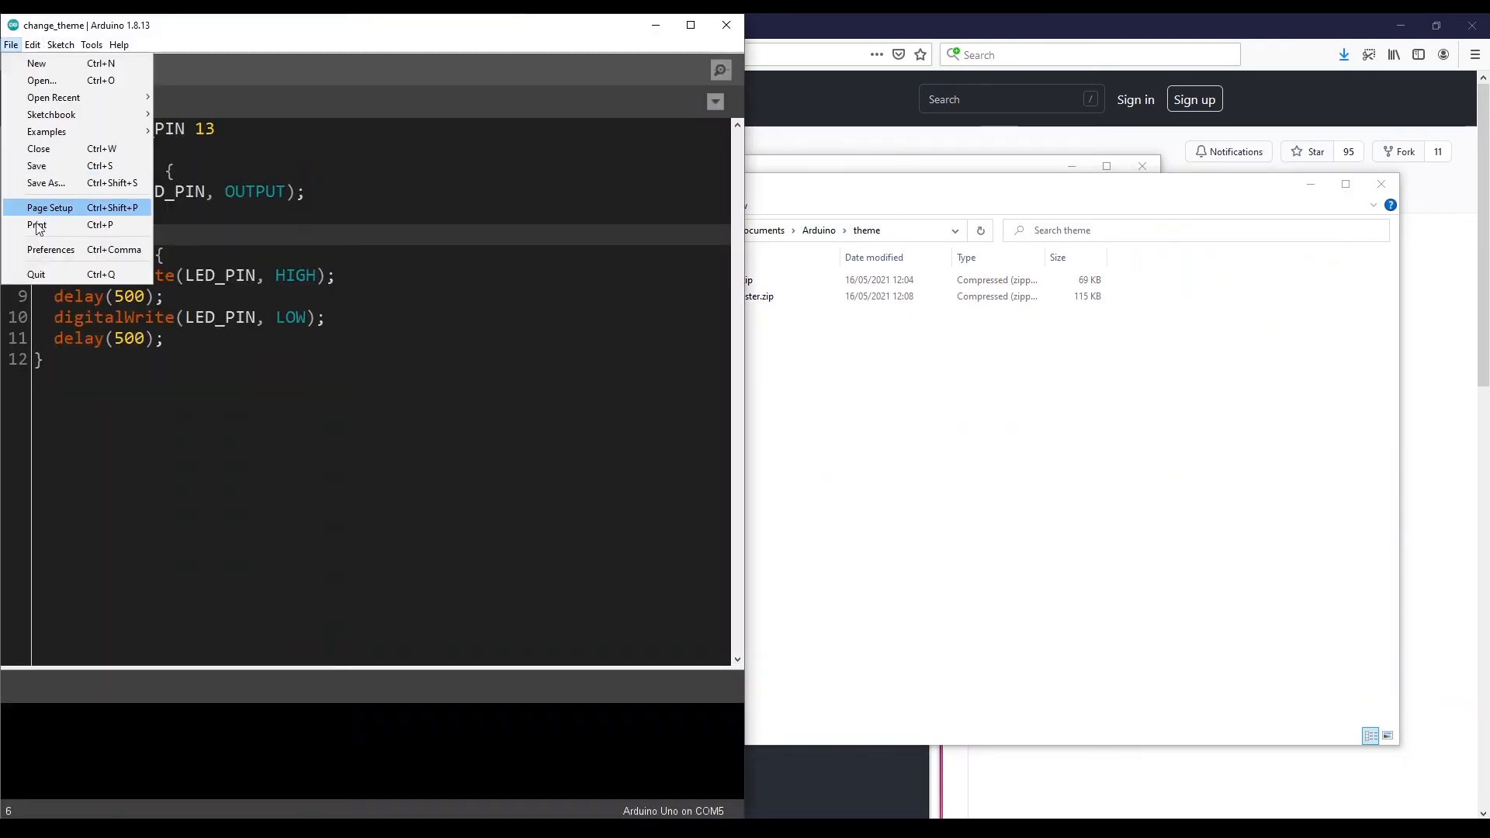
{"action": "left_click", "coordinate": [50, 248]}
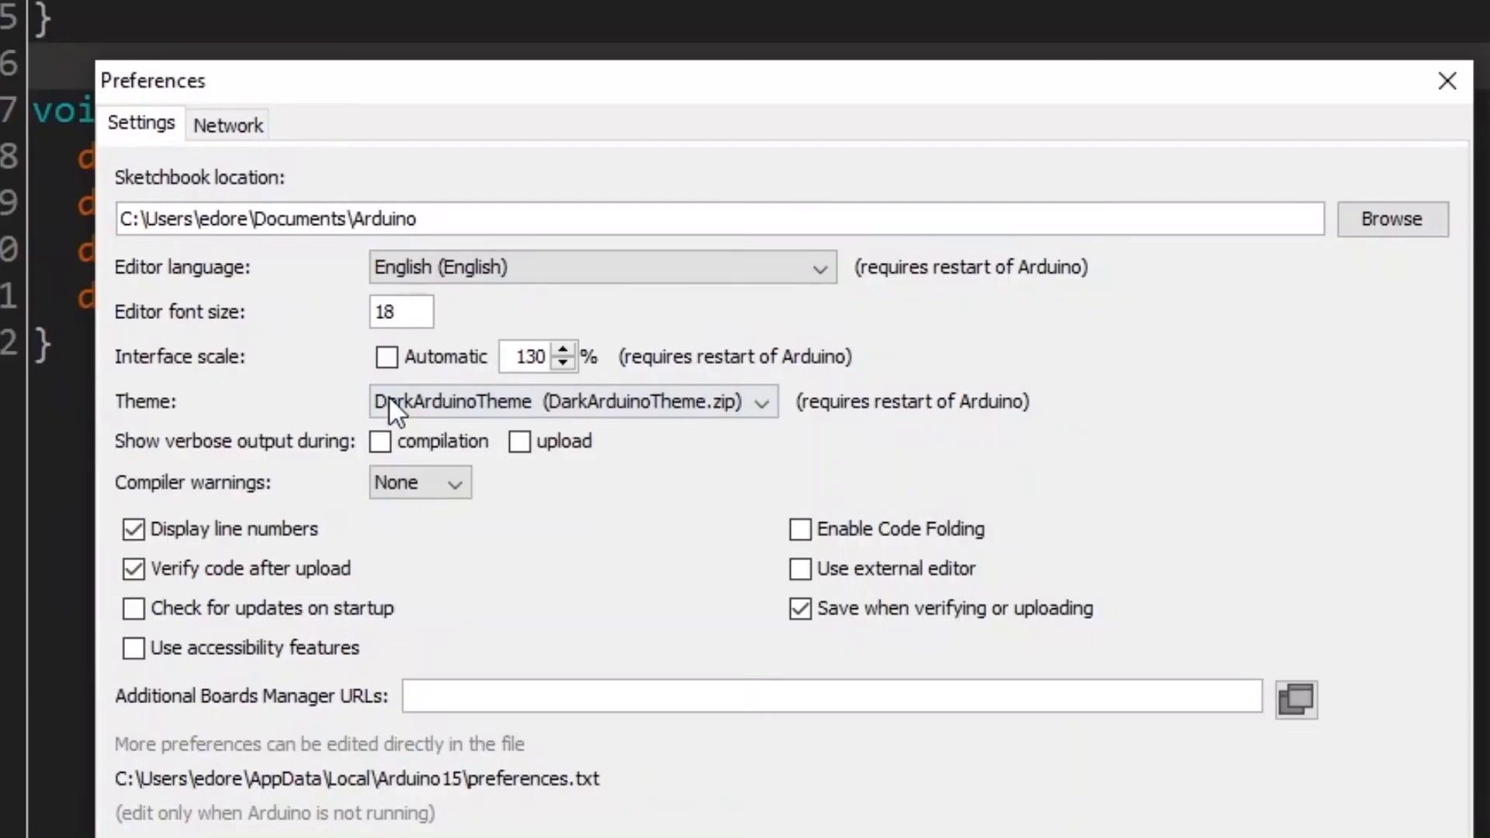
{"action": "left_click", "coordinate": [569, 401]}
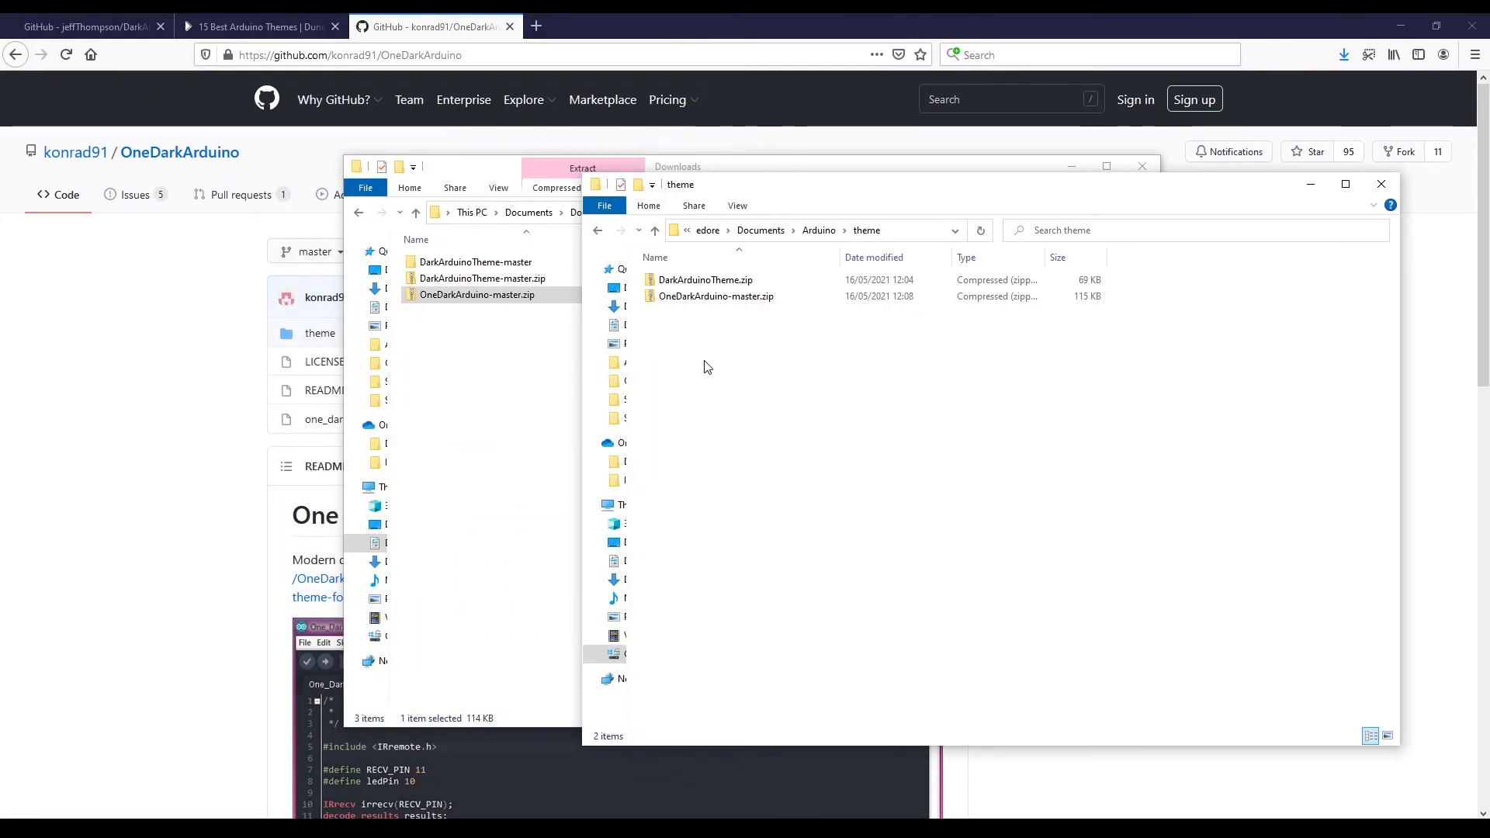
Step: Delete OneDarkArduino-master.zip from the Documents/Arduino/theme folder
{"action": "left_click", "coordinate": [717, 295]}
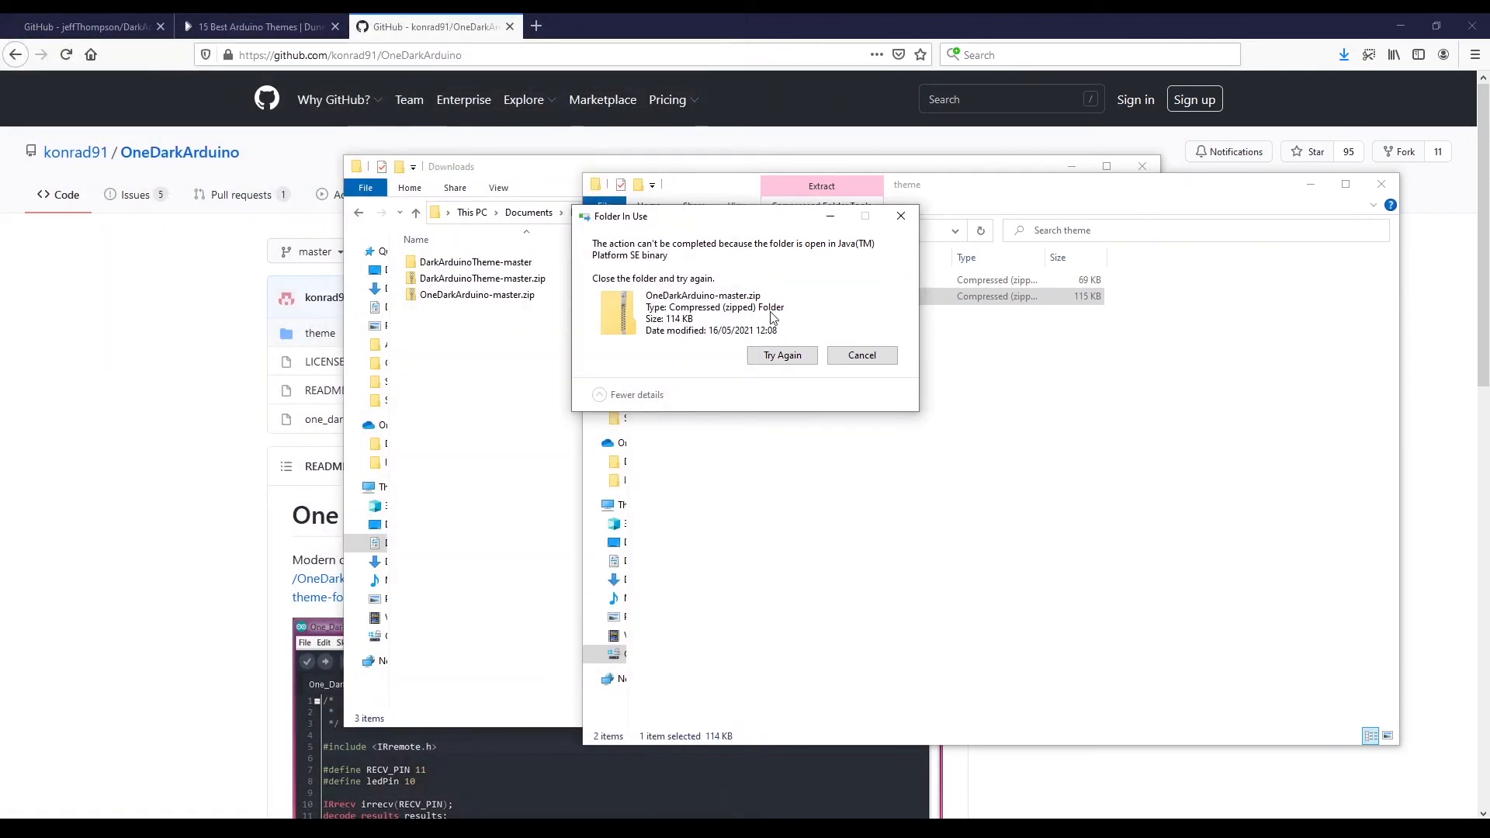
{"action": "left_click", "coordinate": [860, 353]}
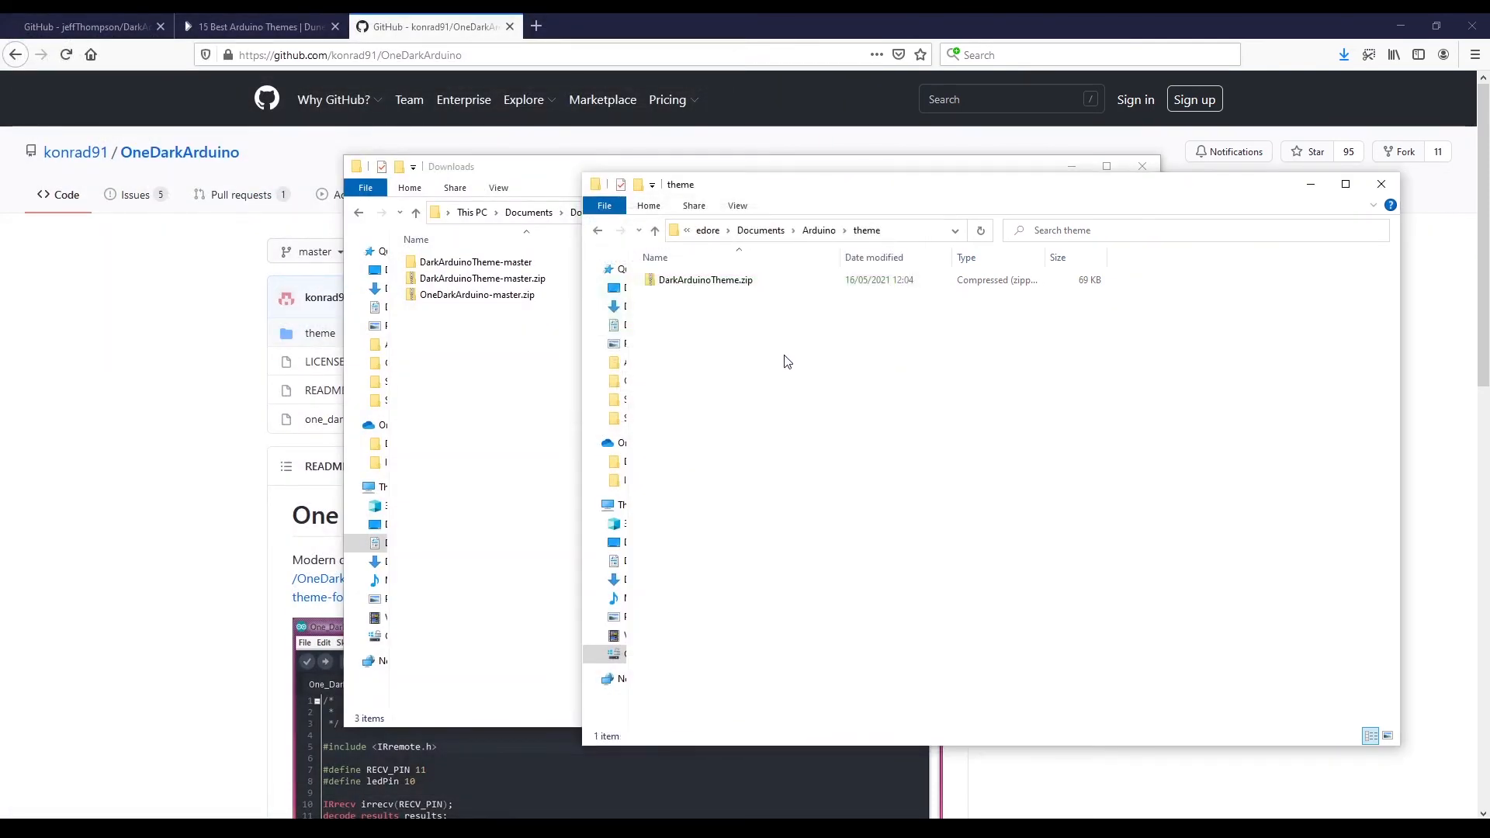
Step: Extract the downloaded zip into its own OneDarkArduino-master folder via 7-Zip
{"action": "left_click", "coordinate": [478, 295]}
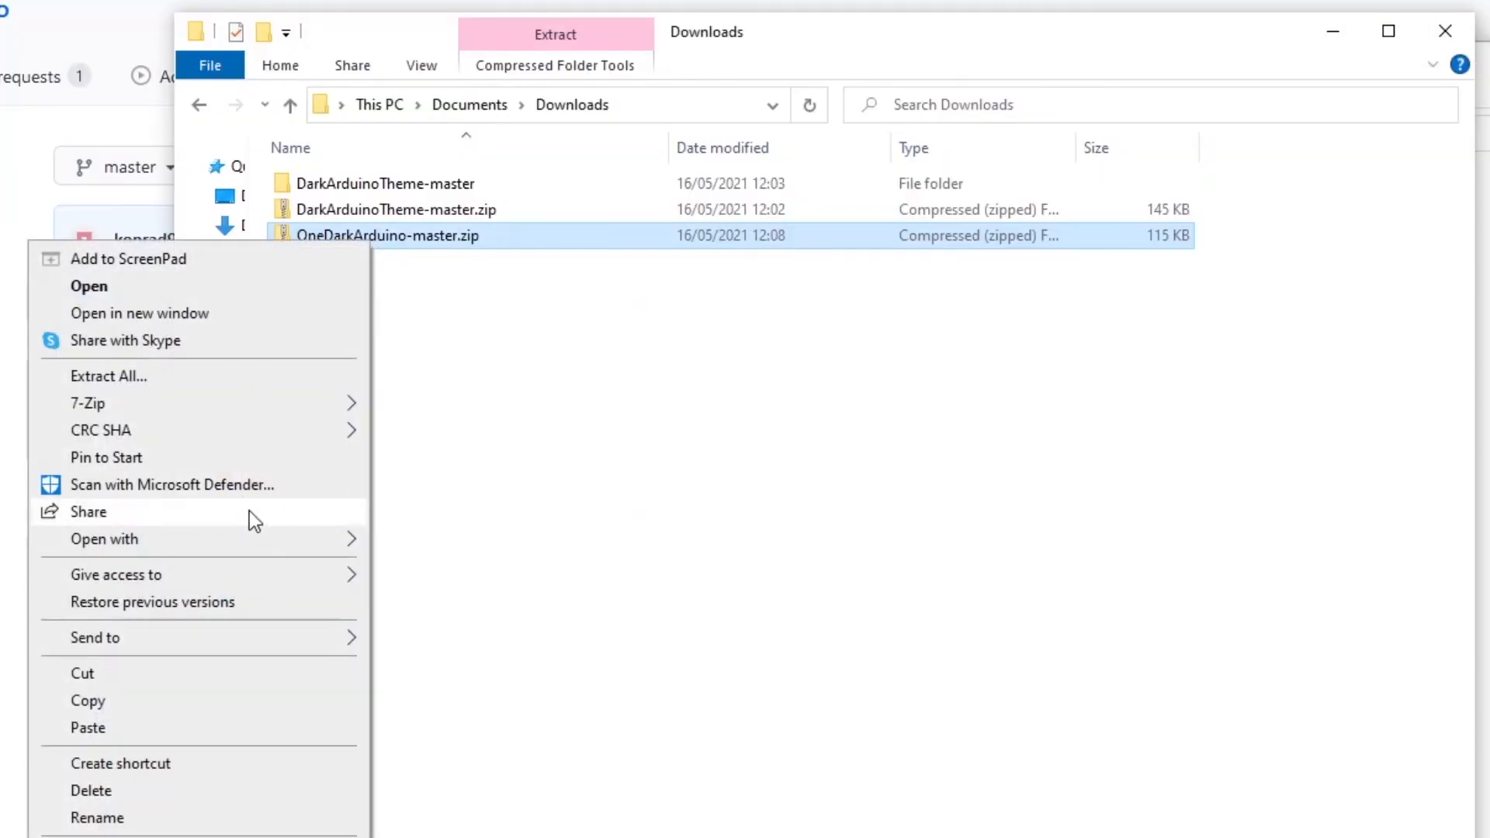
{"action": "left_click", "coordinate": [87, 401]}
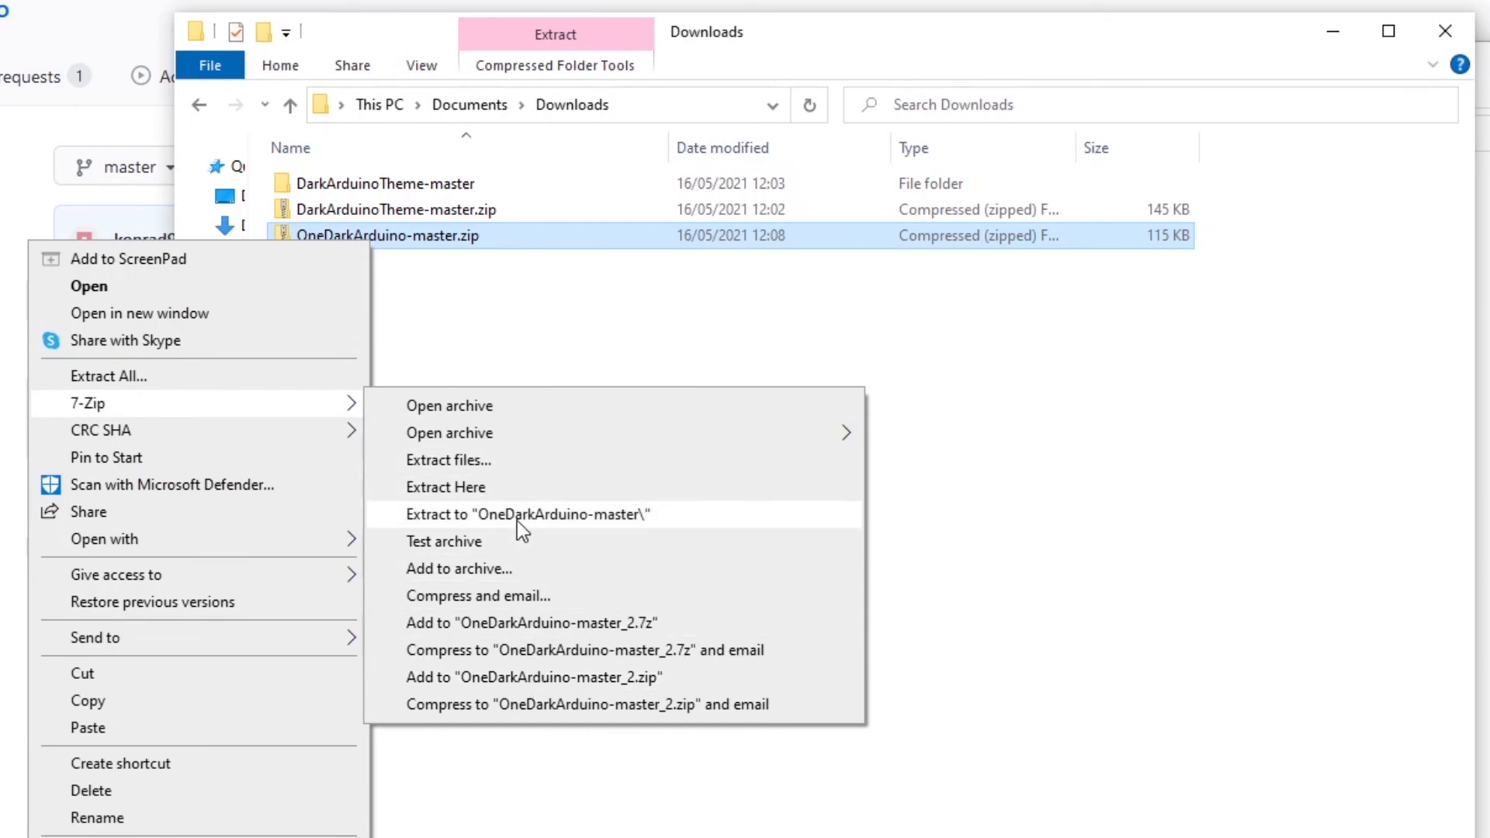
{"action": "left_click", "coordinate": [526, 514]}
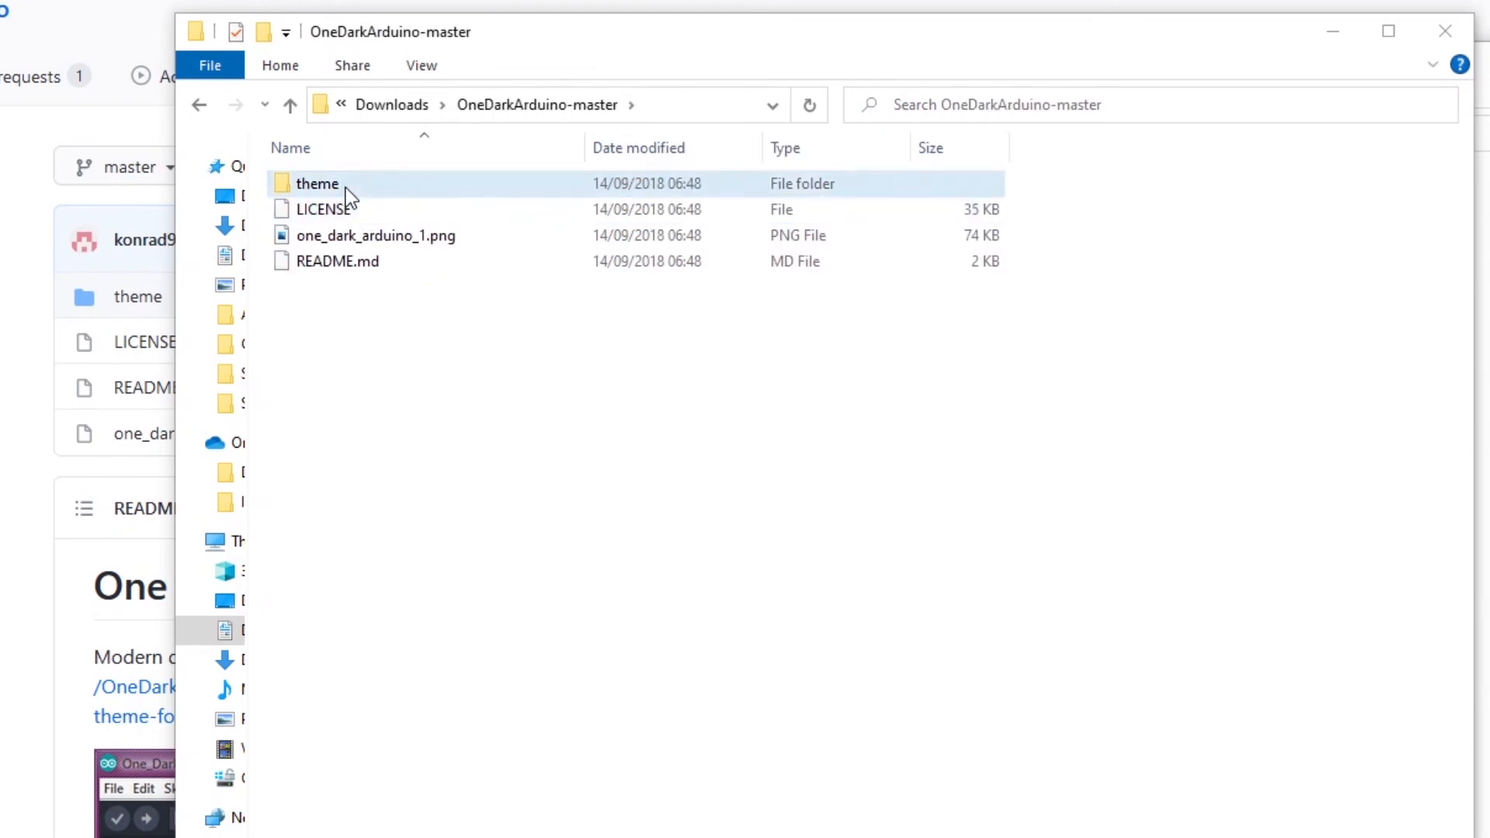
Step: Compress the extracted theme files as my_theme.zip and place it in Documents/Arduino/theme
{"action": "double_click", "coordinate": [316, 183]}
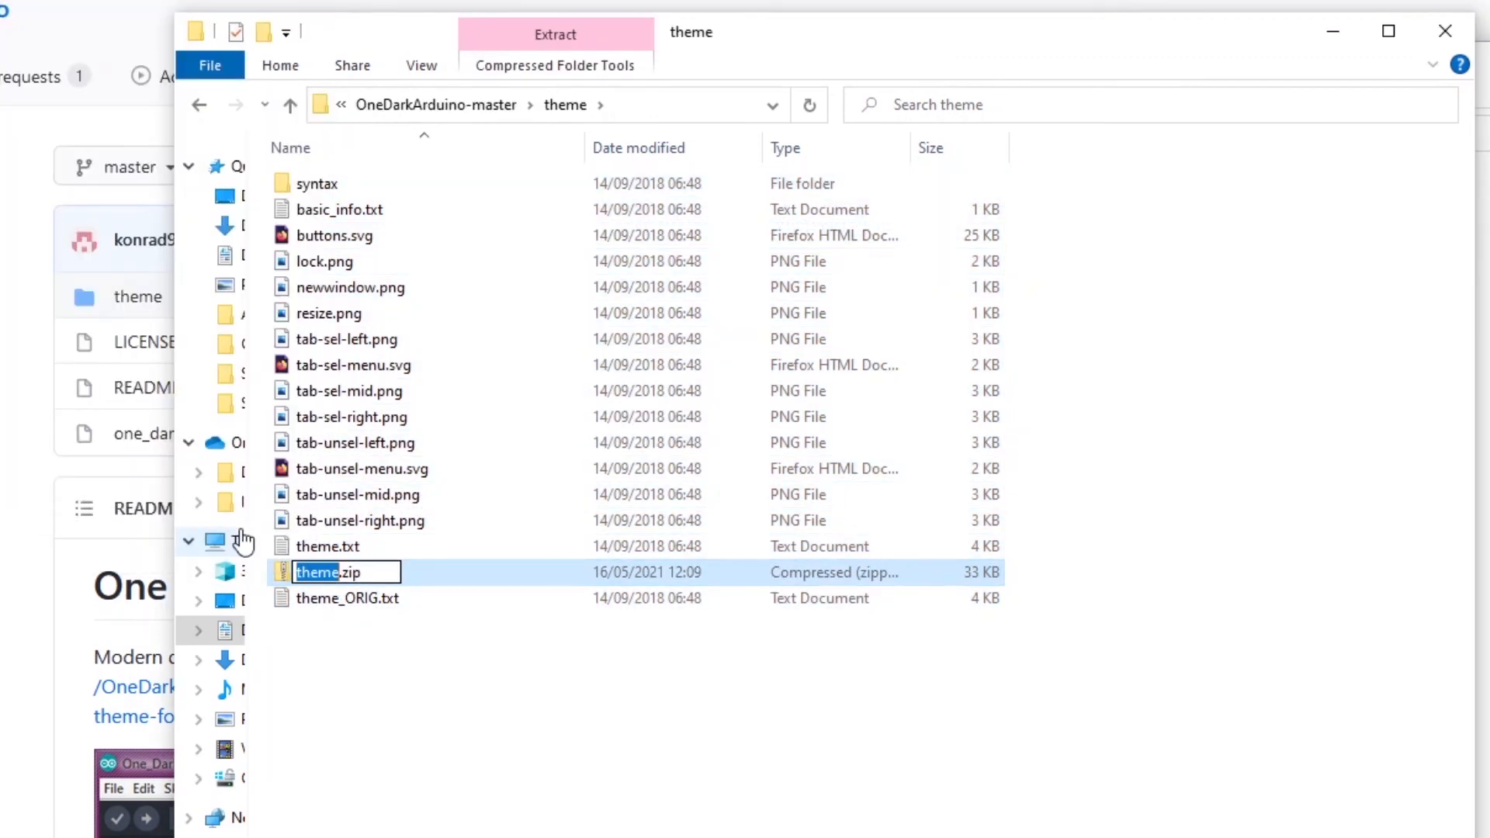
{"action": "type", "text": "my_"}
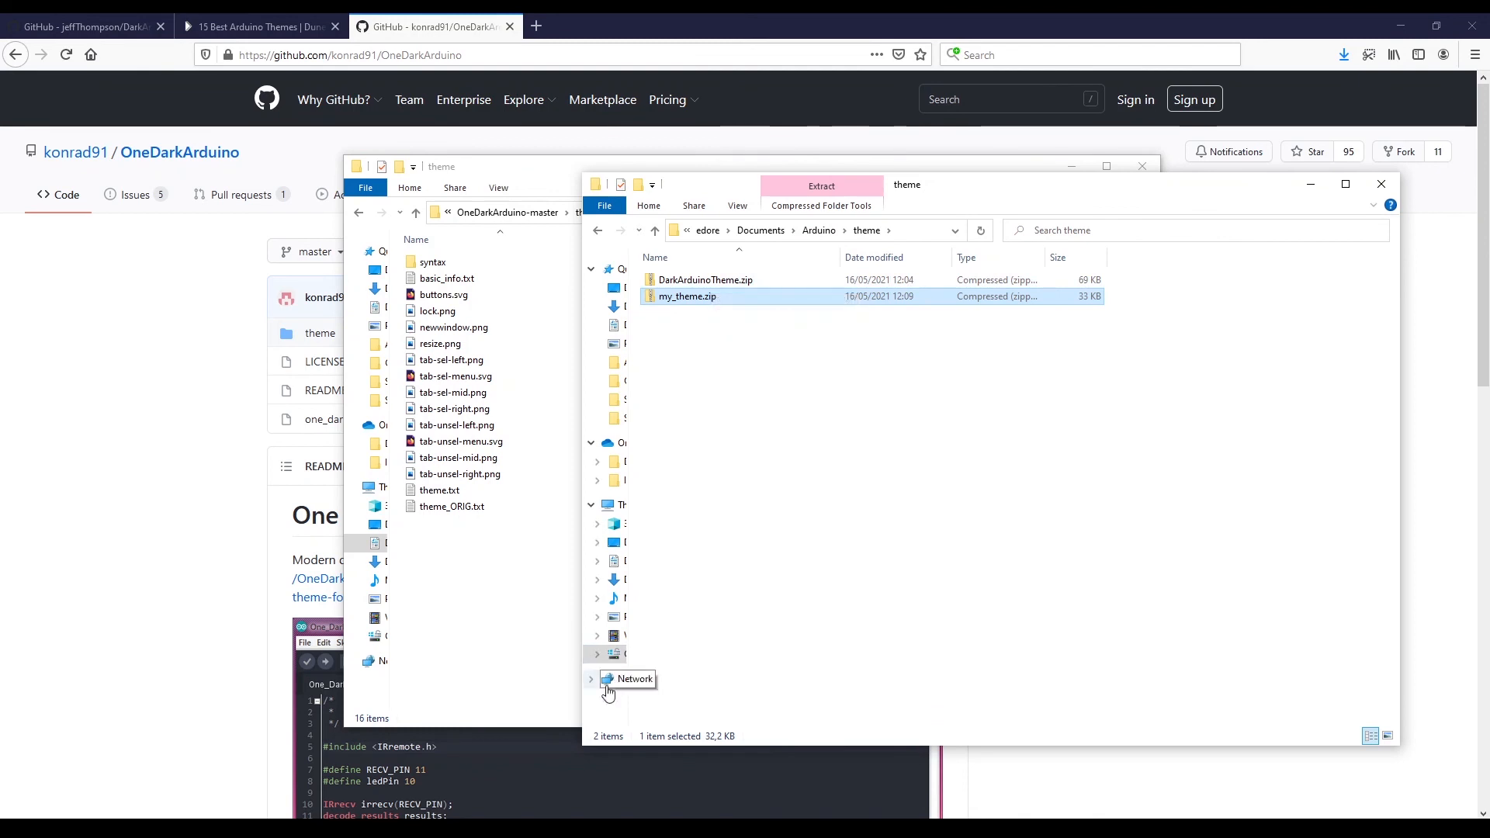
{"action": "double_click", "coordinate": [687, 294]}
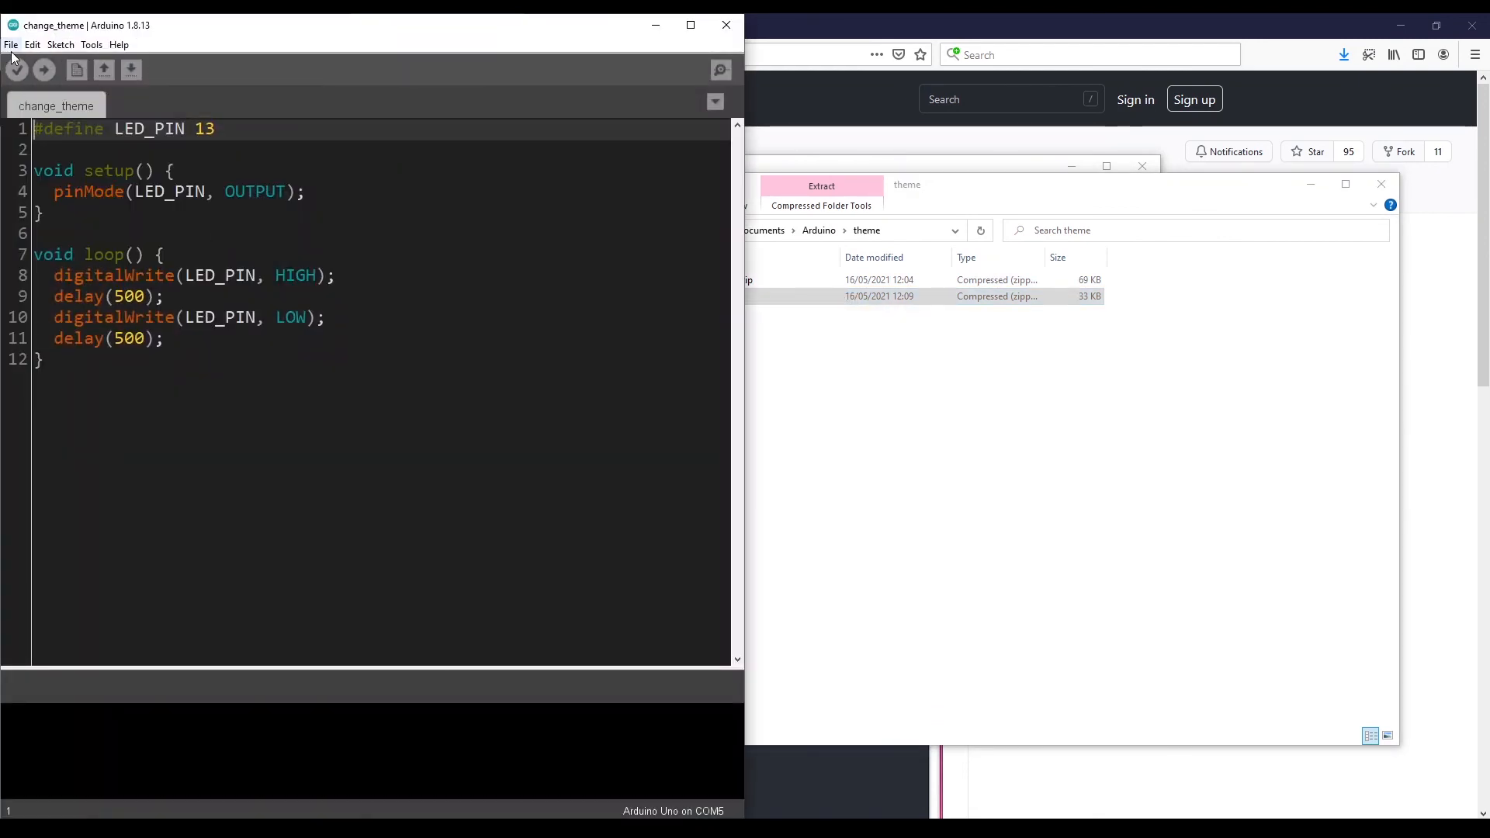
Step: Restart the IDE in One Dark colours and set the Theme preference to Default theme
{"action": "left_click", "coordinate": [10, 45]}
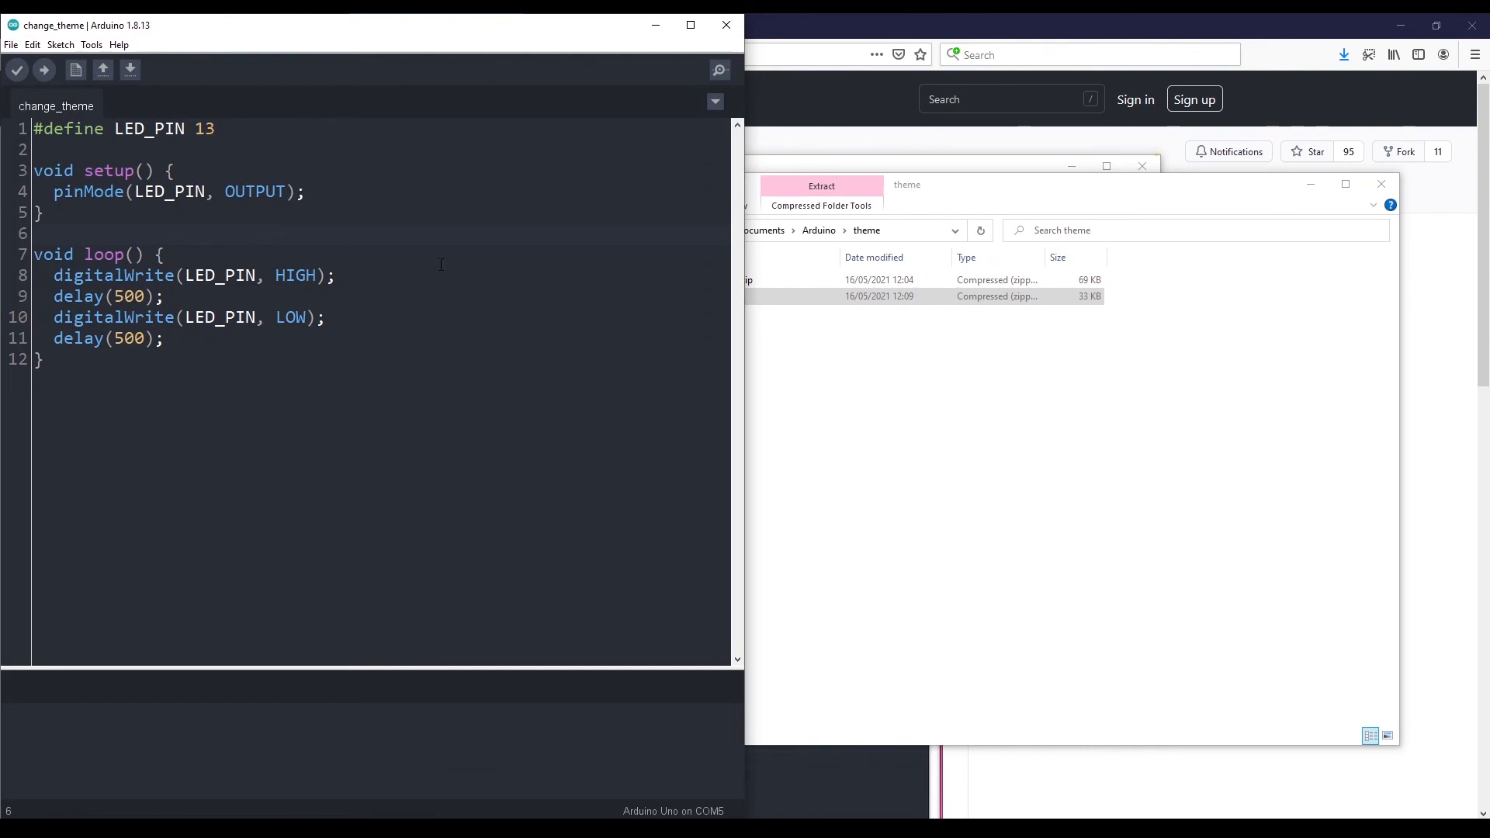
{"action": "mouse_move", "coordinate": [543, 244]}
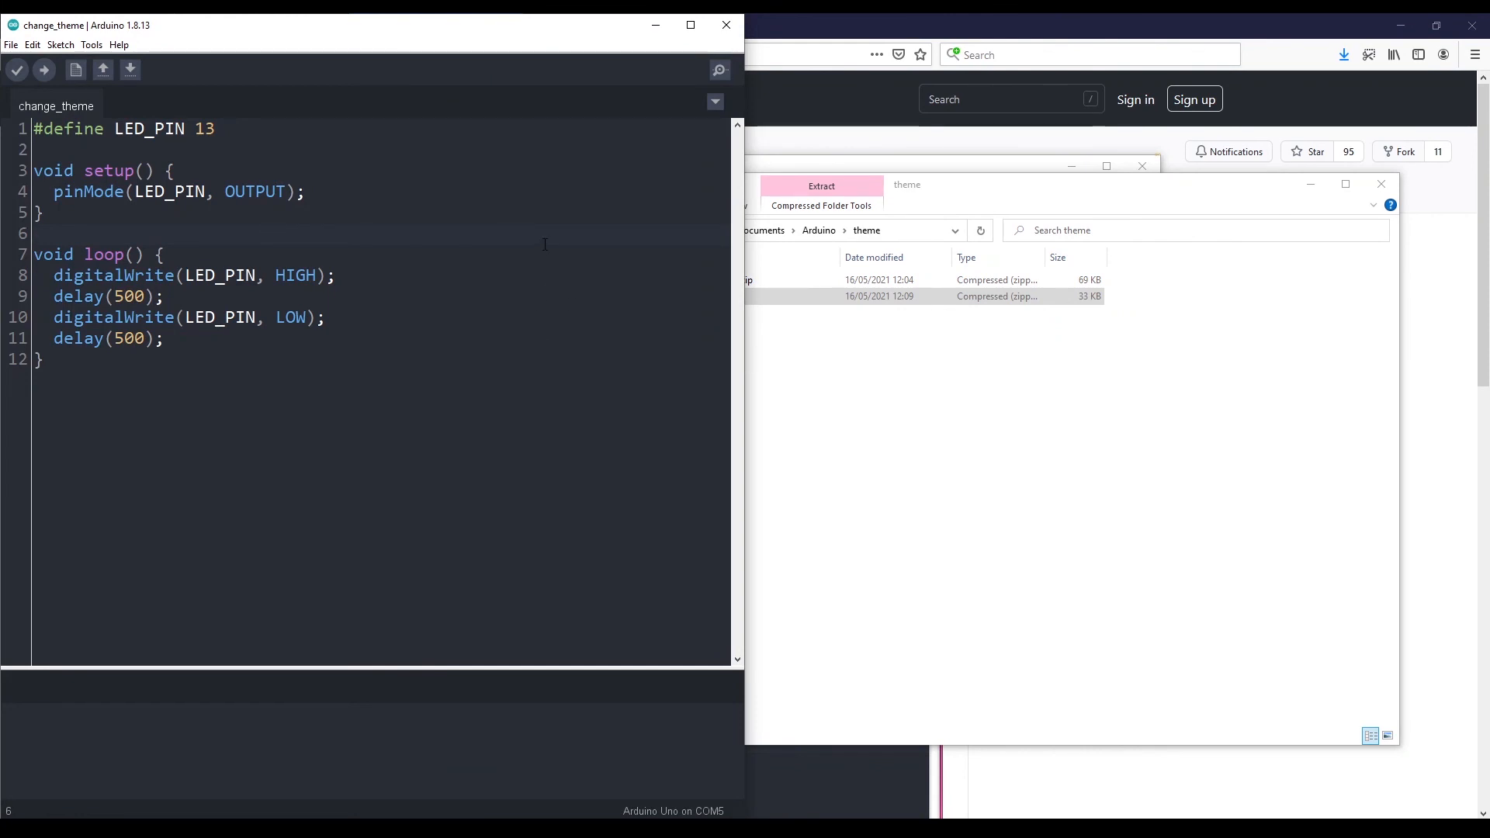
{"action": "left_click", "coordinate": [10, 45]}
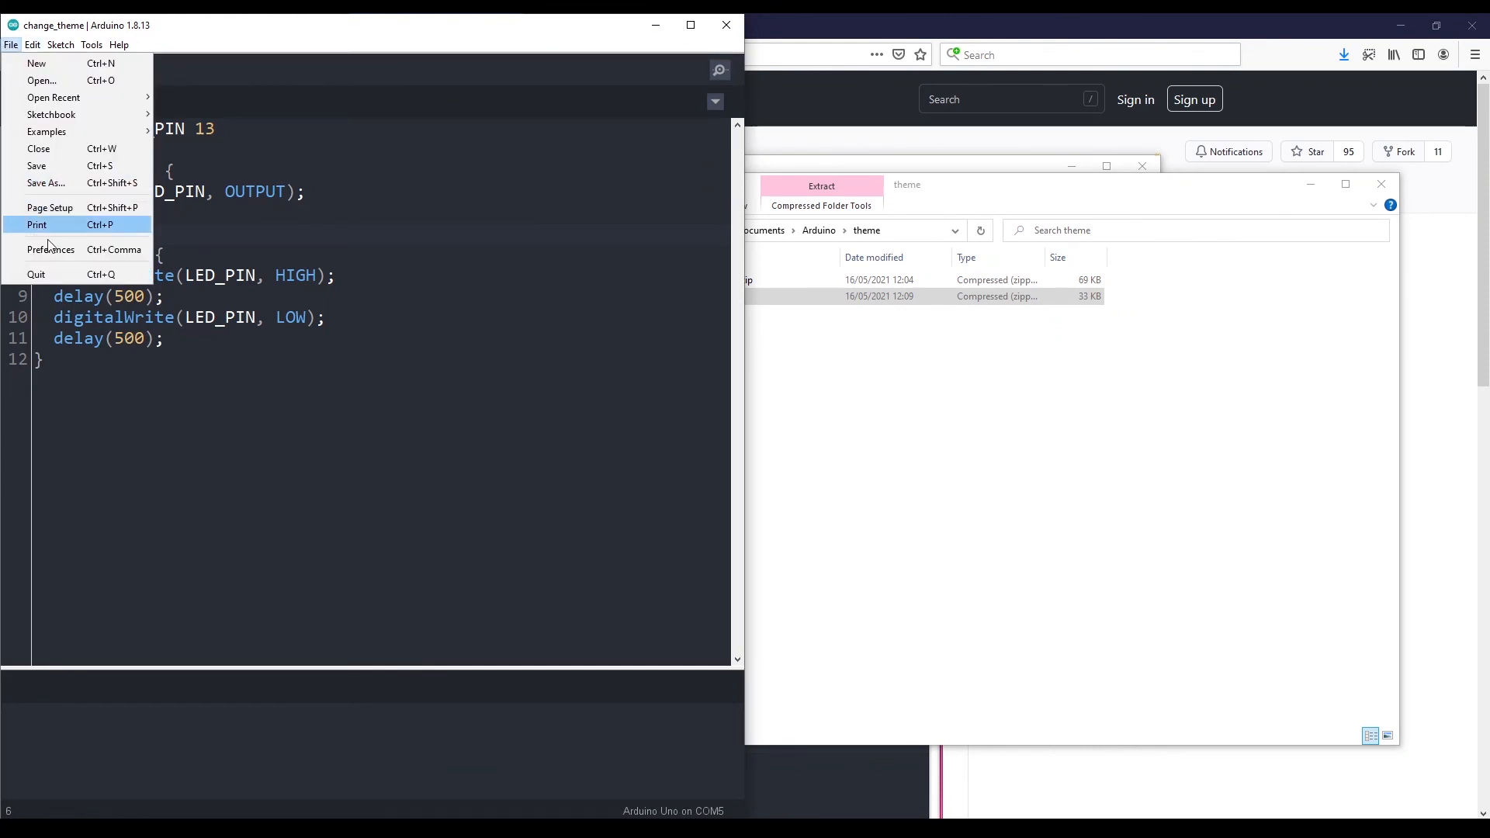
{"action": "left_click", "coordinate": [49, 248]}
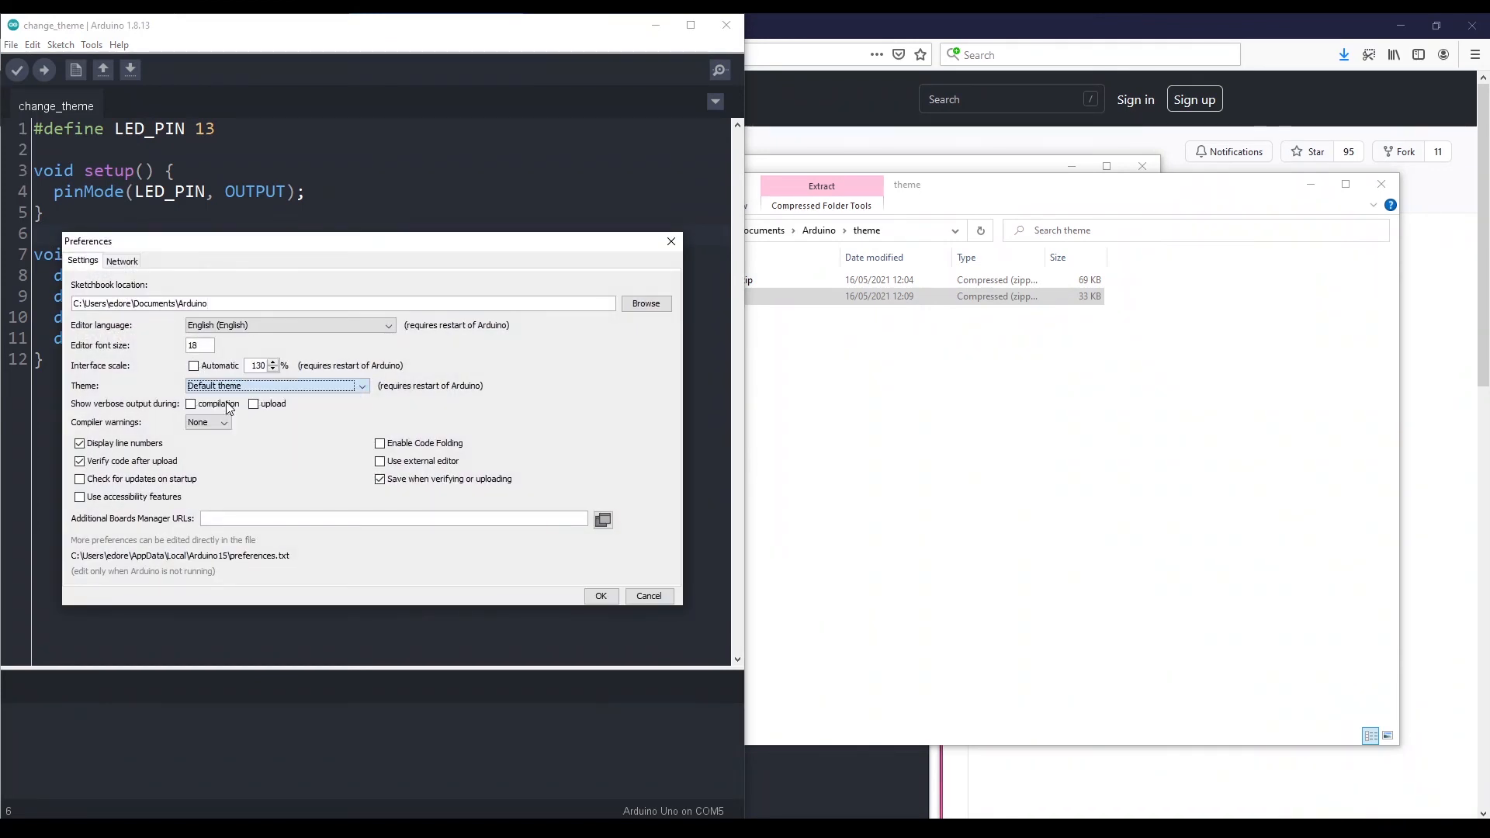